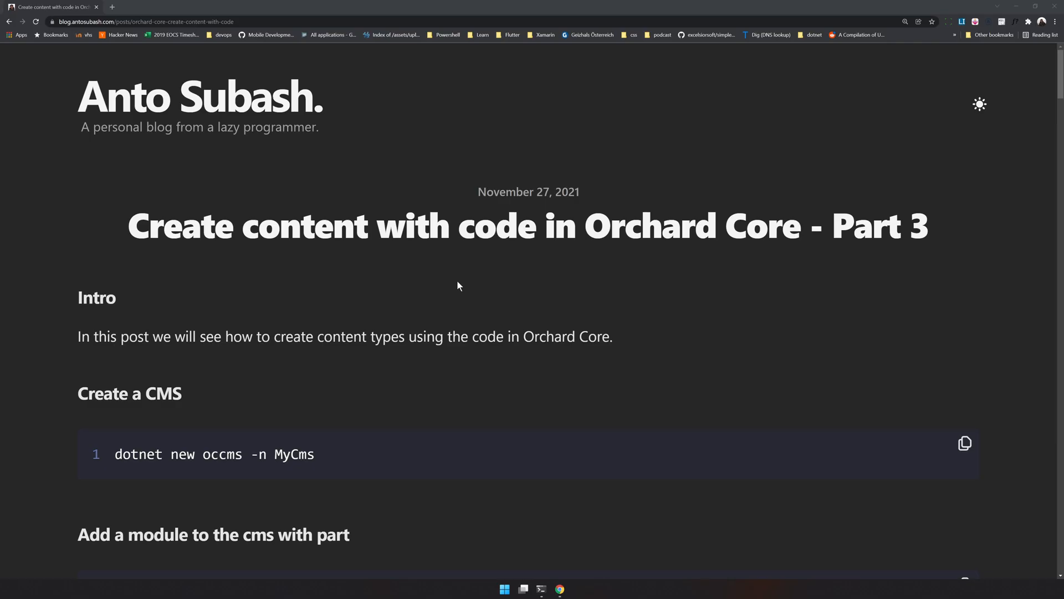
mouse_move(456, 282)
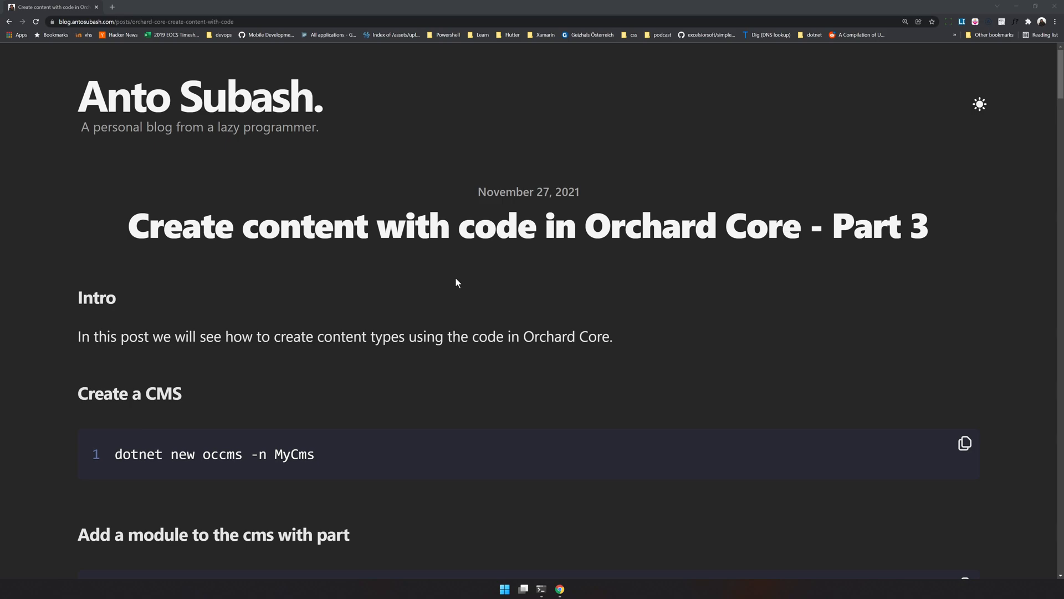
mouse_move(554, 292)
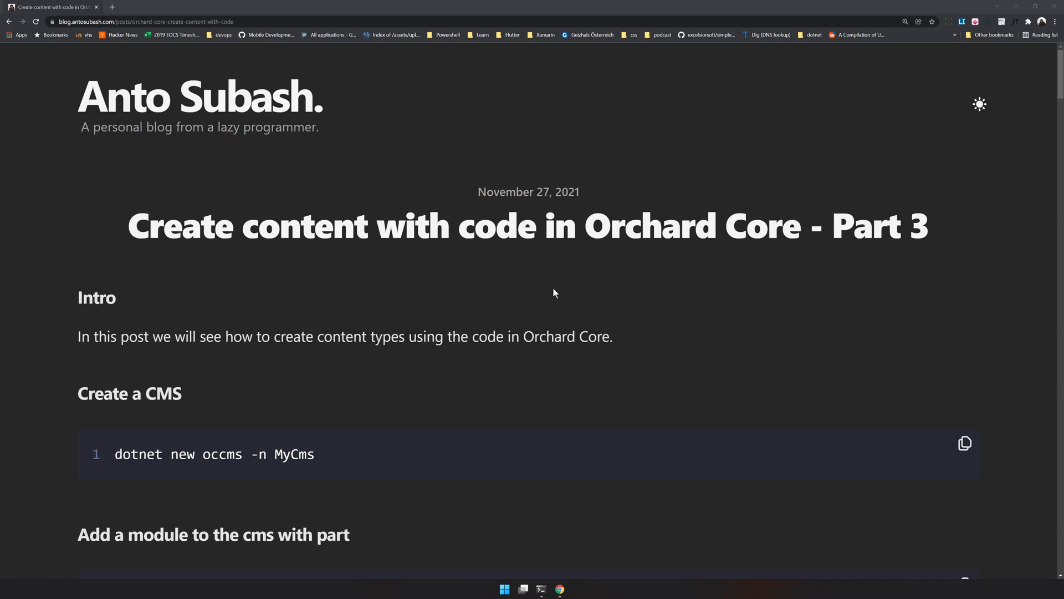
- Scroll the blog post, then bring up Windows Terminal and list the folder with ls
scroll(down, 3)
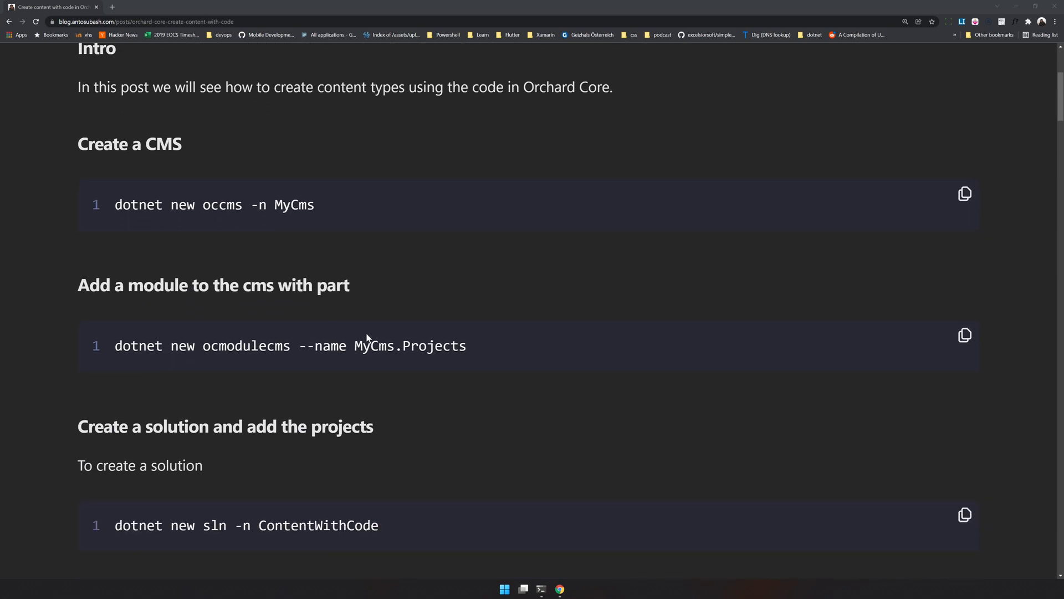
scroll(up, 3)
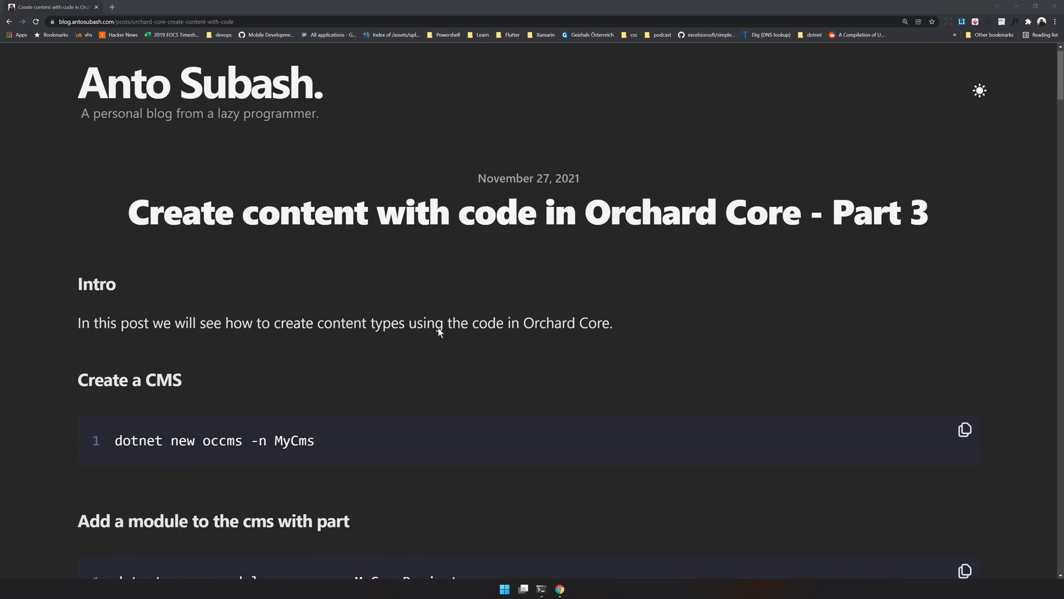
scroll(down, 3)
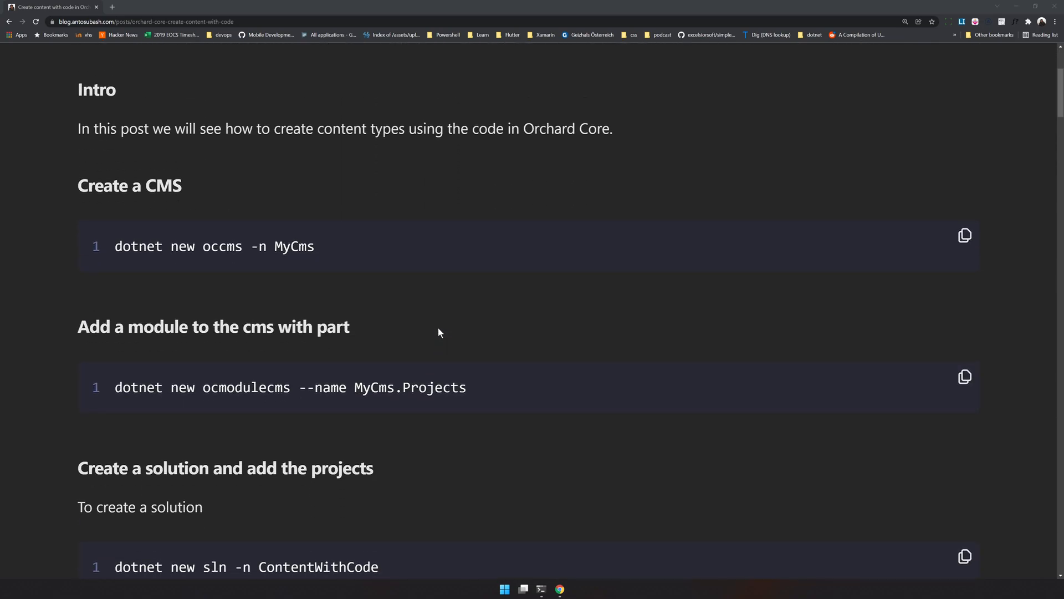
mouse_move(439, 329)
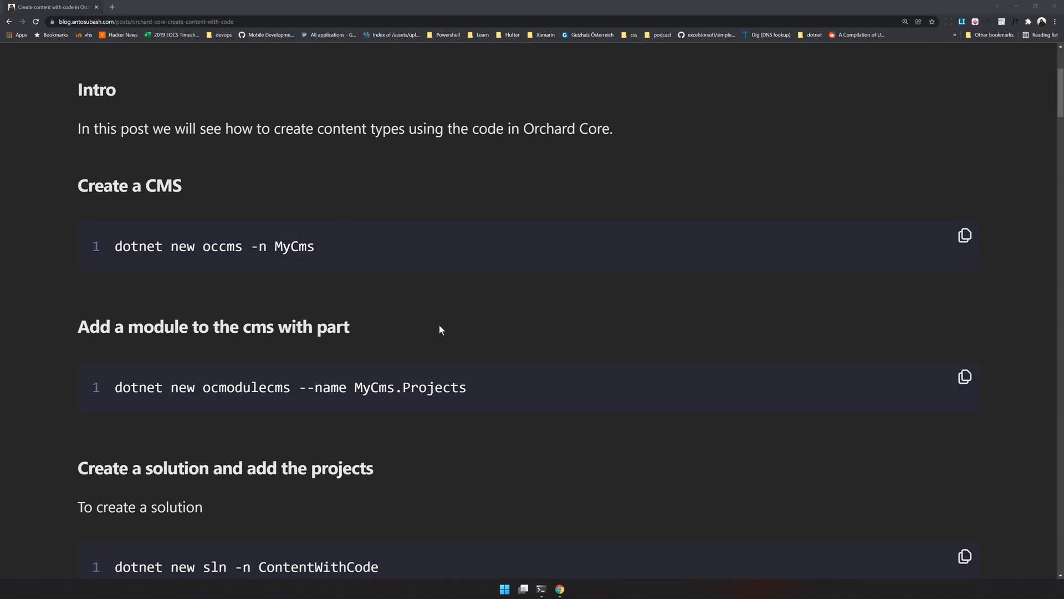
mouse_move(380, 275)
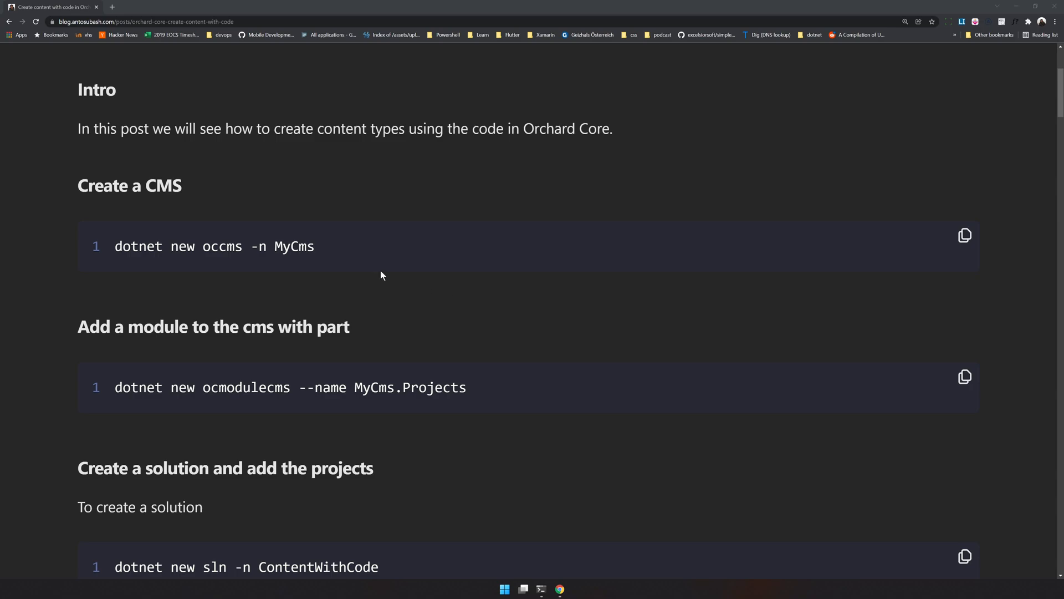
click(541, 589)
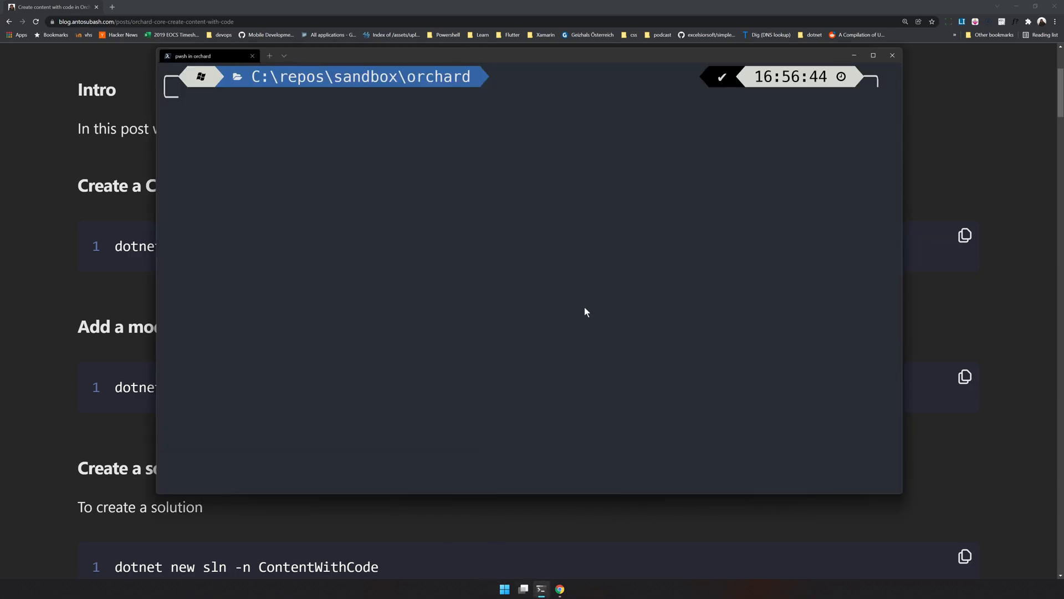
mouse_move(457, 143)
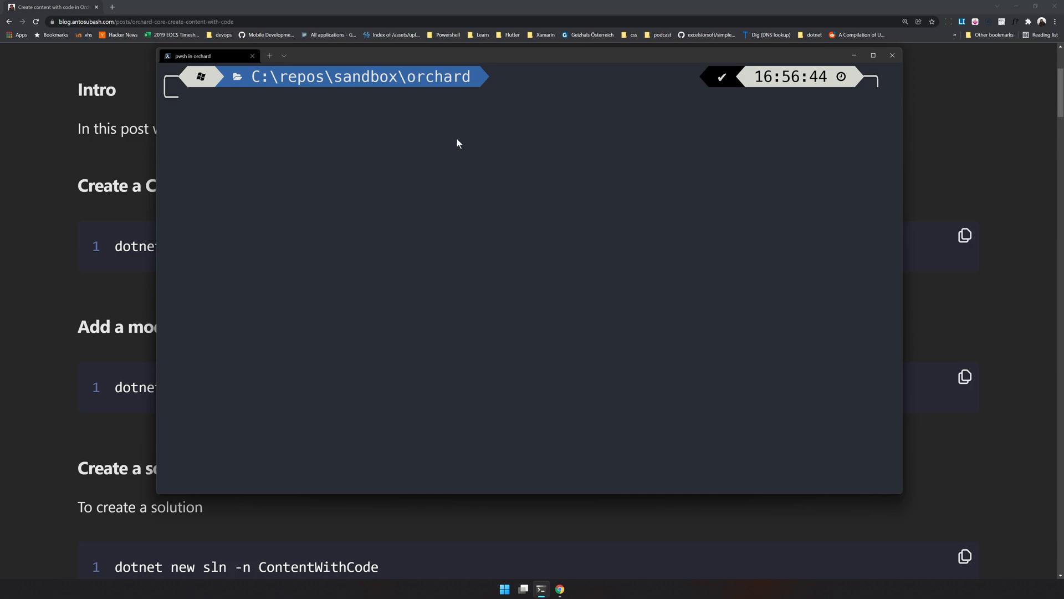
text(ls)
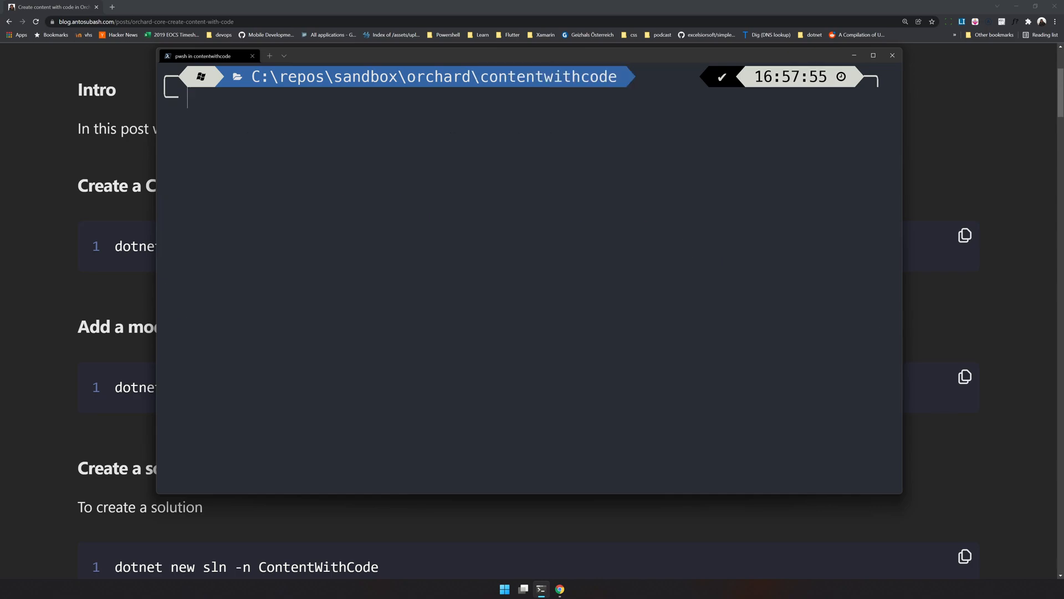
mouse_move(115, 150)
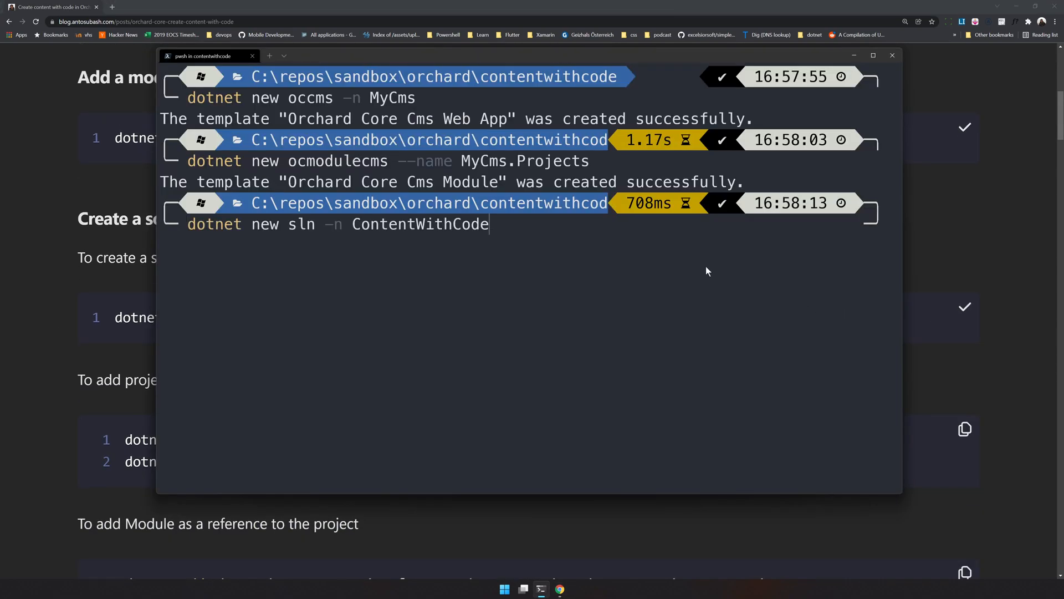
- Return to the blog post in Chrome and scroll down to the migrations section
click(892, 55)
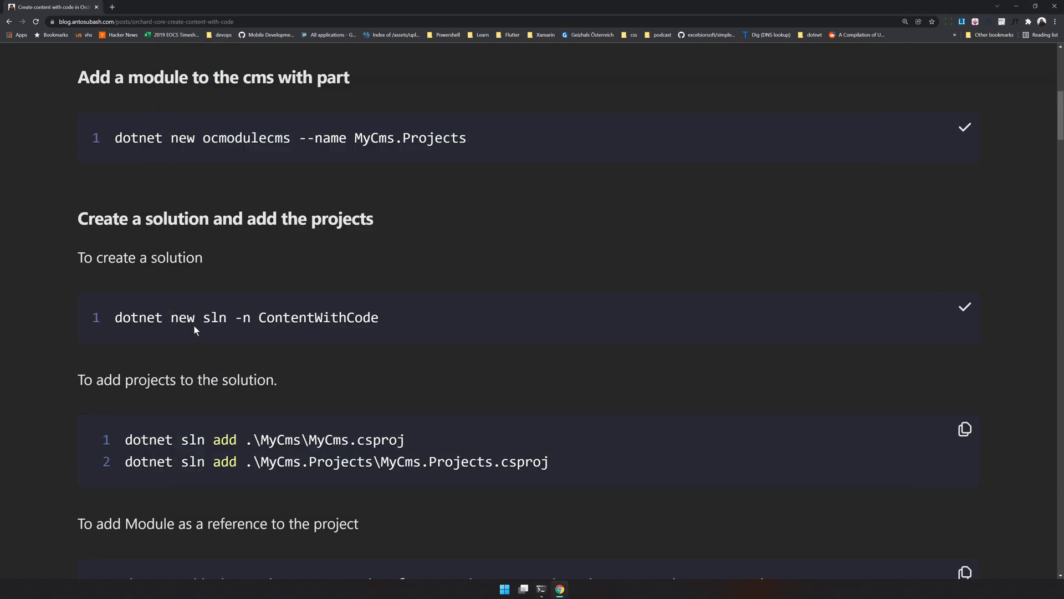
scroll(down, 3)
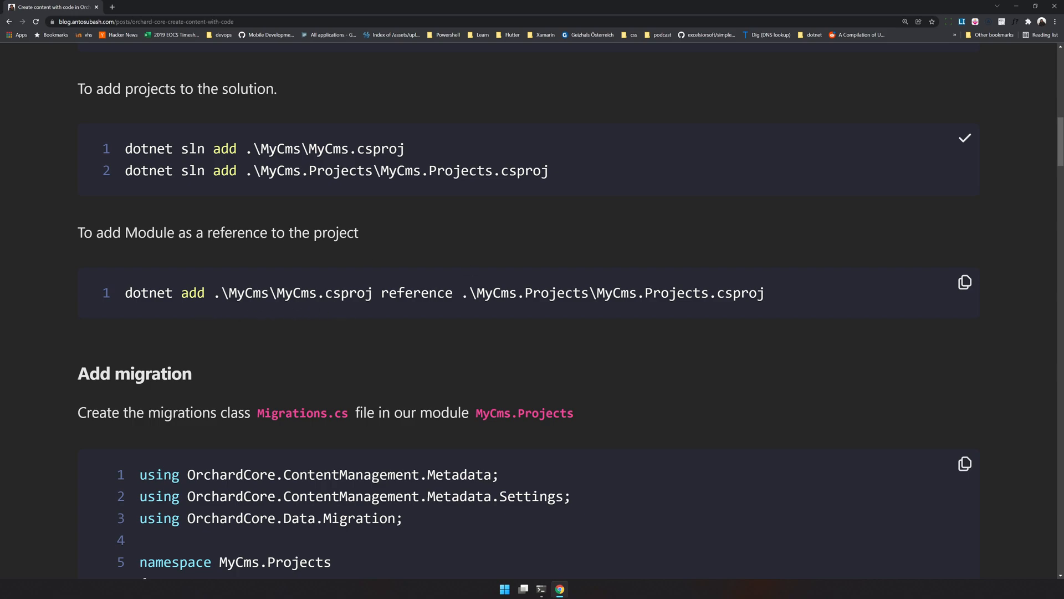
mouse_move(695, 291)
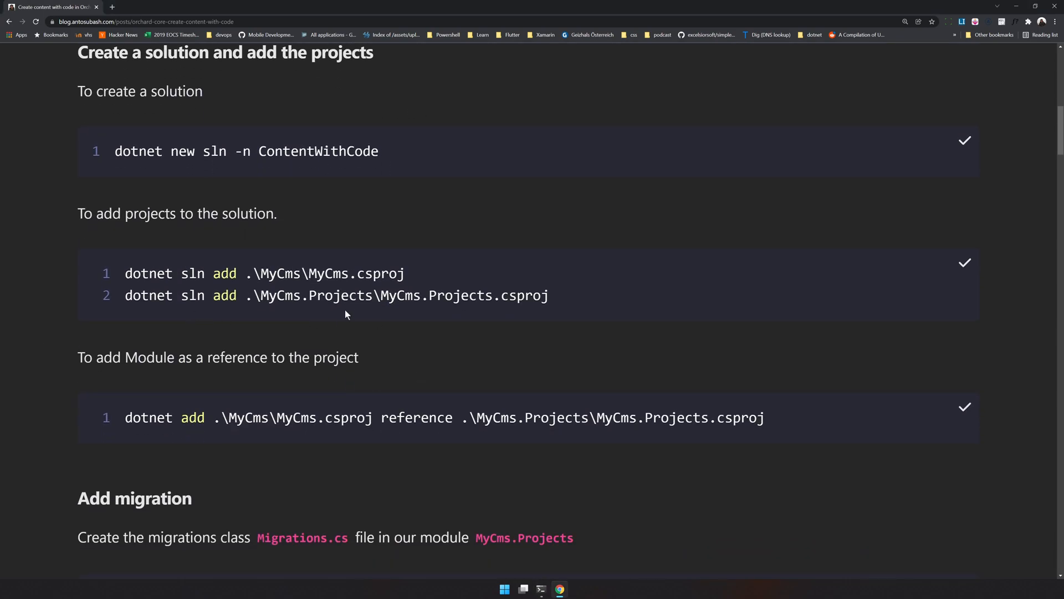
mouse_move(277, 262)
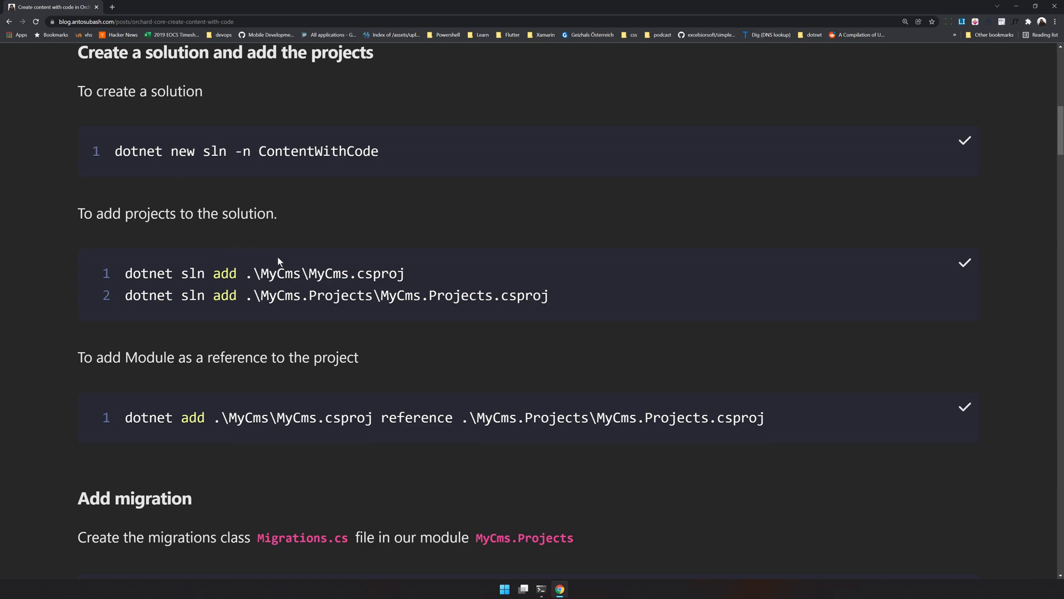
mouse_move(347, 347)
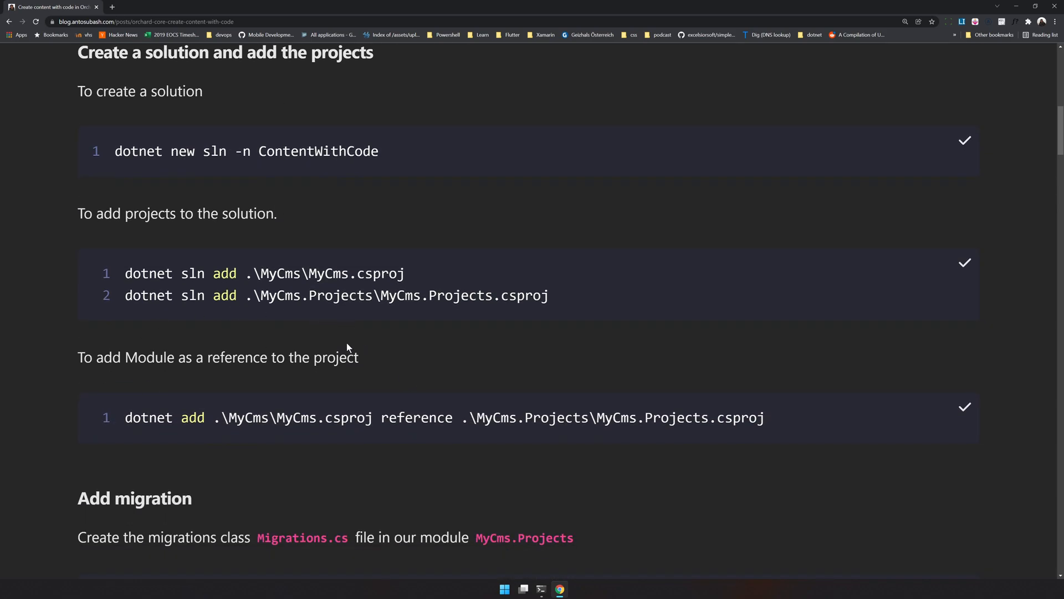
scroll(down, 3)
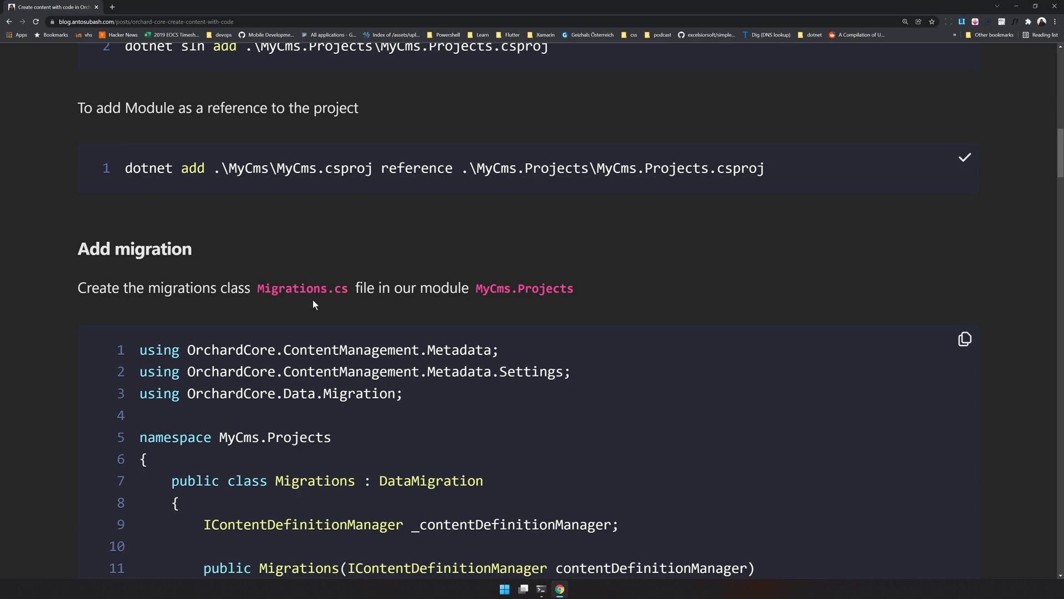
- Open the contentwithcode folder in Visual Studio Code with 'code .' from Windows Terminal
click(541, 589)
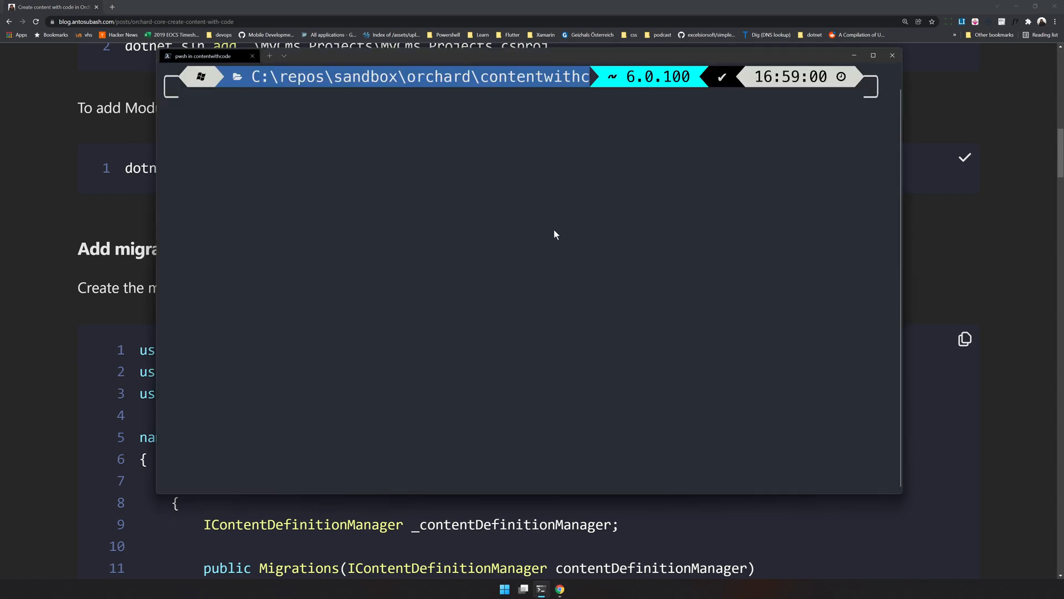
text(code .)
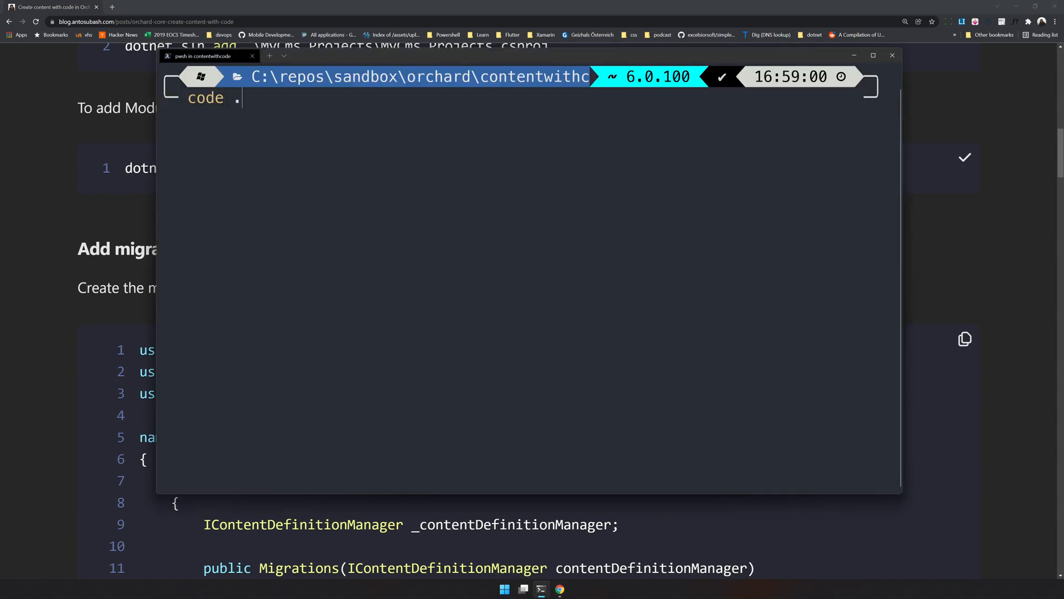
key(enter)
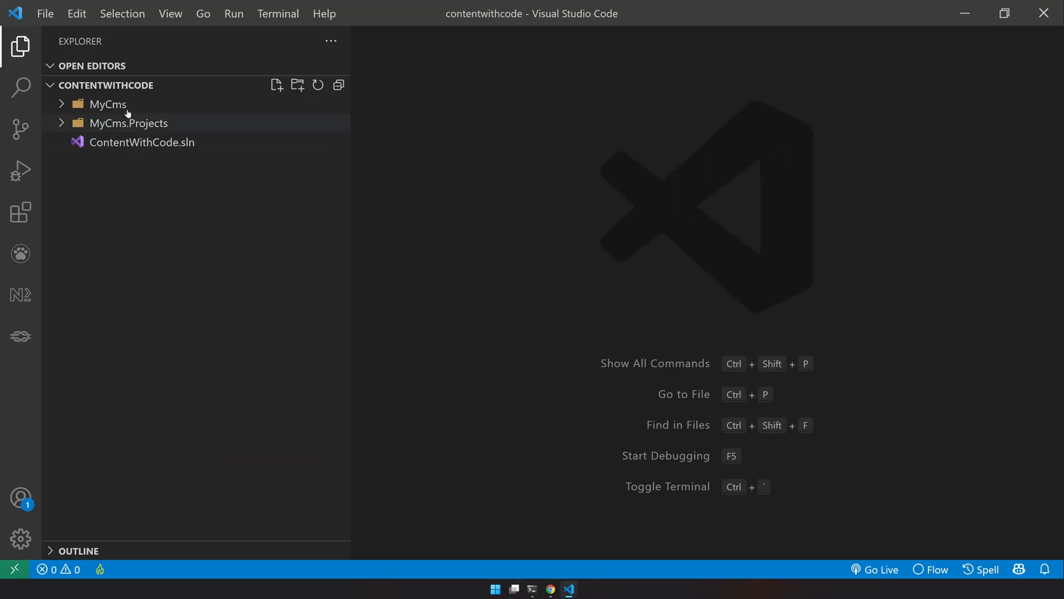
- Expand MyCms, run 'dotnet restore', and open MyCms.csproj
click(107, 104)
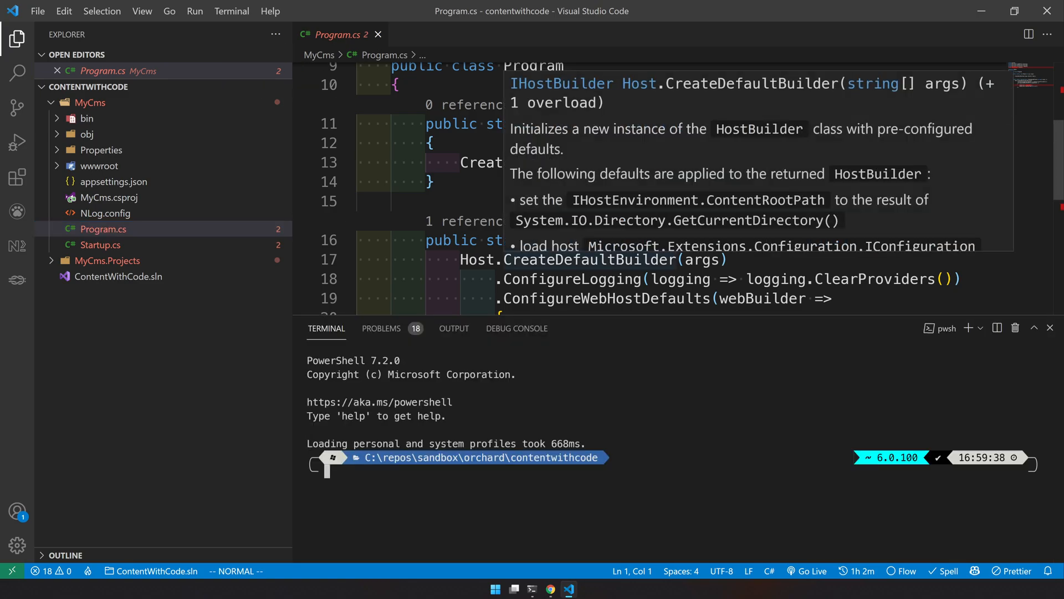
text(dotnet restore)
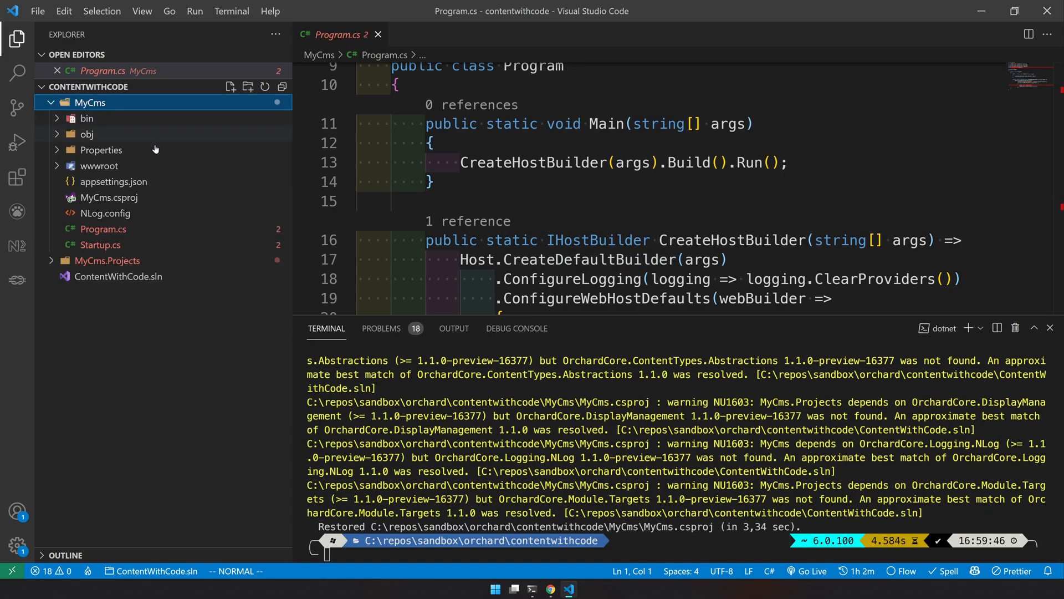
click(109, 197)
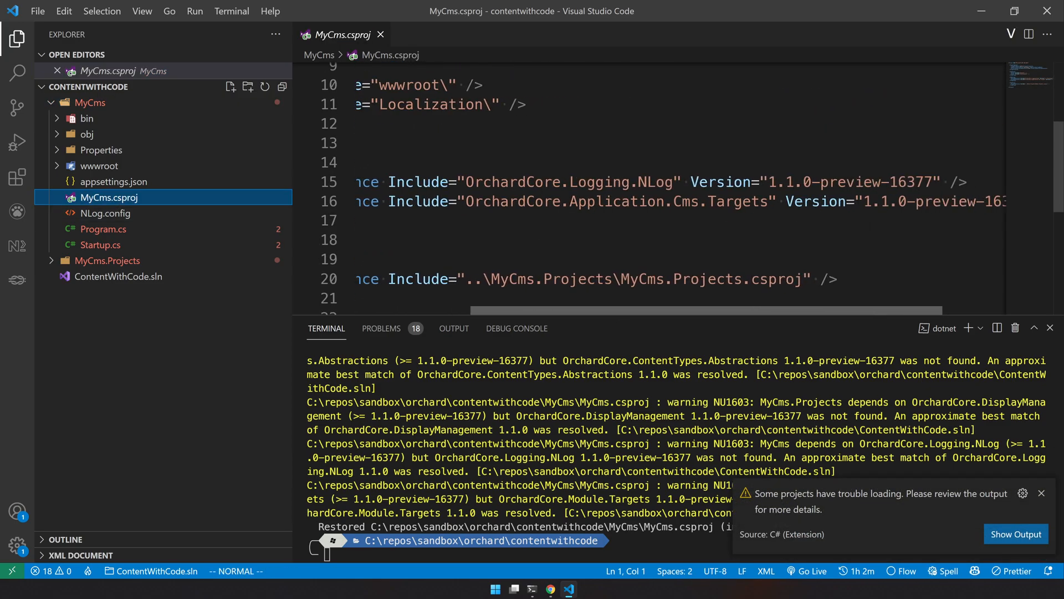
- Review the OrchardCore 1.1.0 references in both project files and select the MyCms.Projects folder
drag(746, 181, 871, 181)
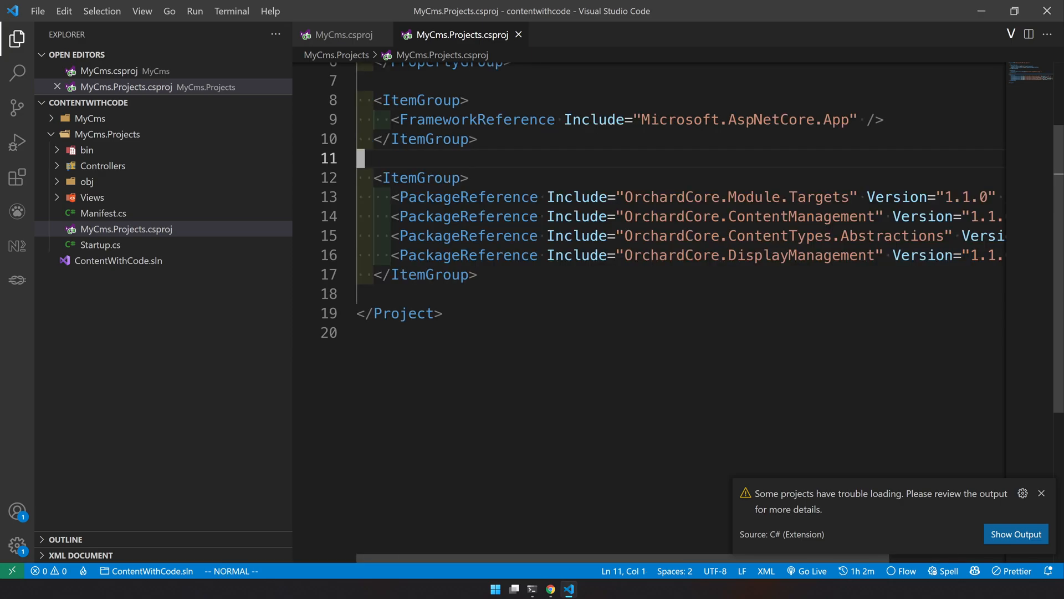
scroll(right, 3)
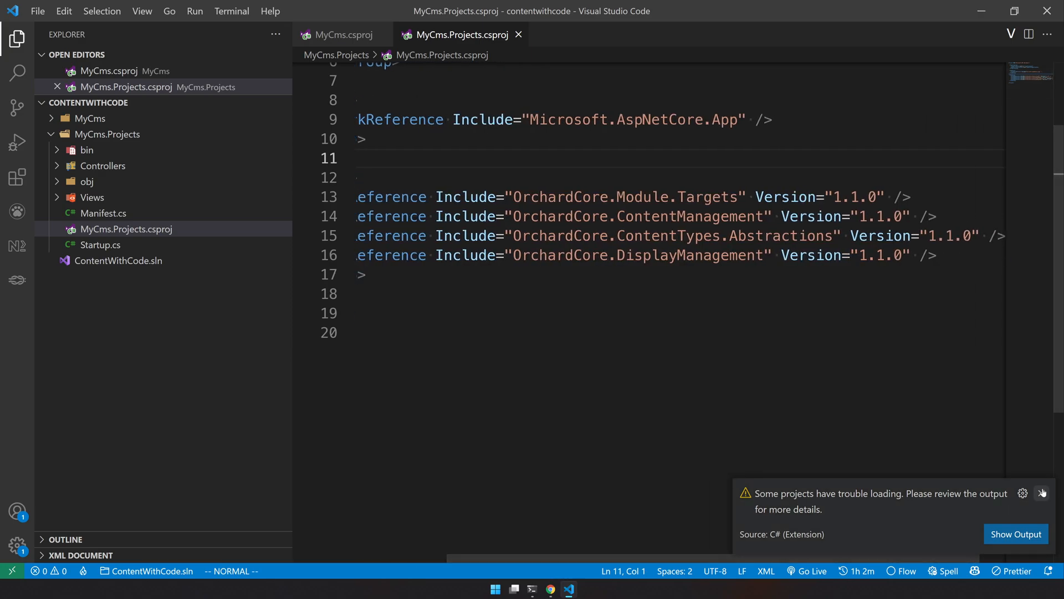
click(89, 118)
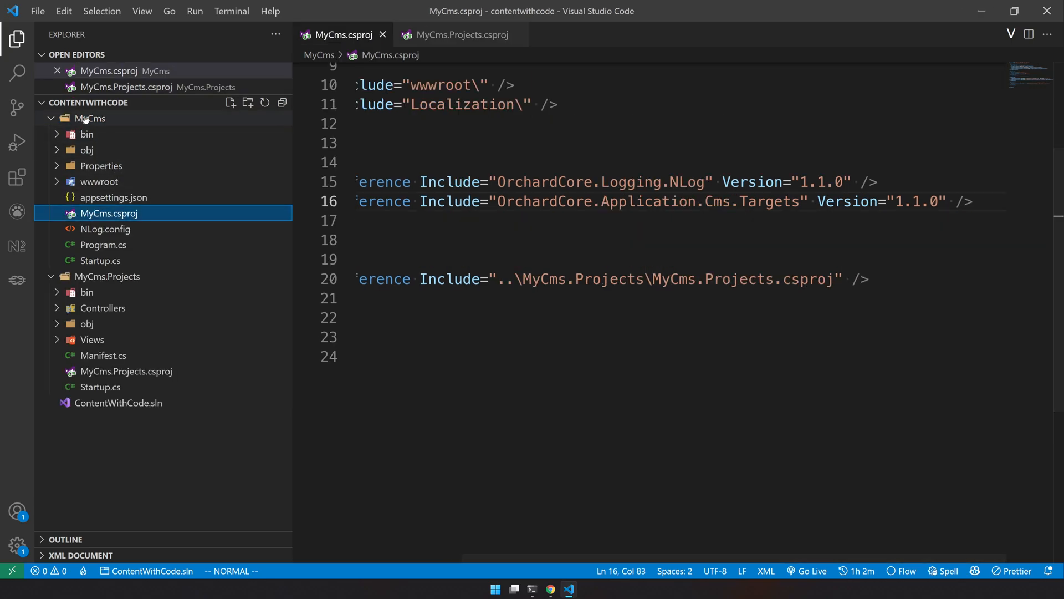
click(127, 371)
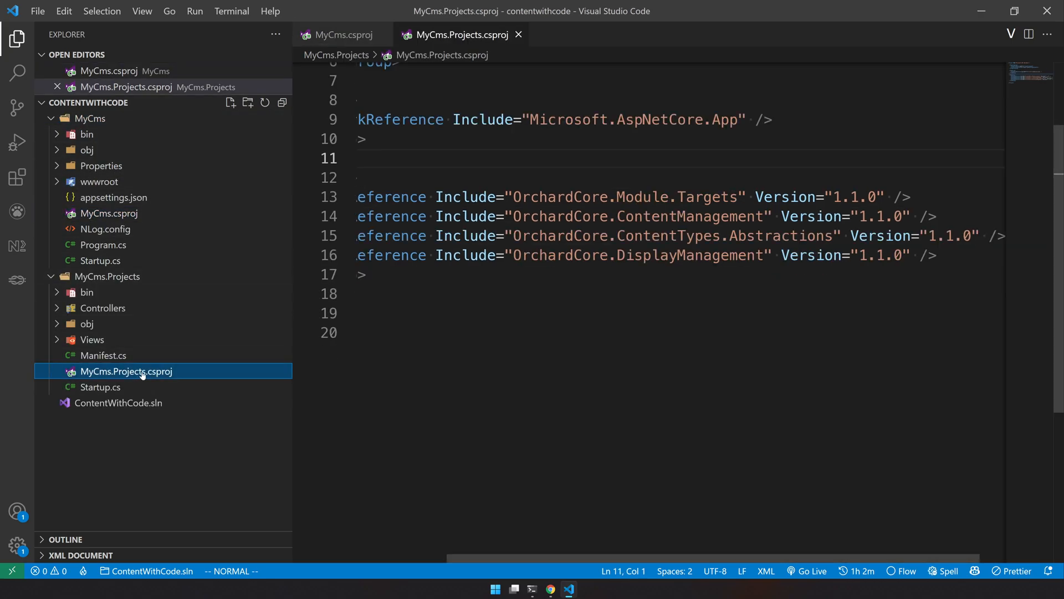
click(90, 118)
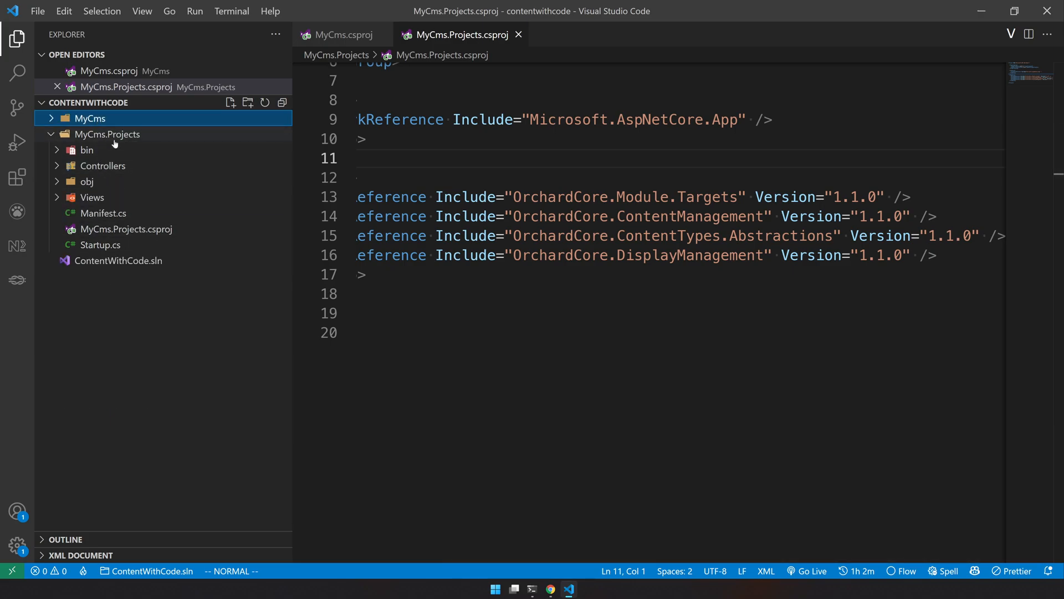
click(124, 181)
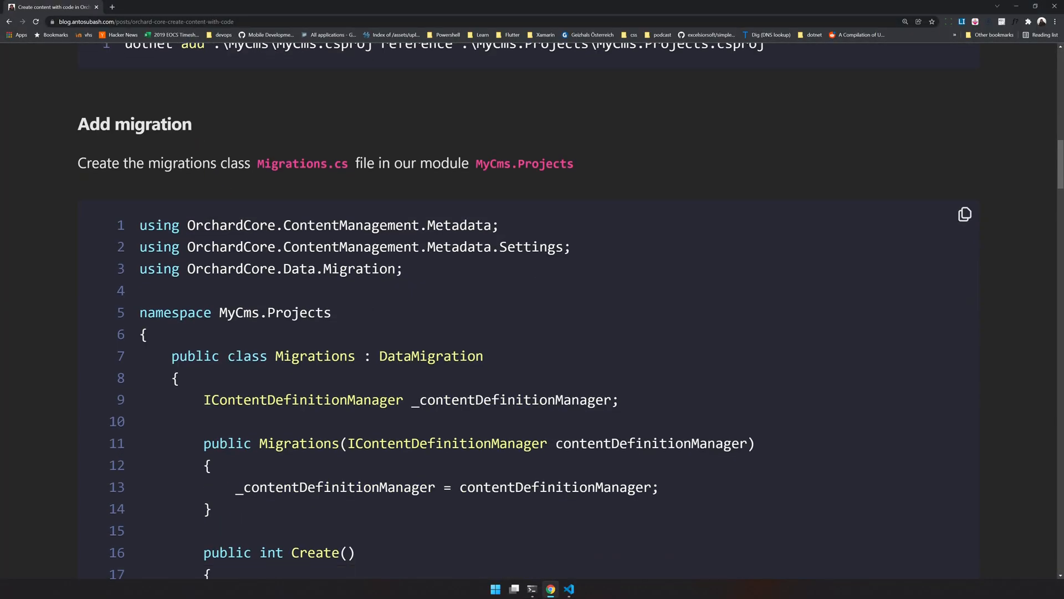
- Select the 'Migrations.cs' file name in the tutorial and return to Visual Studio Code
double_click(279, 163)
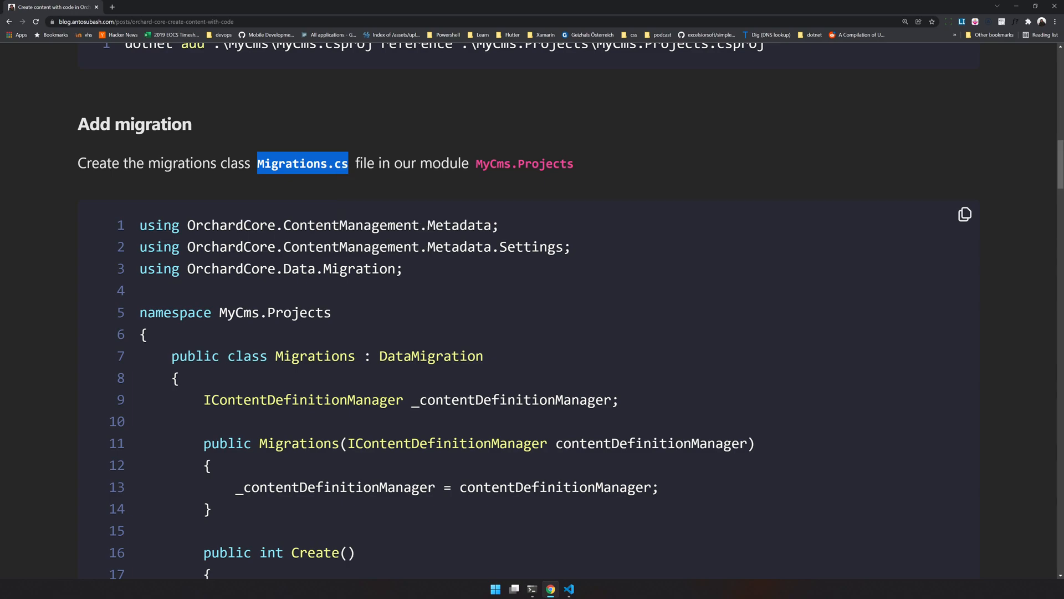
click(569, 589)
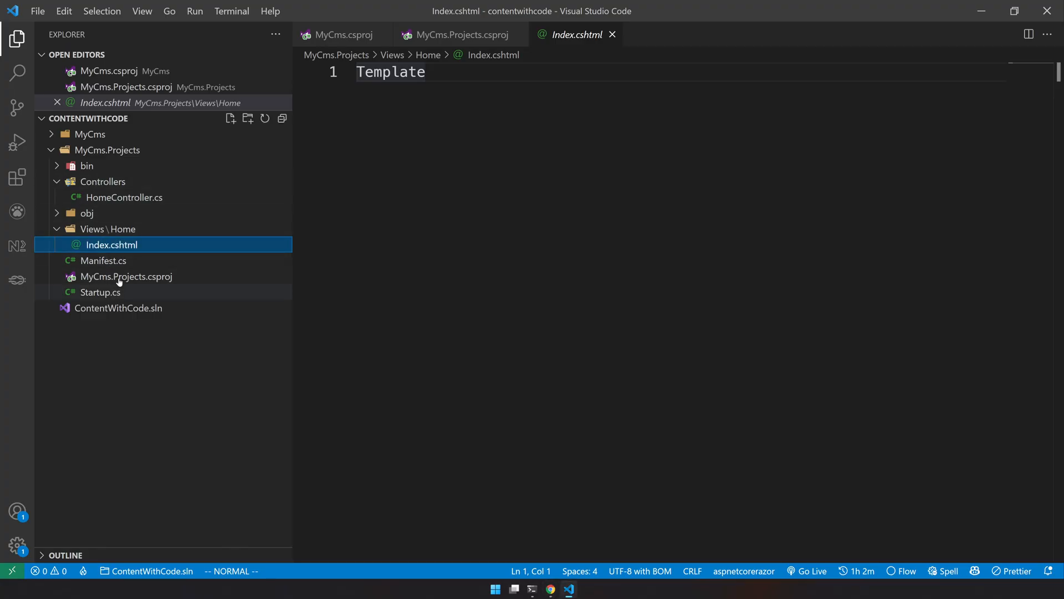
- Select the MyCms.Projects module folder as the location for the new Migrations.cs
click(103, 260)
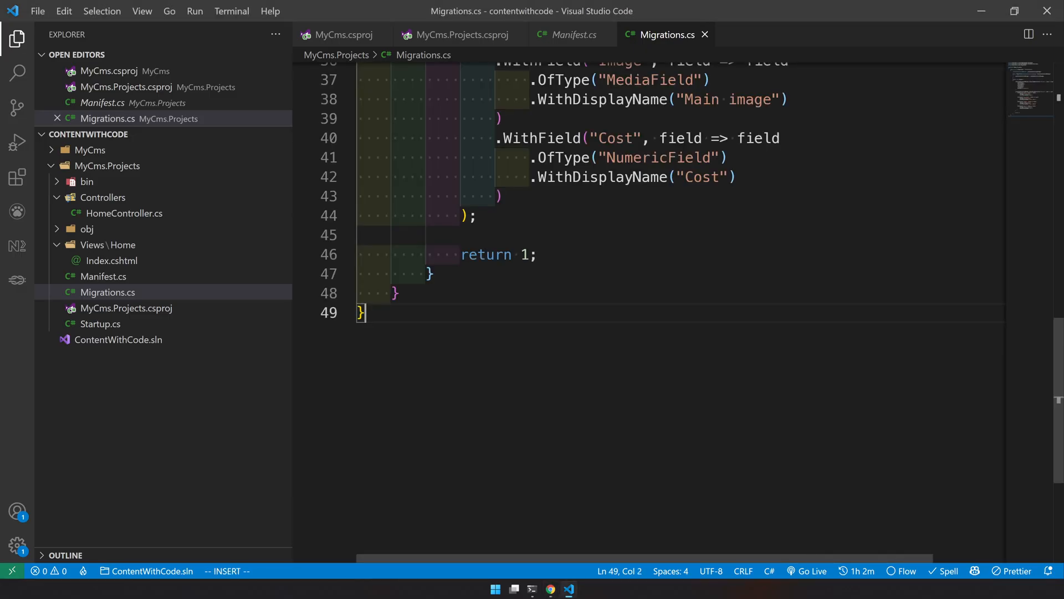
scroll(up, 3)
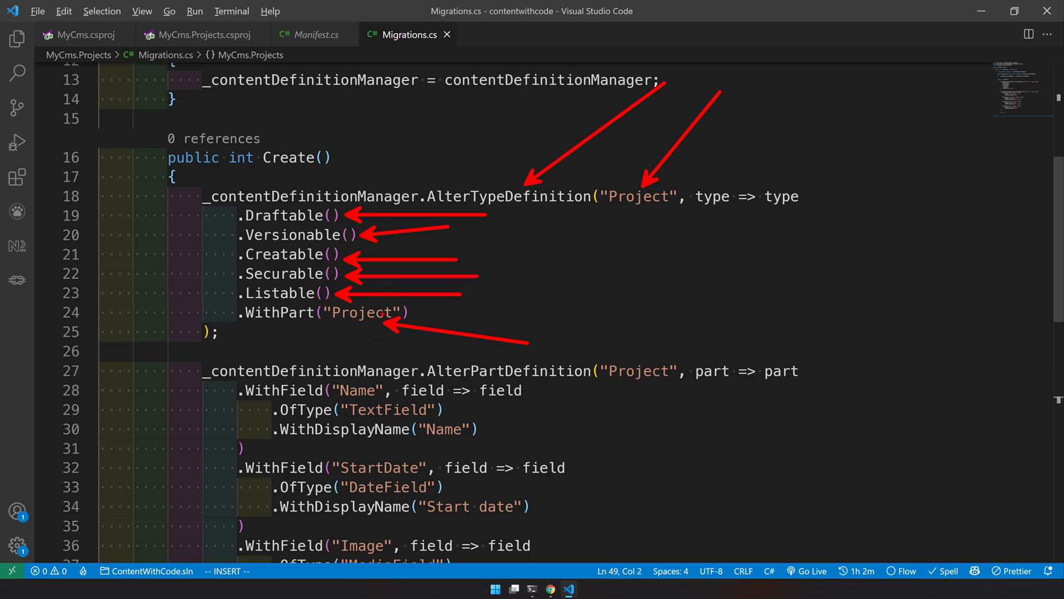
scroll(down, 3)
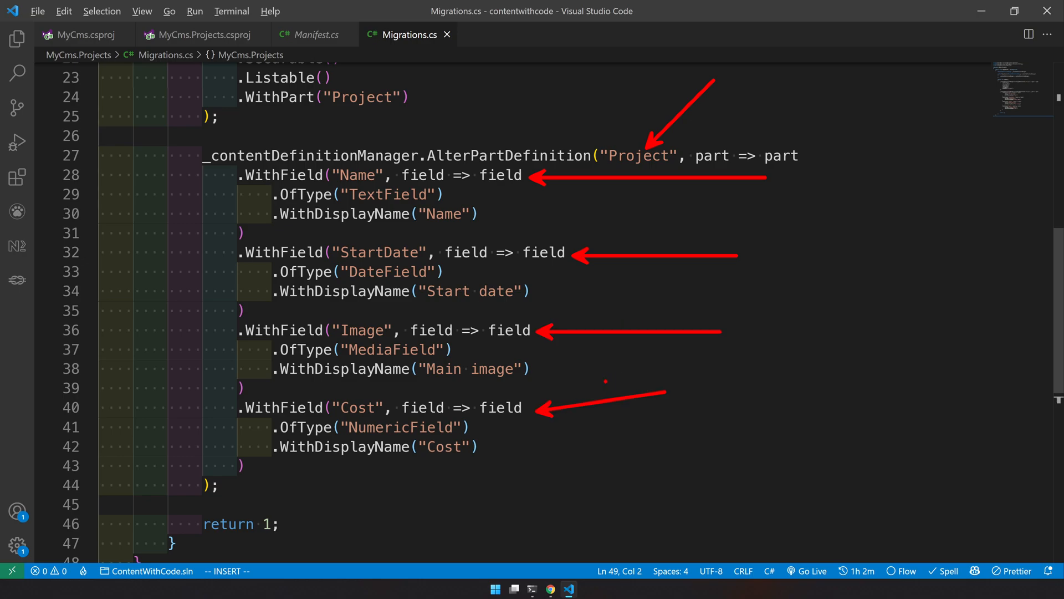
scroll(up, 3)
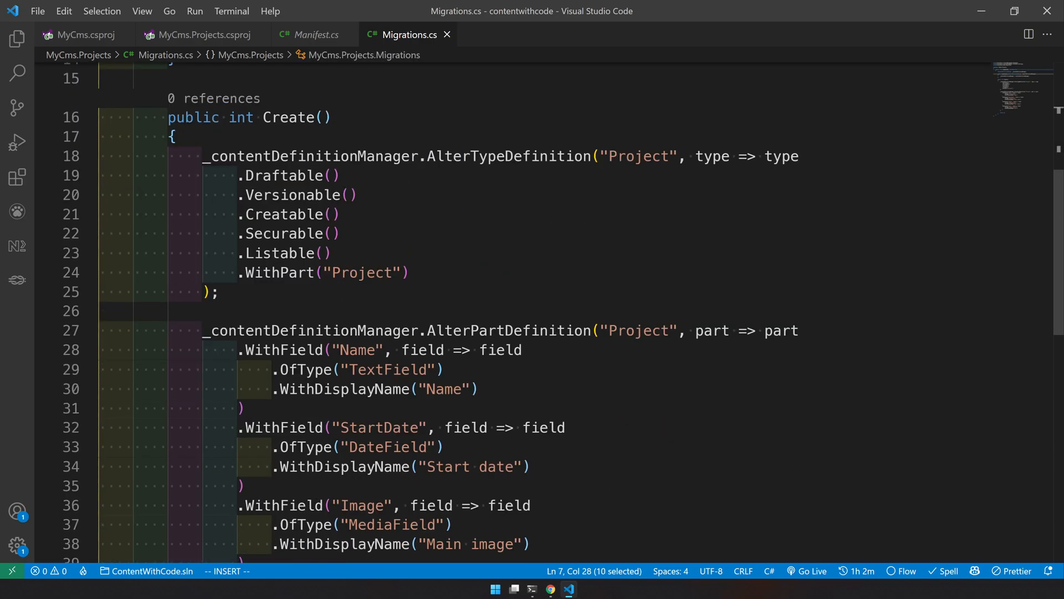
double_click(288, 118)
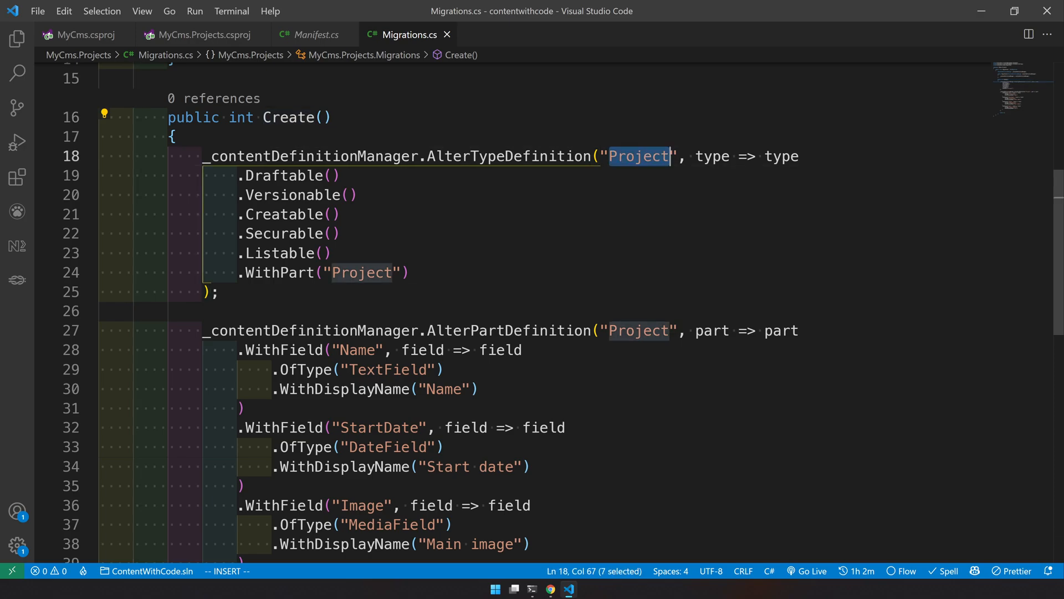
scroll(down, 3)
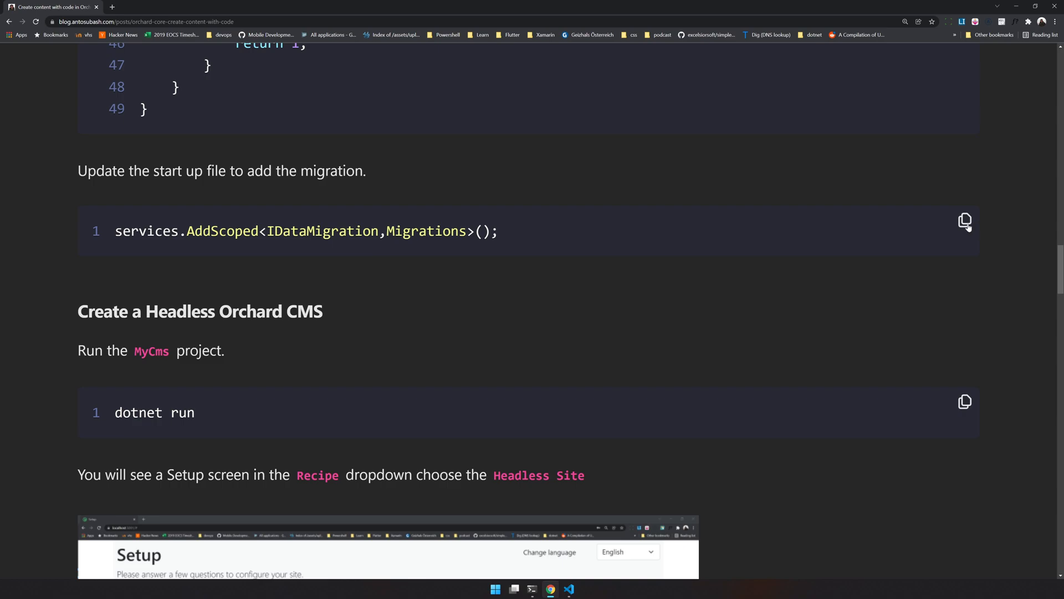
- Copy the services.AddScoped migration snippet and show the MyCms.Projects file tree
click(569, 589)
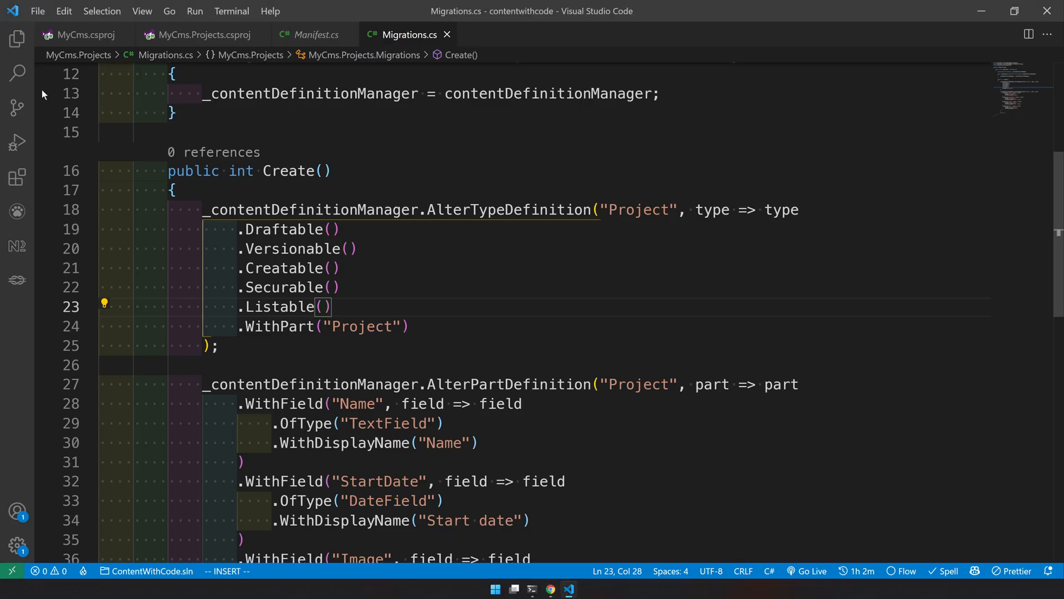
click(17, 38)
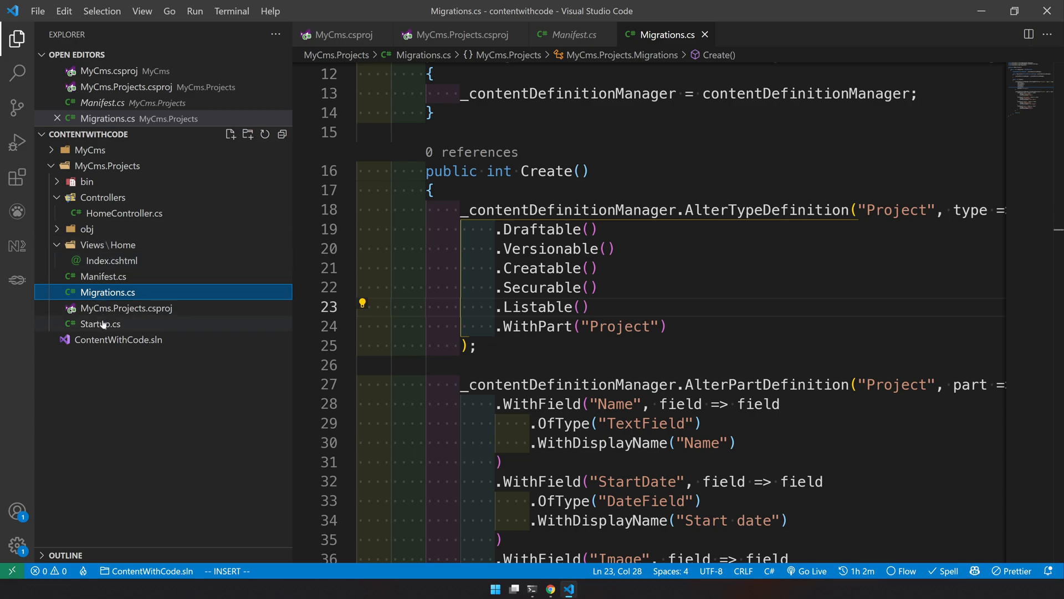
- Add services.AddScoped<IDataMigration,Migrations>(); to Startup.cs and save it
click(100, 323)
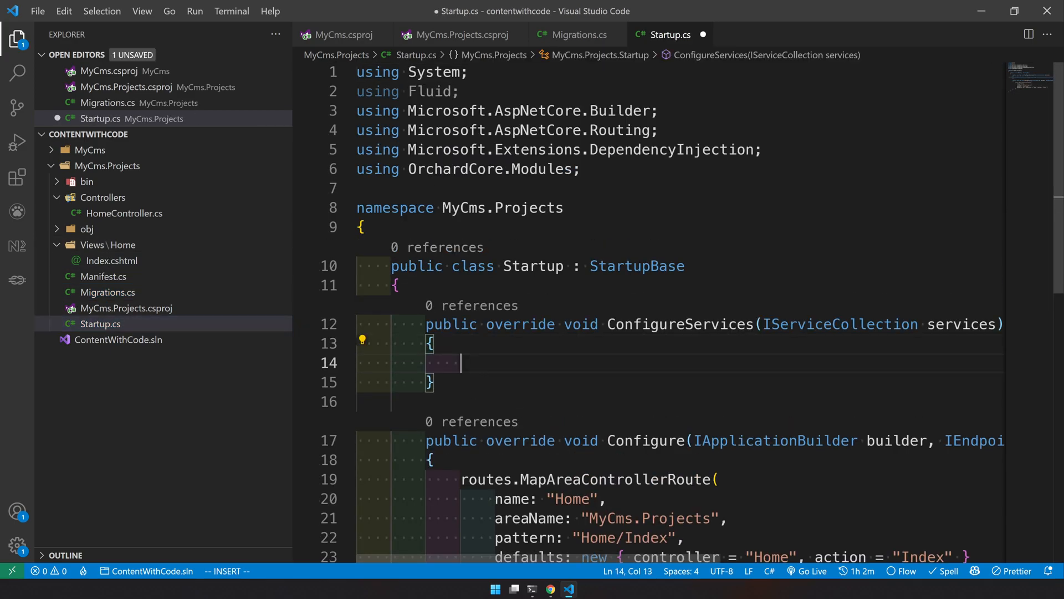
text(services.AddScoped<IDataMigration,Migrations>();)
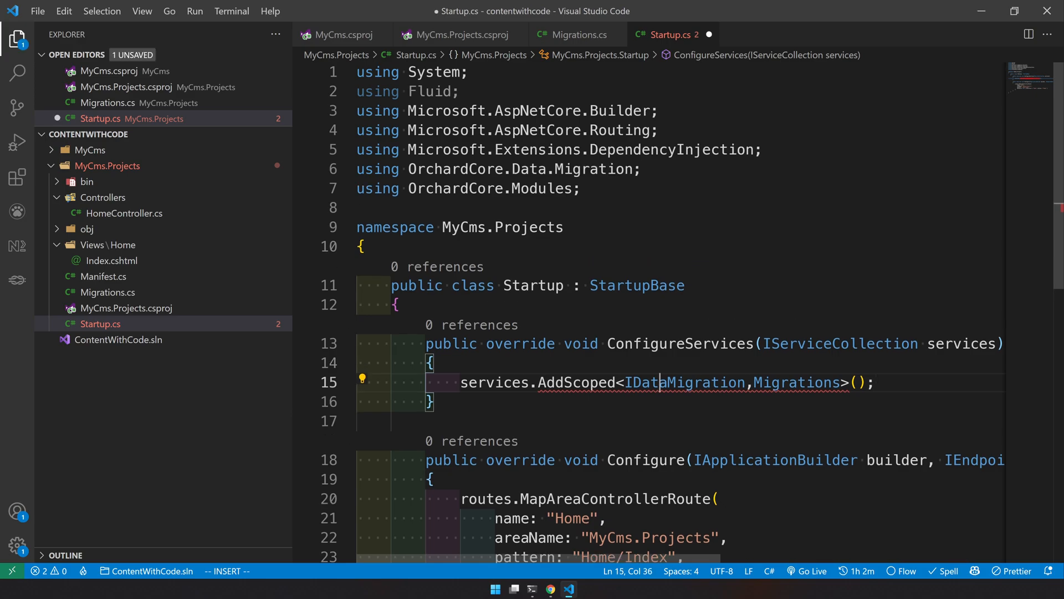
key(ctrl+s)
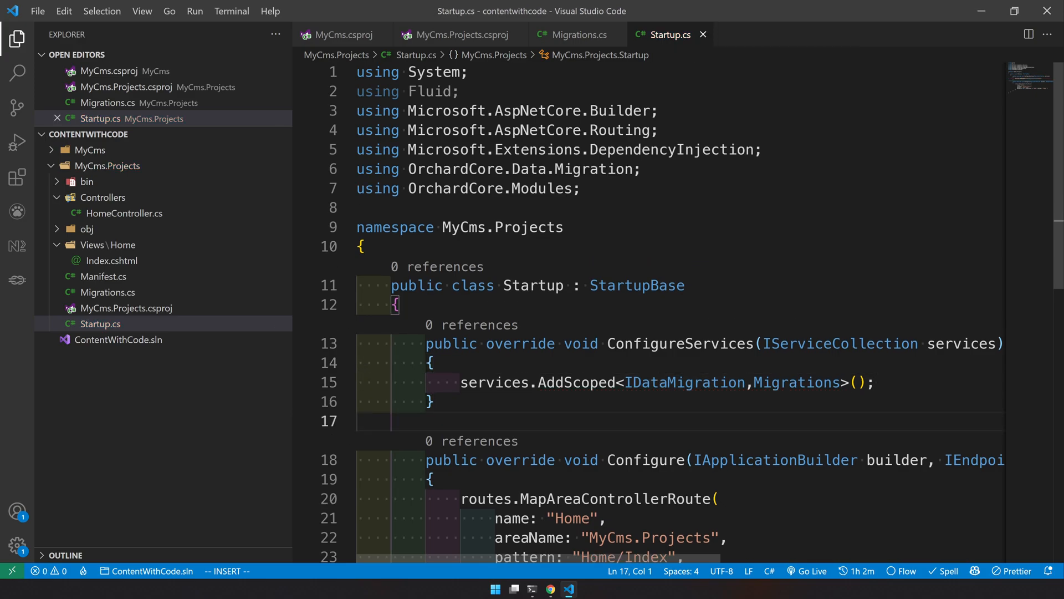
scroll(down, 3)
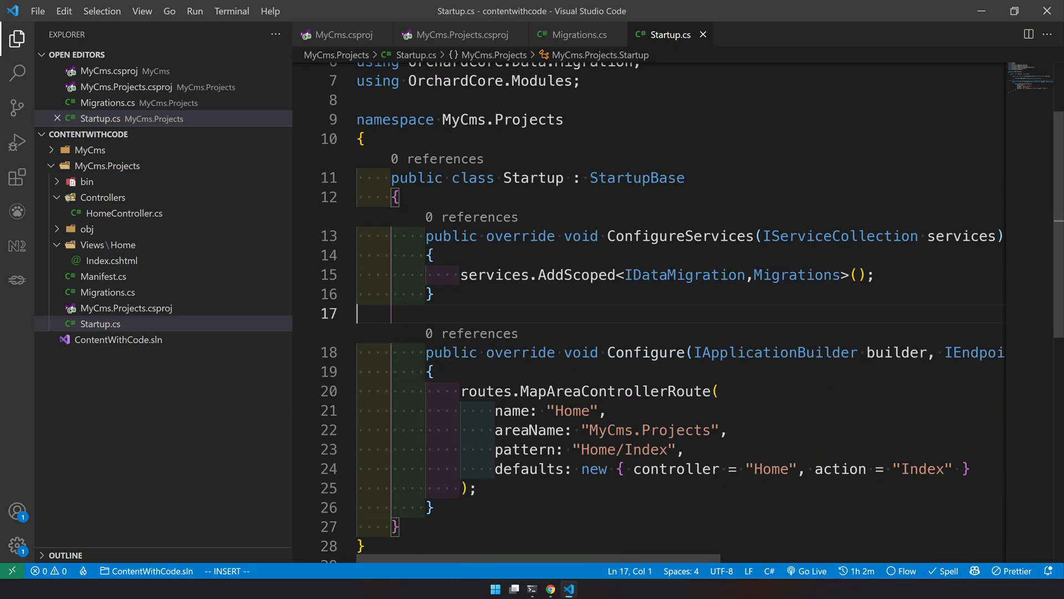
double_click(796, 275)
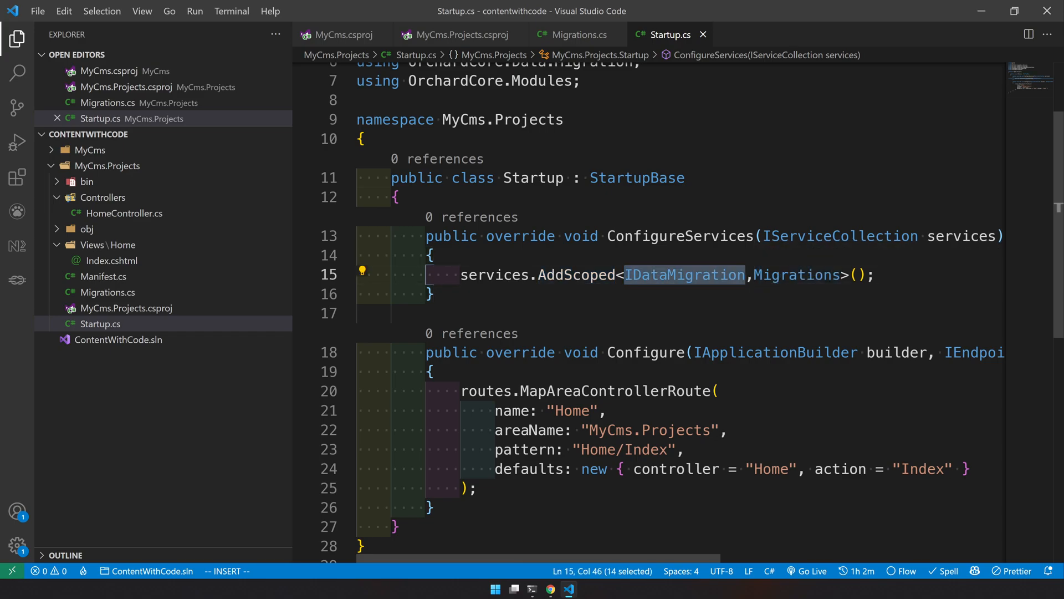
click(550, 588)
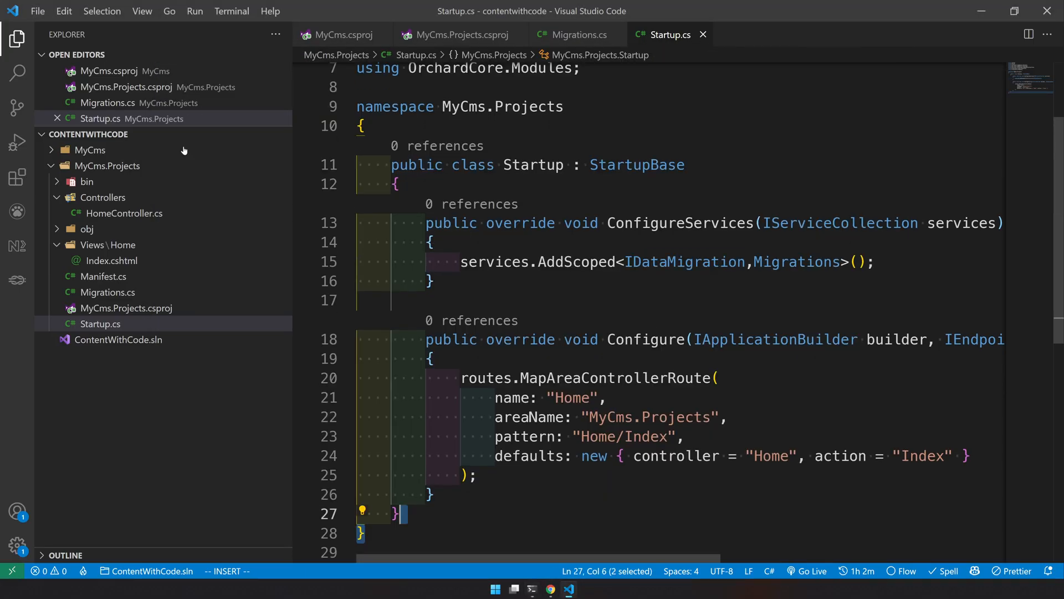
- Open the MyCms folder's context menu to launch it in the integrated terminal
right_click(88, 149)
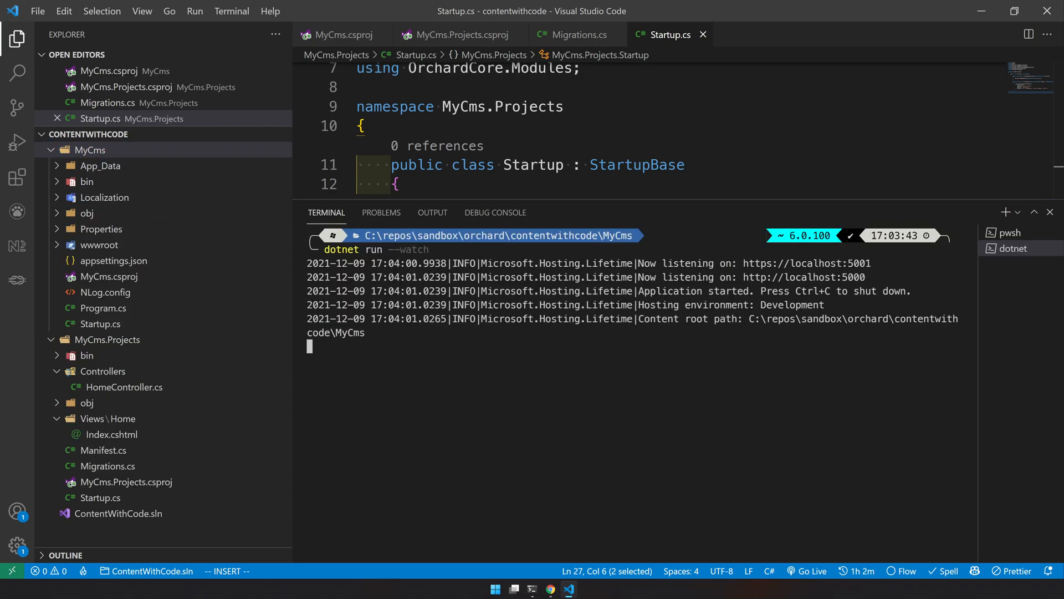
mouse_move(806, 264)
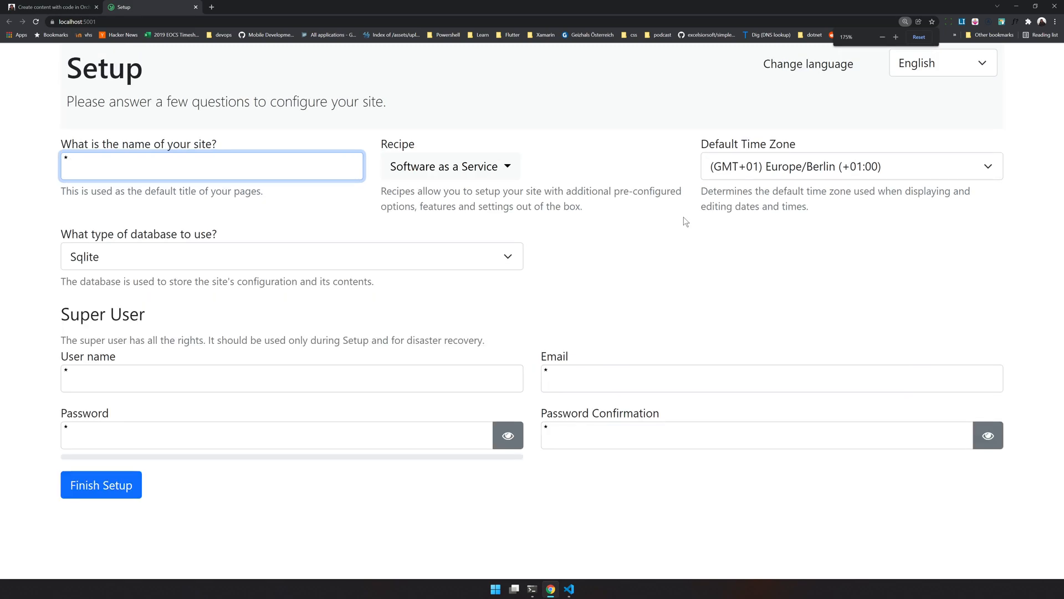
- Name the site 'My CMS', choose the Headless site recipe, and submit setup
text(My CMS)
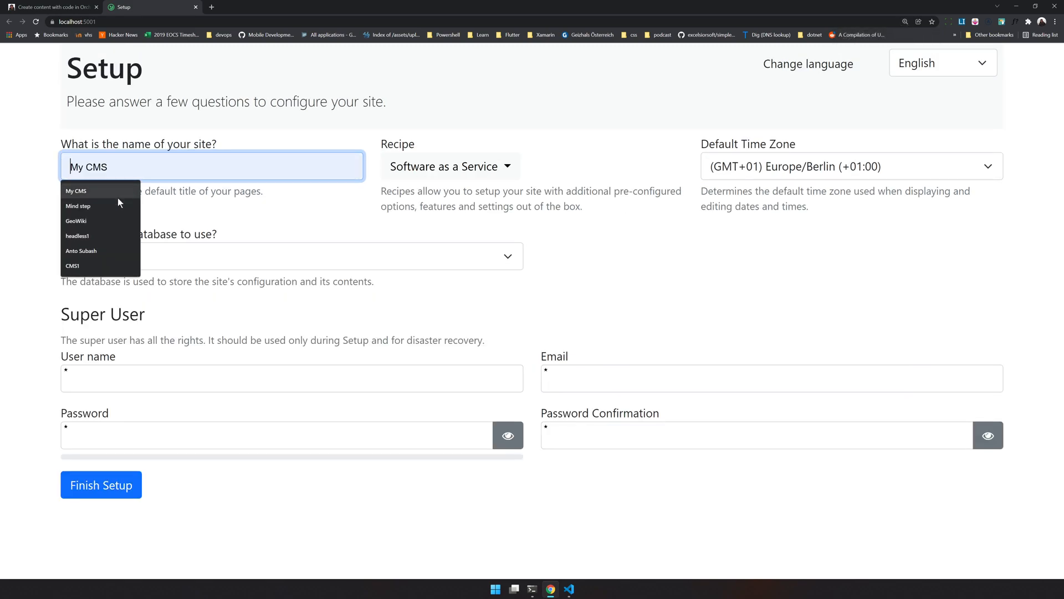
click(447, 166)
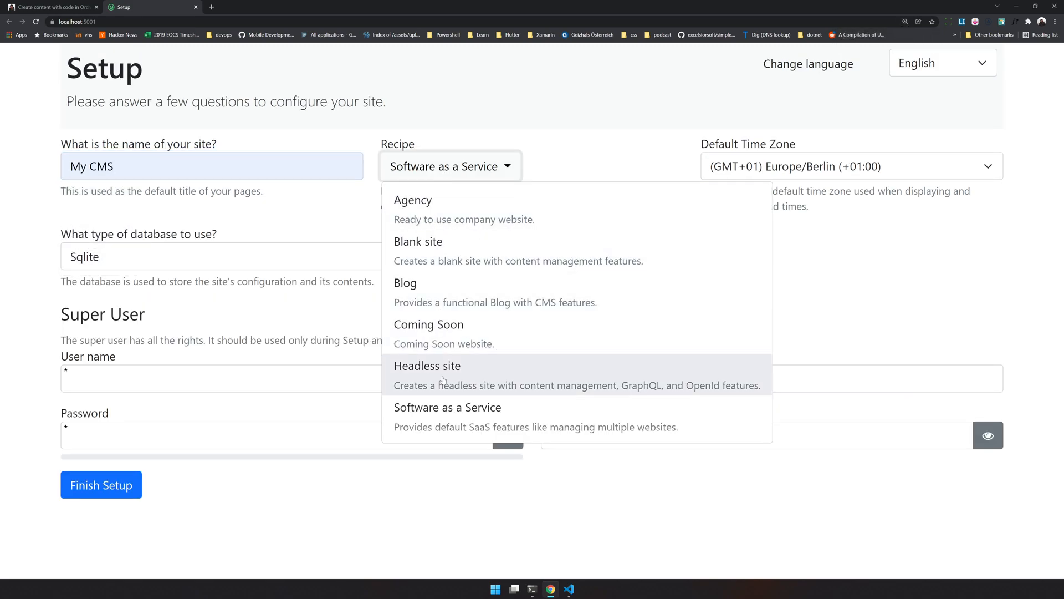
click(427, 366)
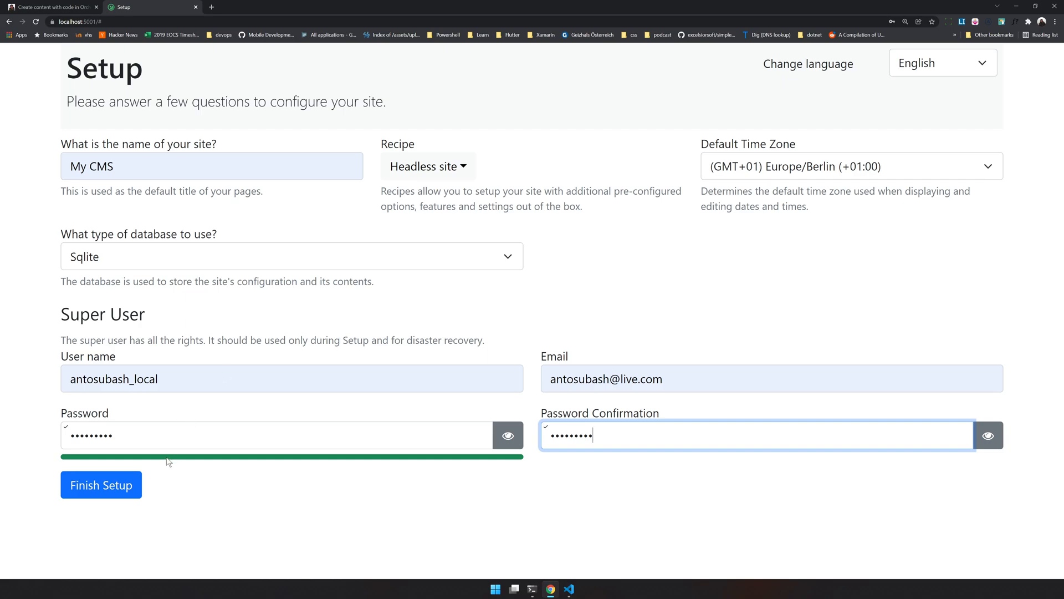
click(100, 485)
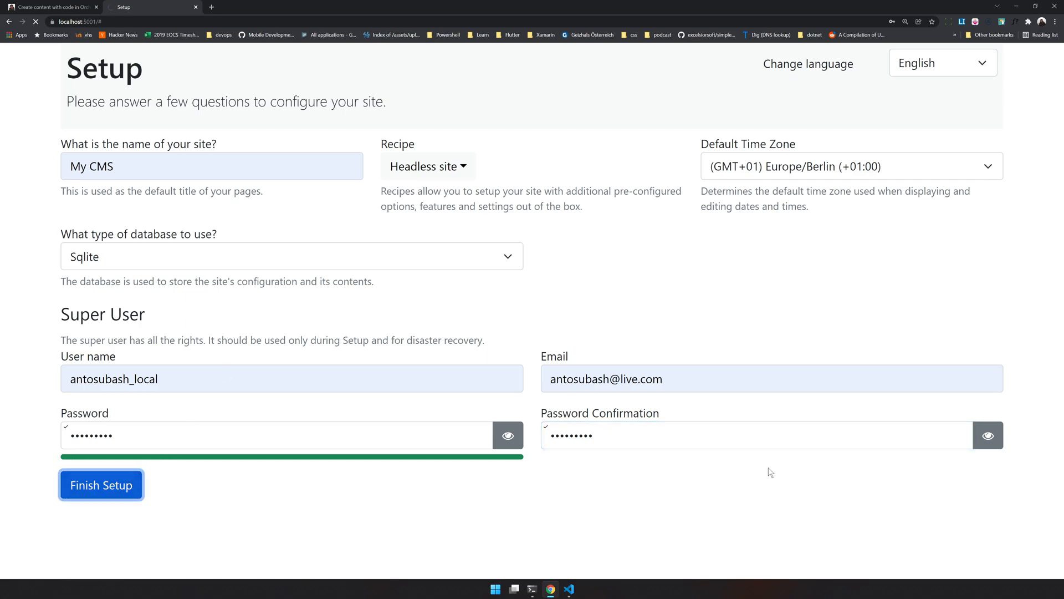
- Sign in to the My CMS admin and expand the Content menu
click(100, 484)
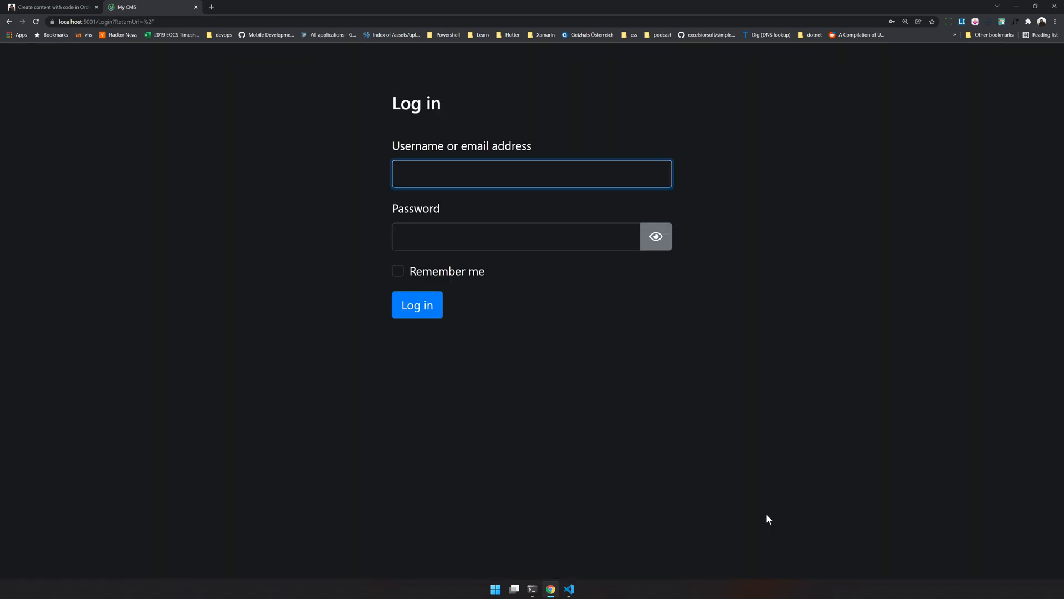
click(416, 305)
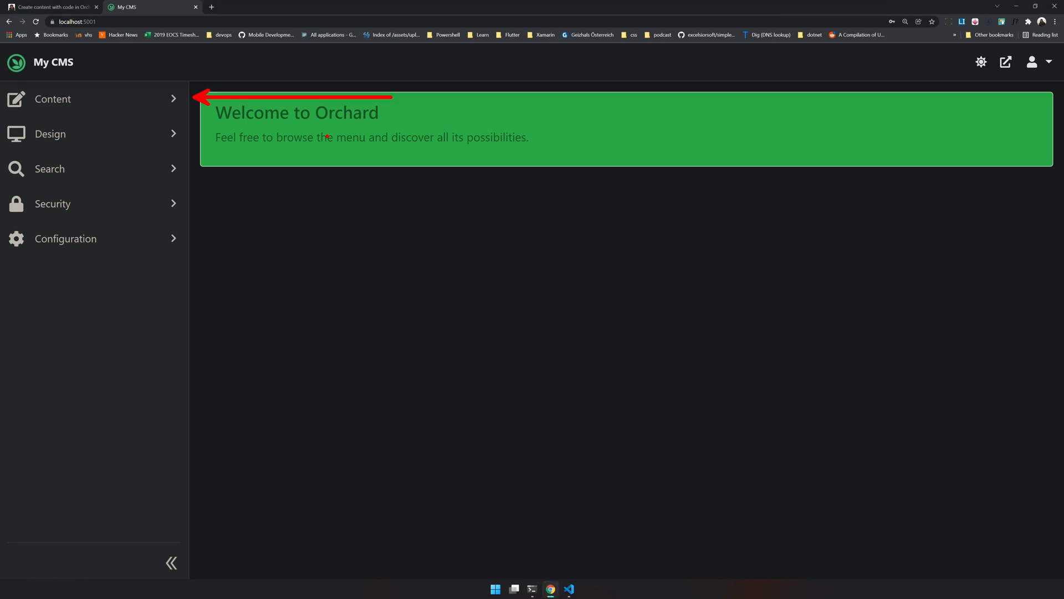
click(52, 100)
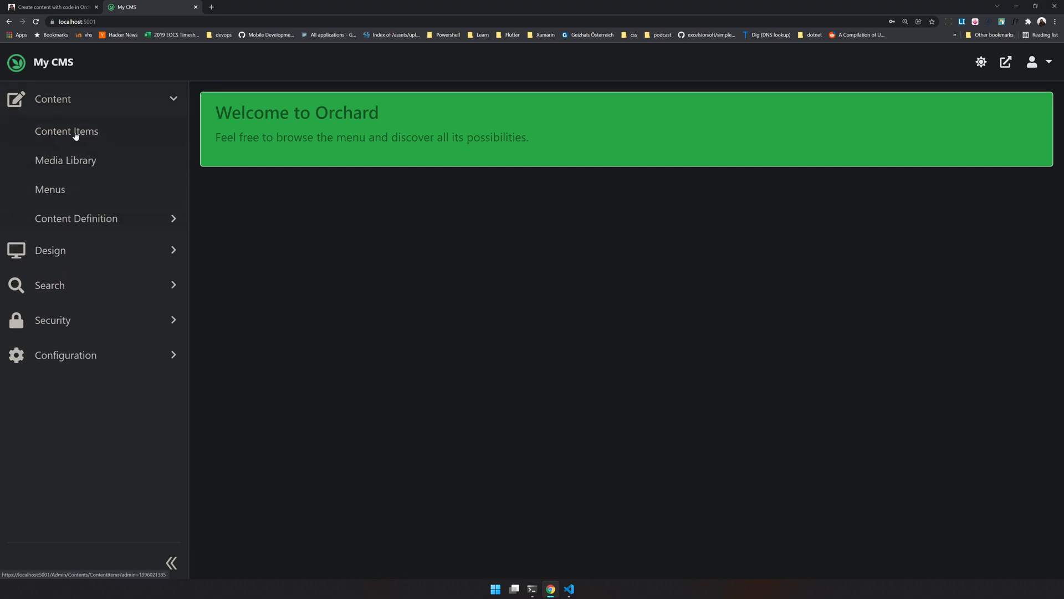
click(75, 217)
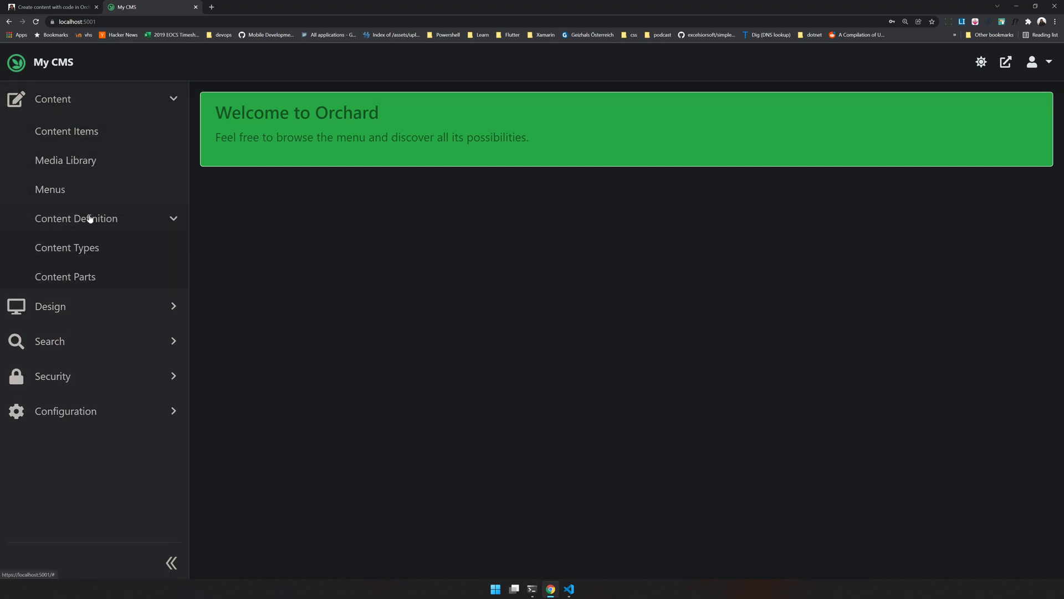
- Review the Content Types list, then browse the Content Parts list
click(66, 247)
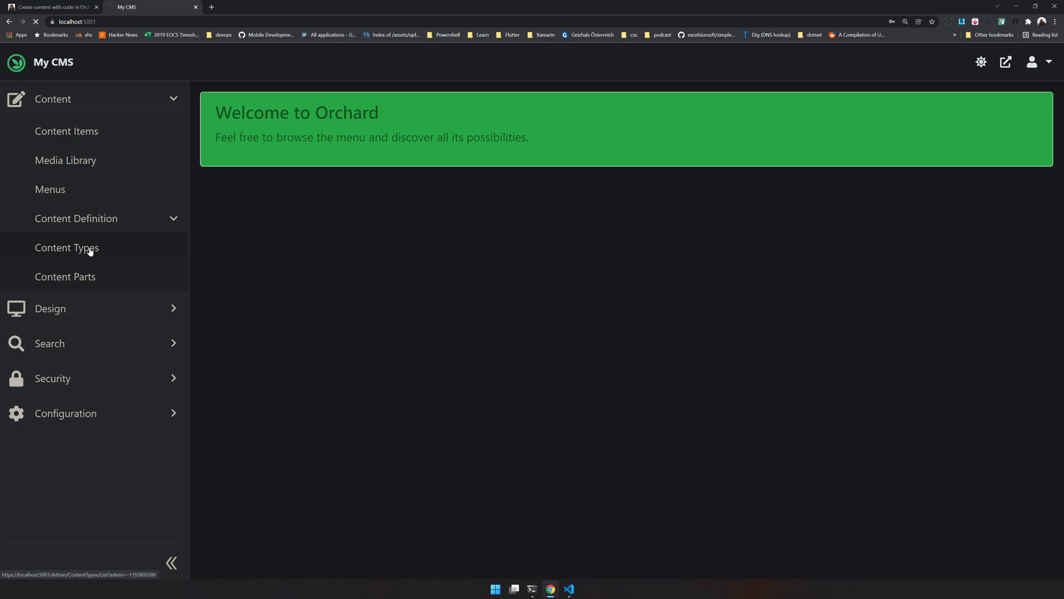
click(66, 248)
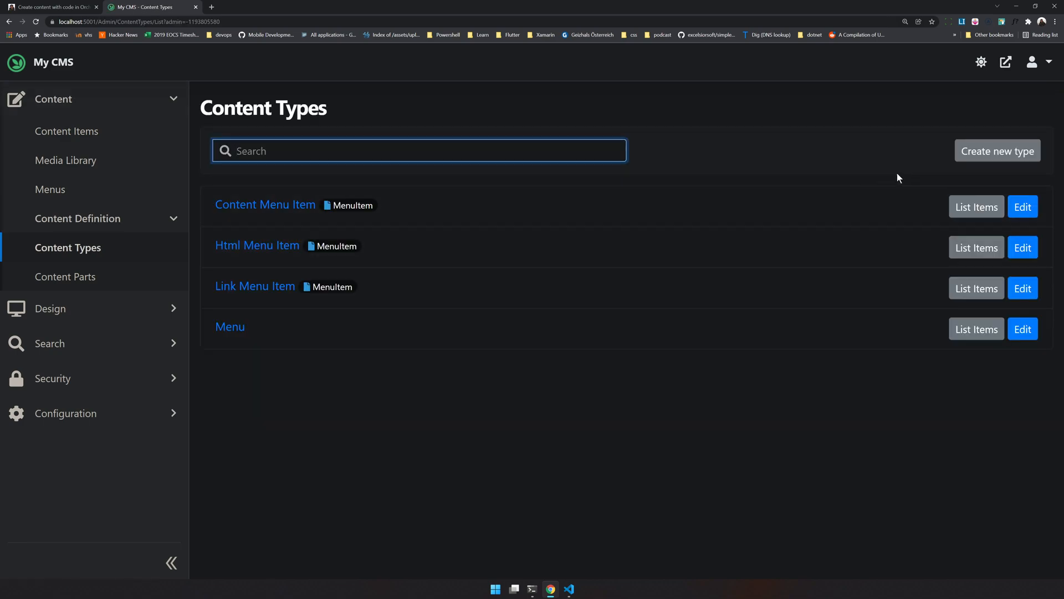
mouse_move(66, 276)
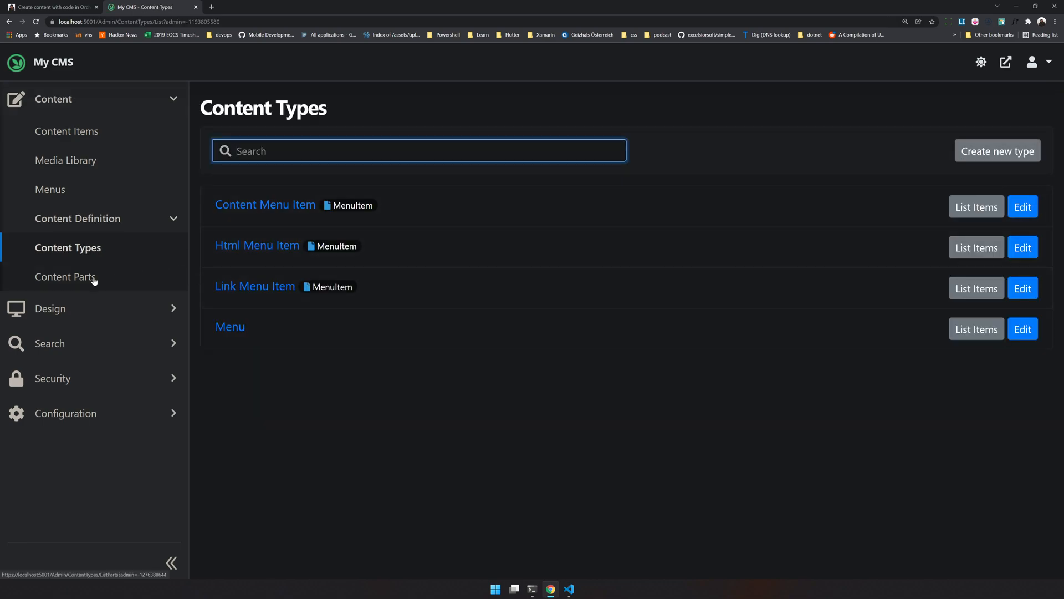
click(66, 276)
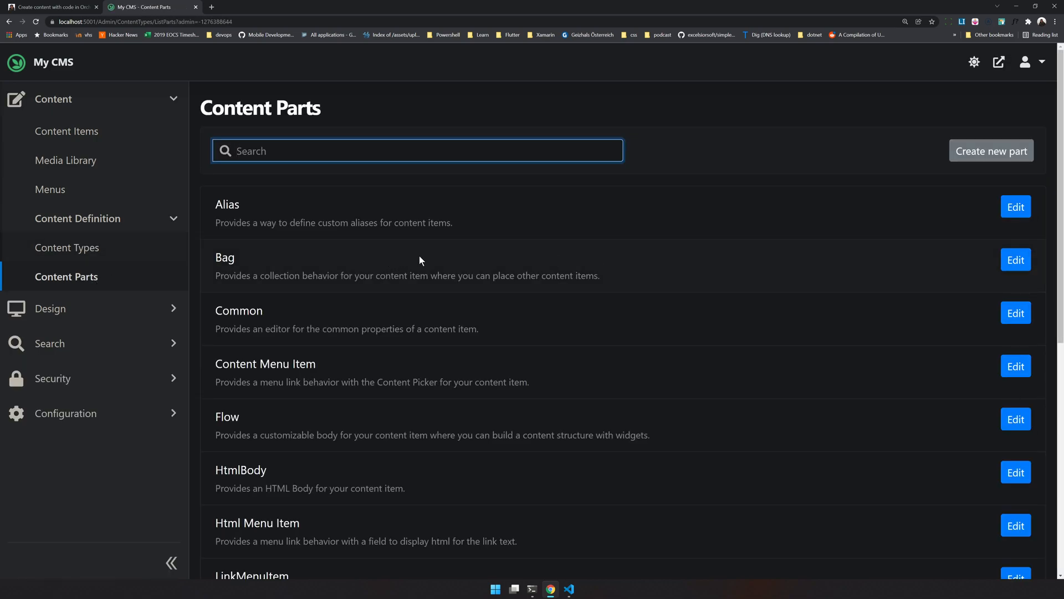
scroll(down, 3)
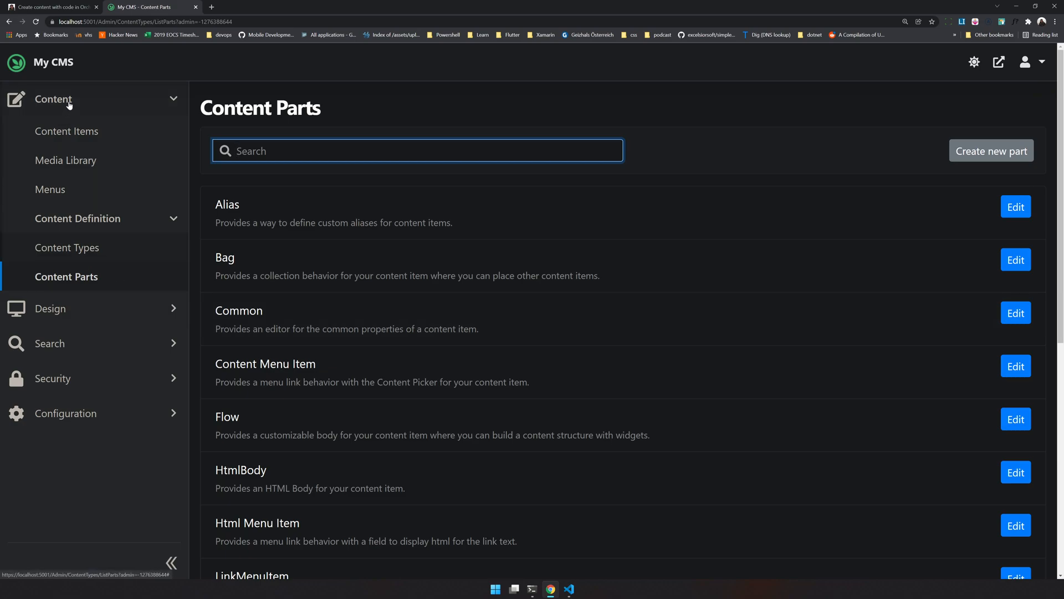
- Filter Configuration > Features by 'Proj' and enable MyCms.Projects
click(53, 99)
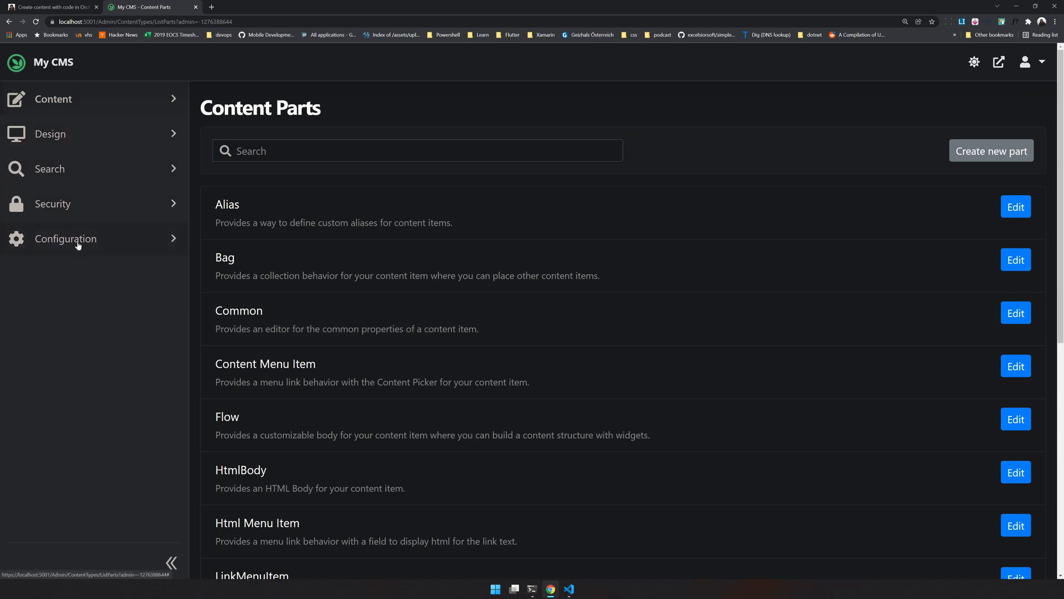
click(66, 238)
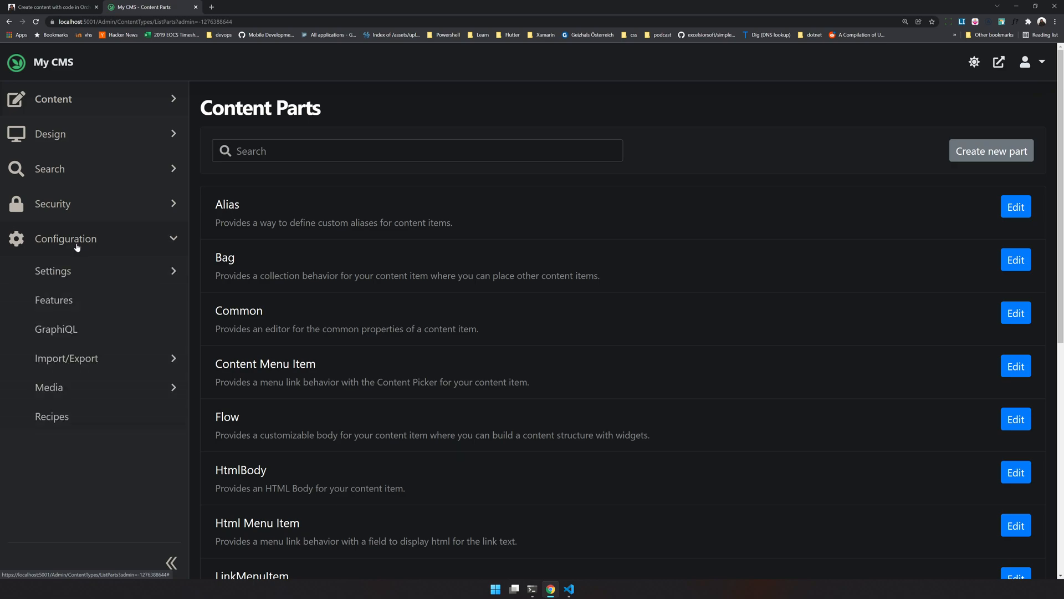
click(54, 299)
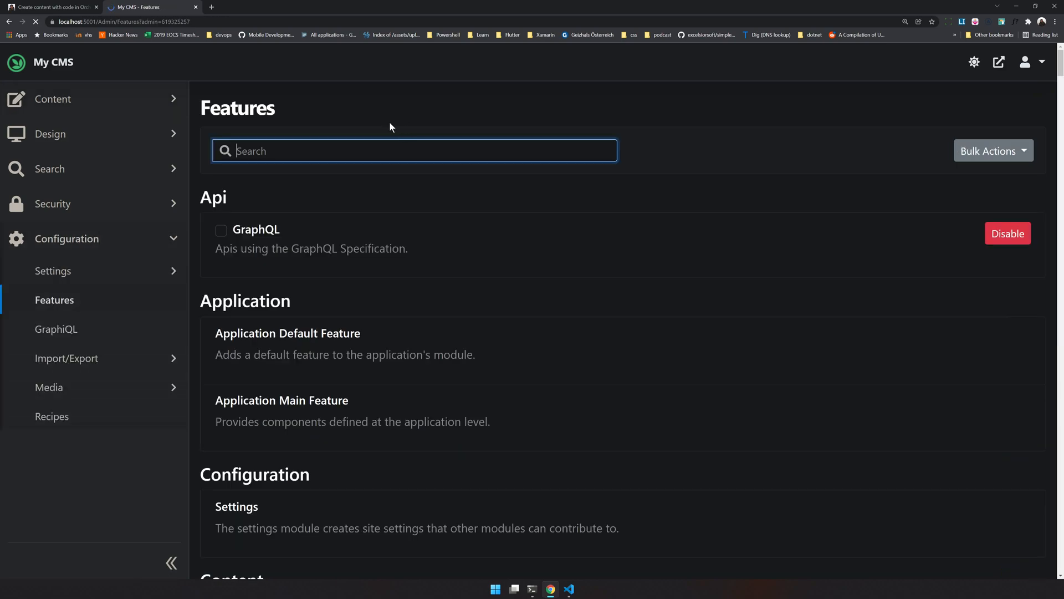
text(Proj)
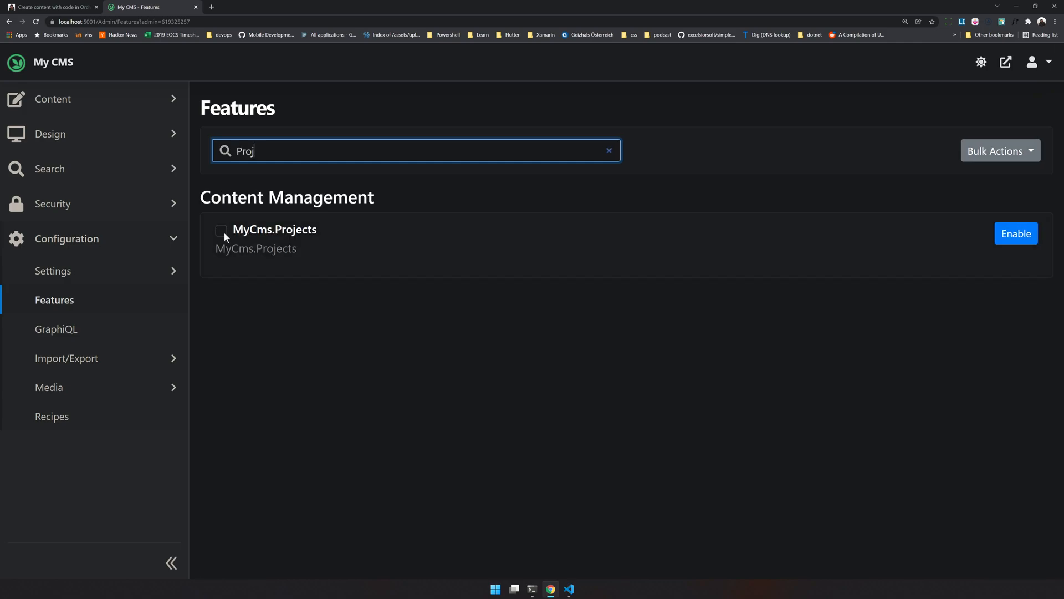
mouse_move(523, 259)
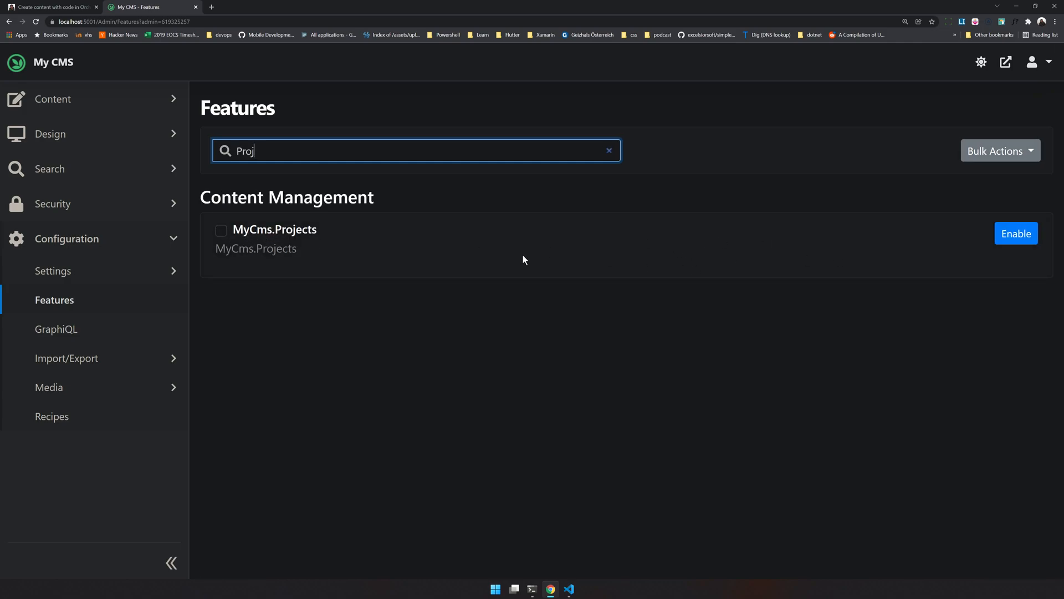
mouse_move(342, 243)
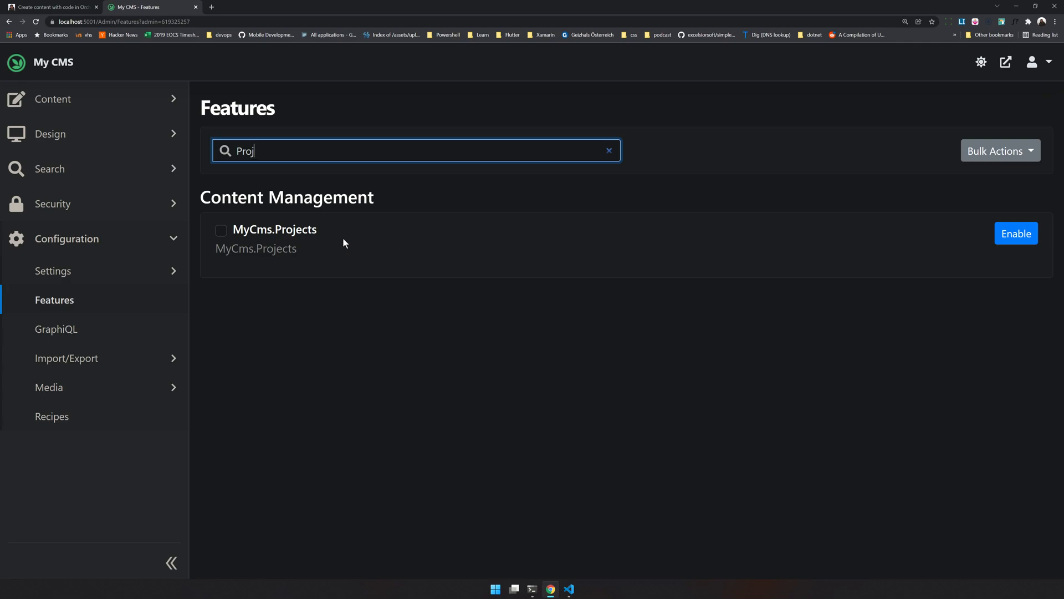
click(1016, 233)
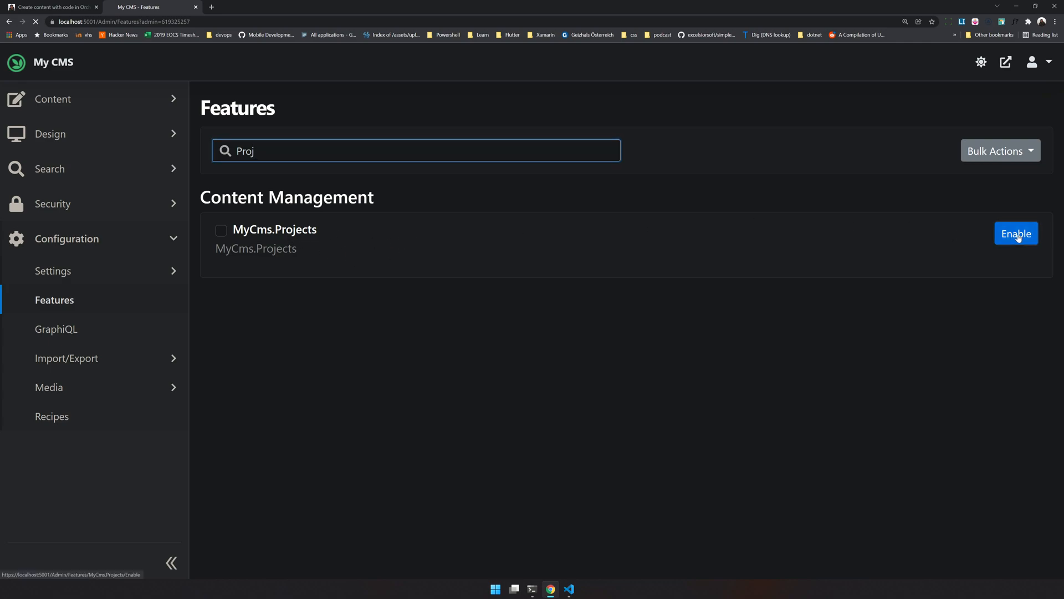
click(1016, 232)
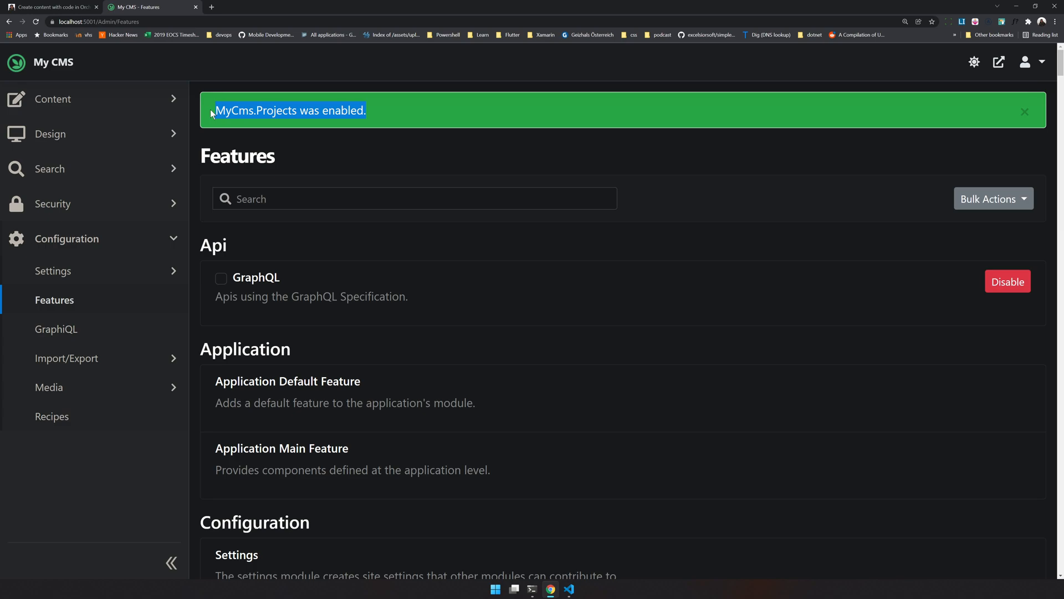
click(52, 100)
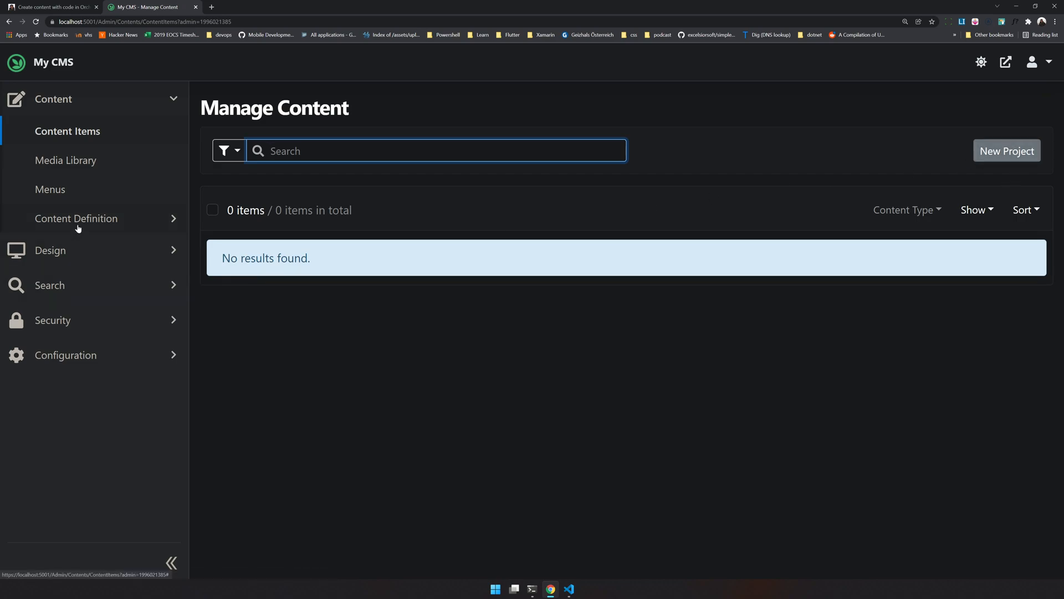
click(76, 218)
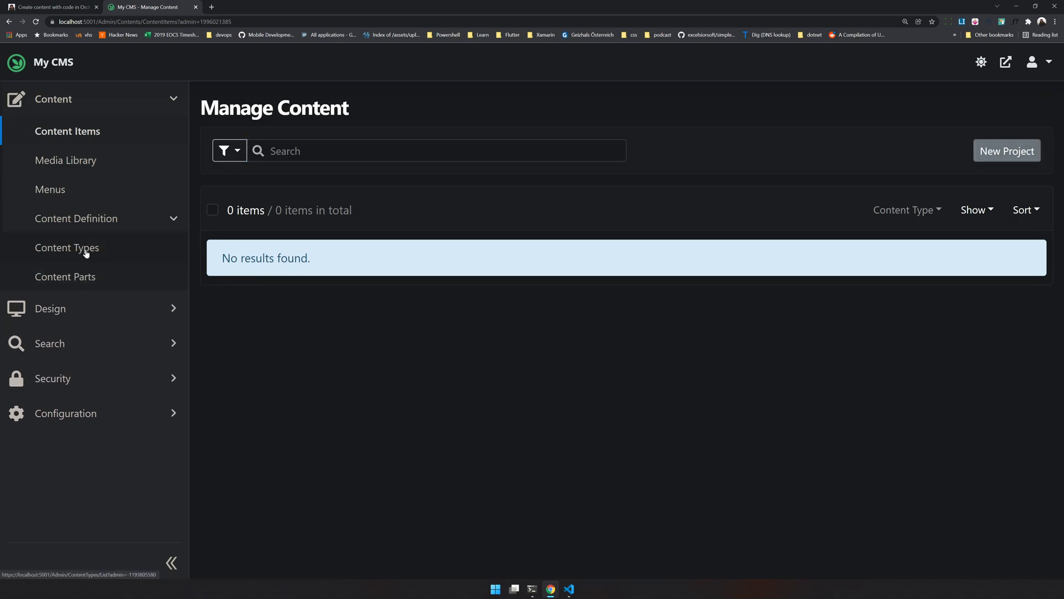
click(67, 247)
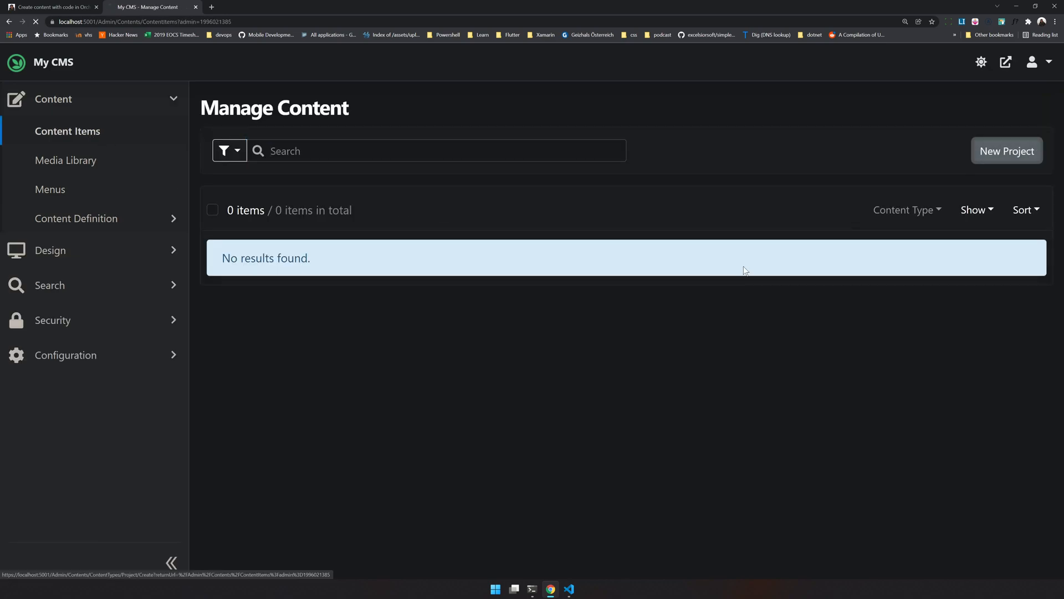
- Publish a new Project 'Project 1' with start date and cost 50, then view it
click(1007, 151)
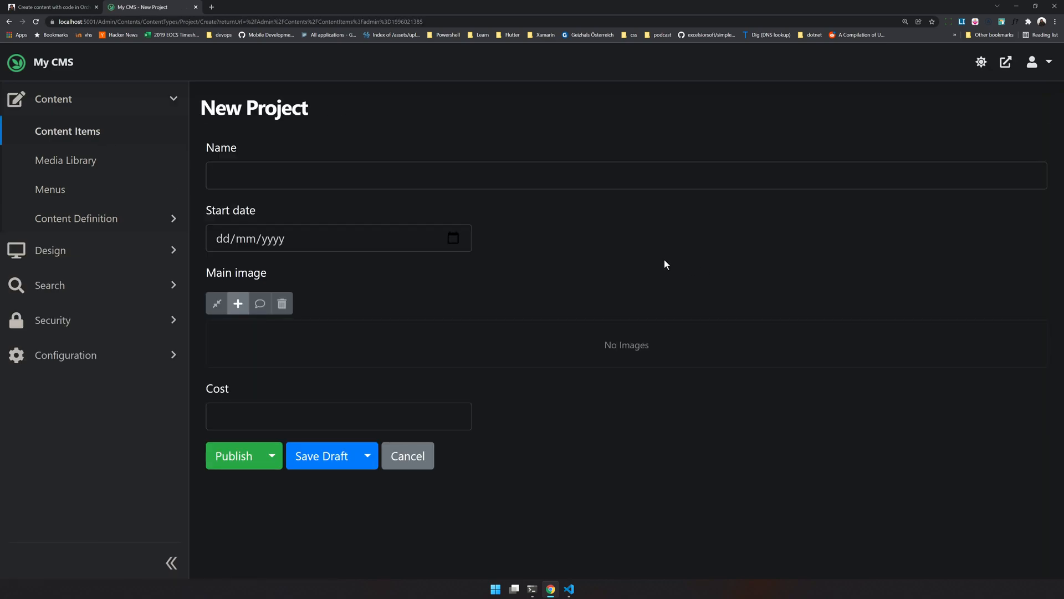
text(Project 1)
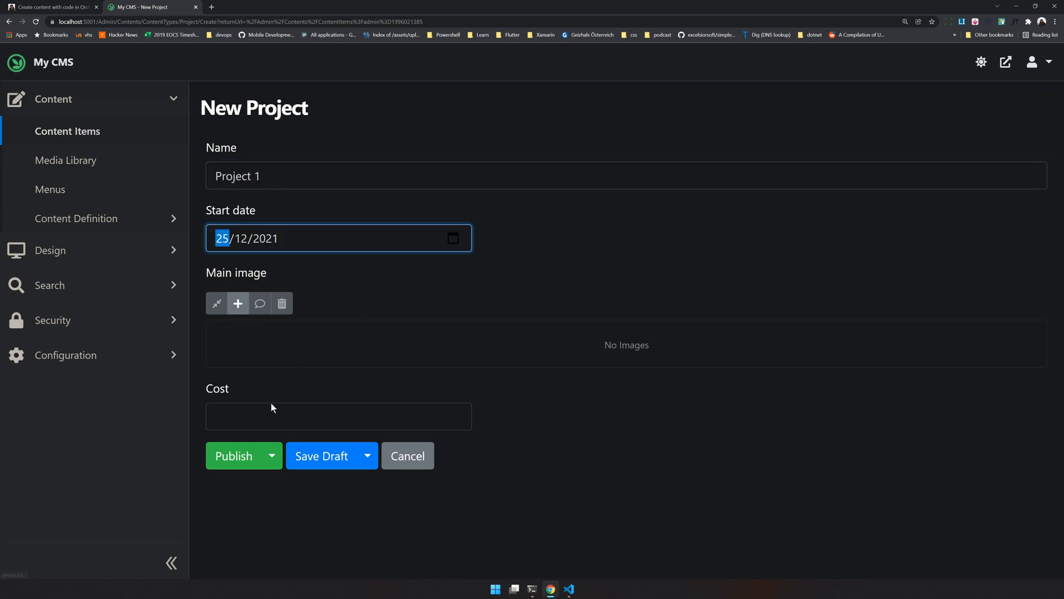
text(5)
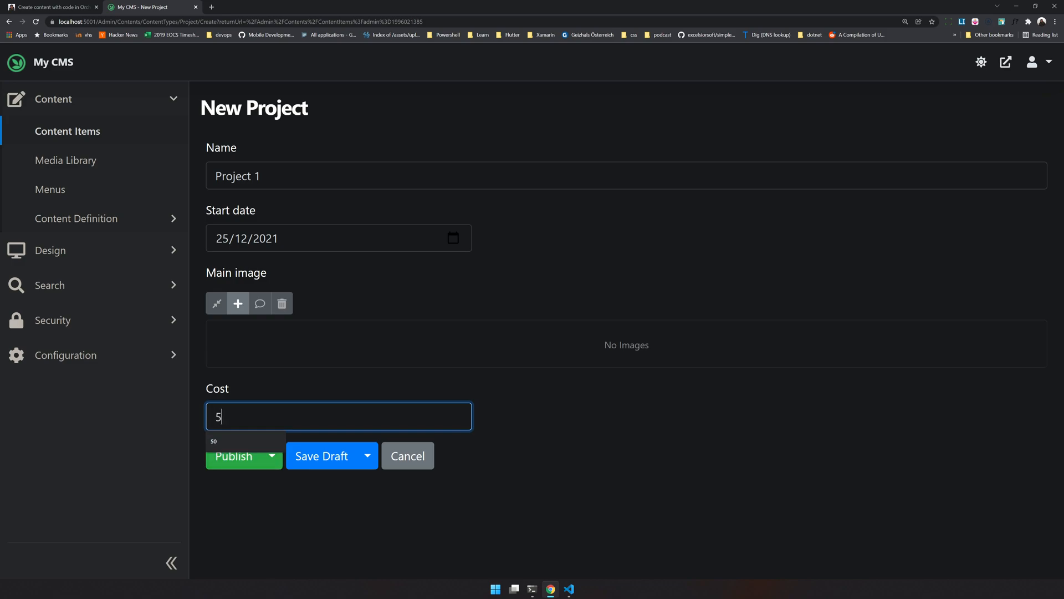
click(233, 456)
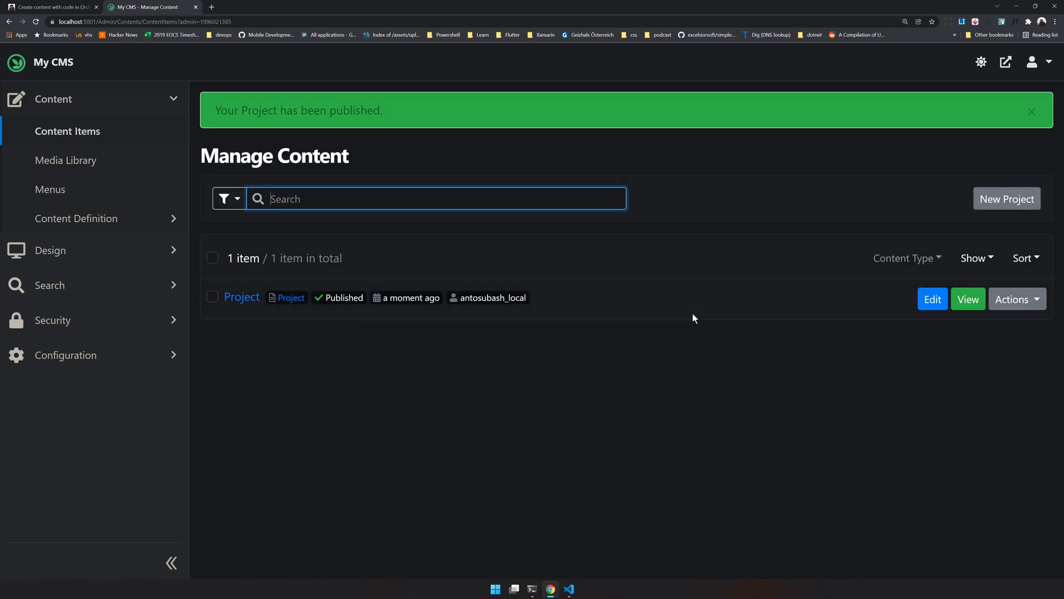
mouse_move(380, 293)
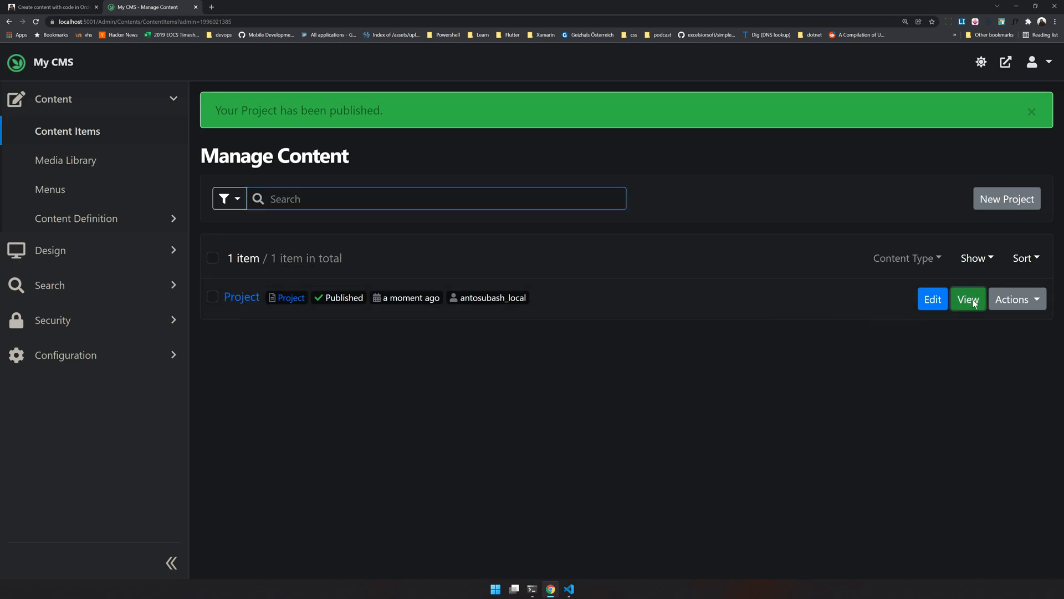
click(968, 298)
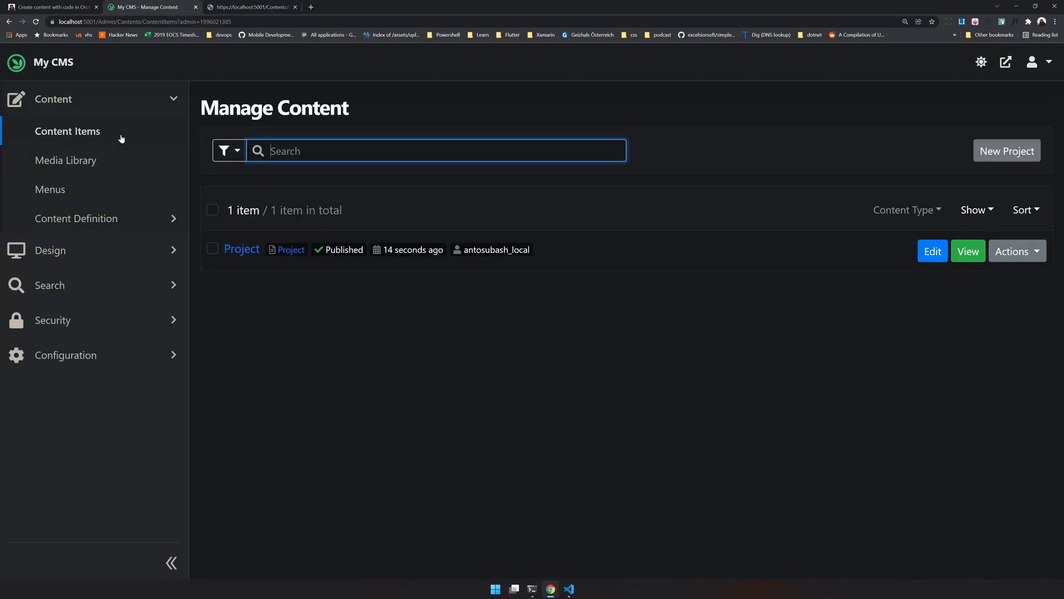
mouse_move(408, 240)
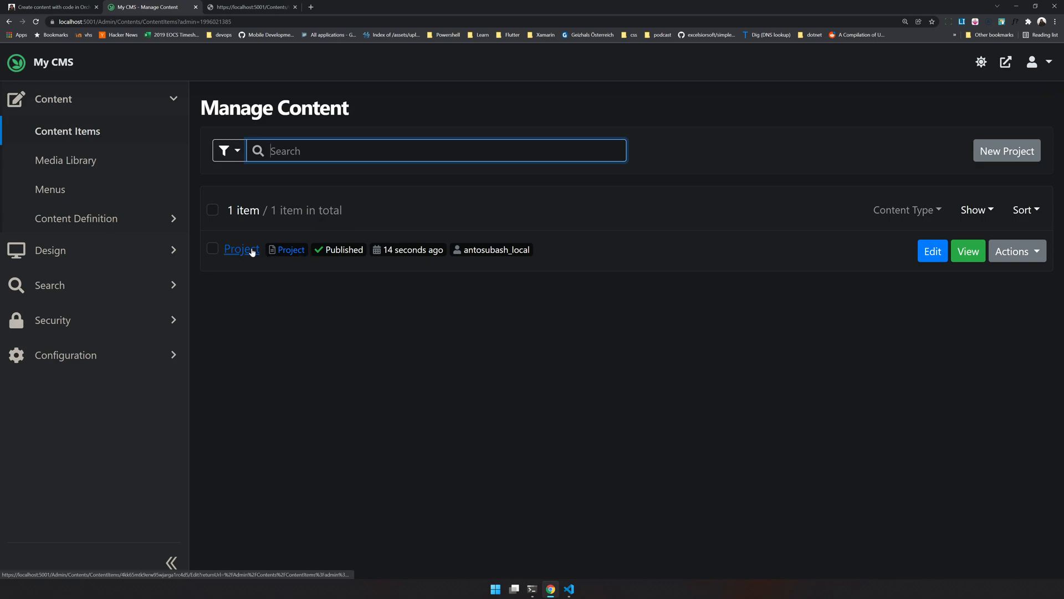
- Open the Project type's editor to review its fields, then go back to Content Types
click(76, 218)
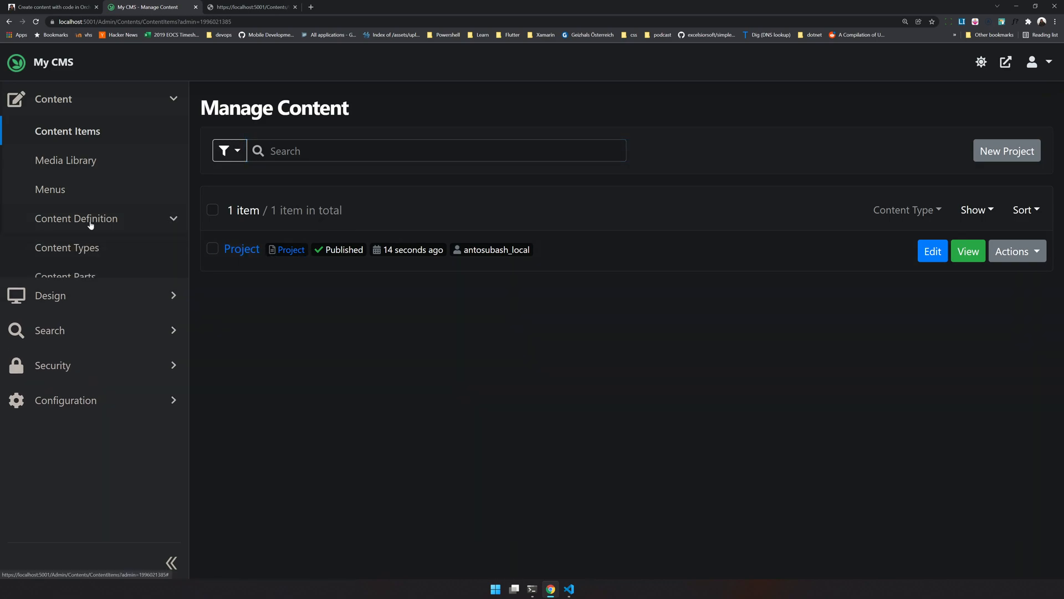
click(67, 248)
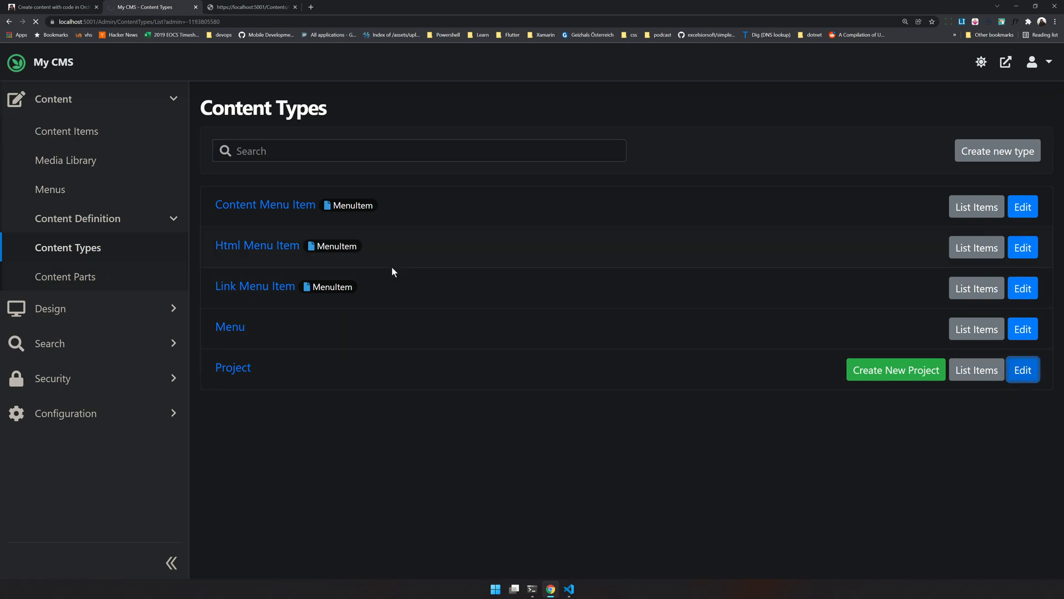
click(1021, 369)
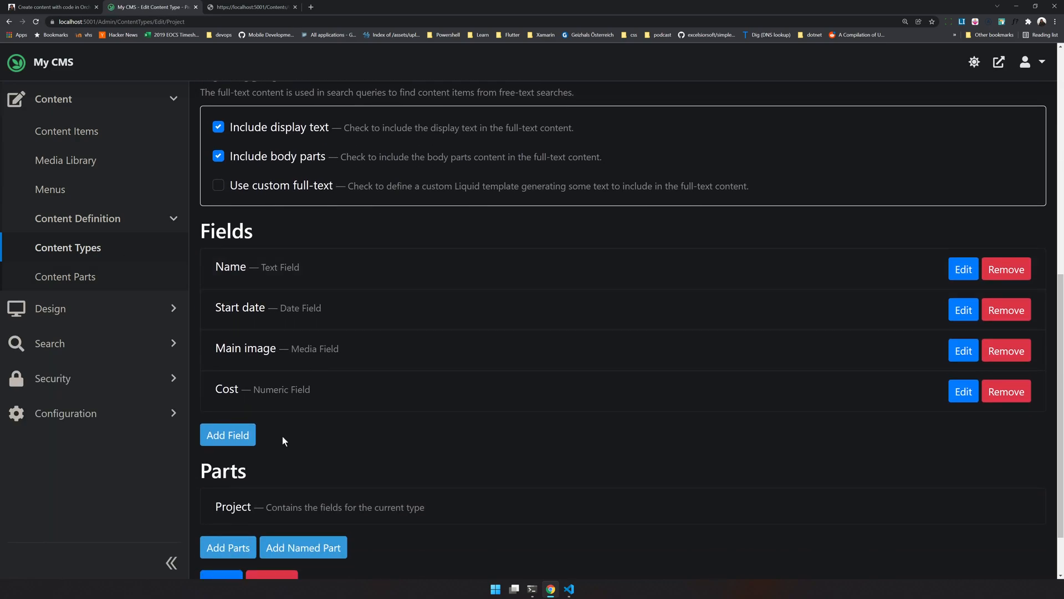
click(227, 435)
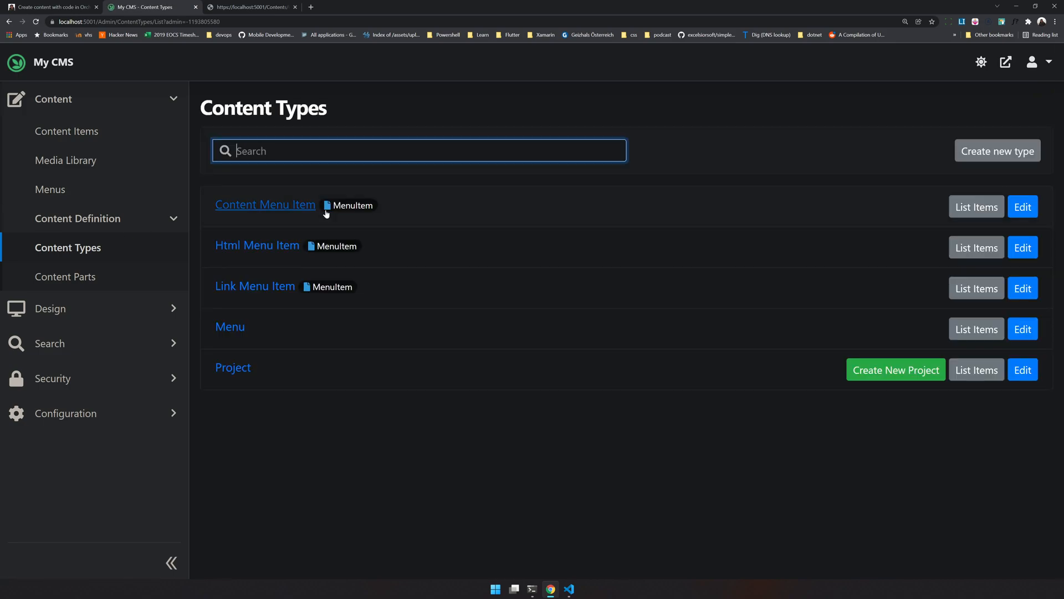
- In the VS Code Explorer, collapse Controllers and select the MyCms.Projects folder
click(568, 589)
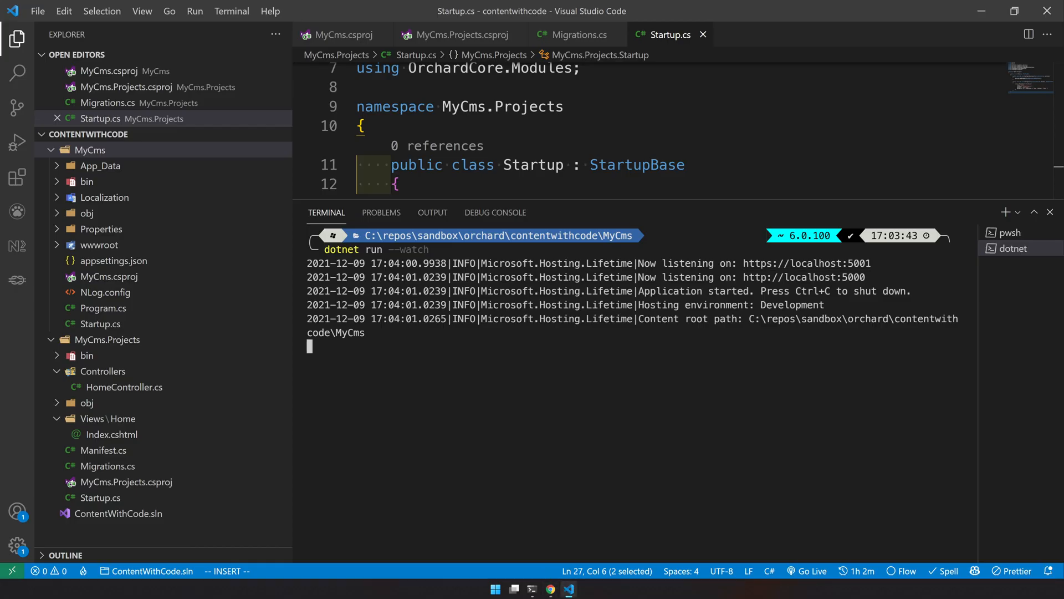
click(363, 126)
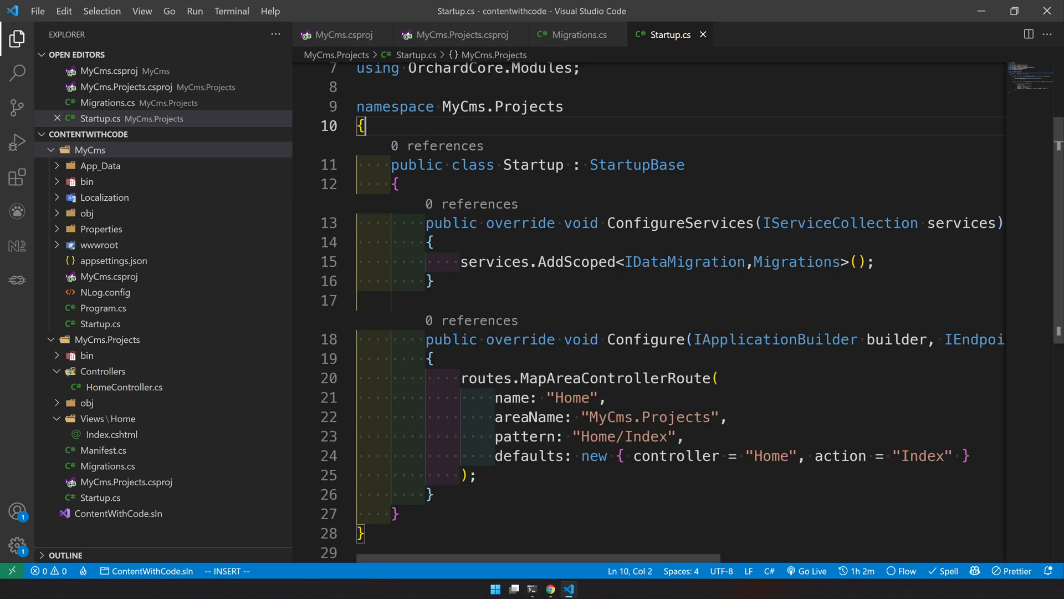
scroll(down, 3)
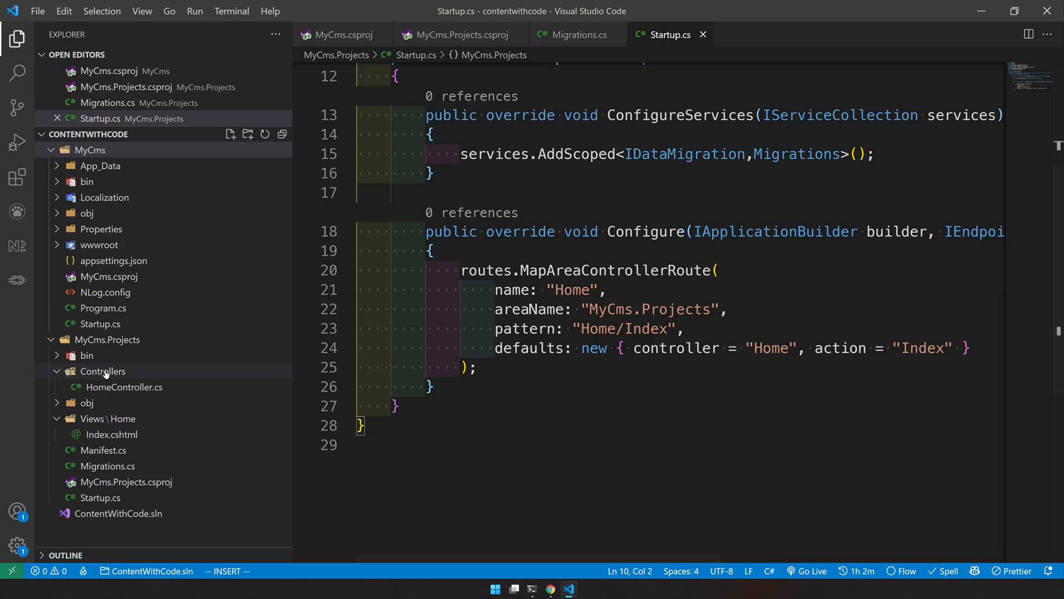
click(102, 371)
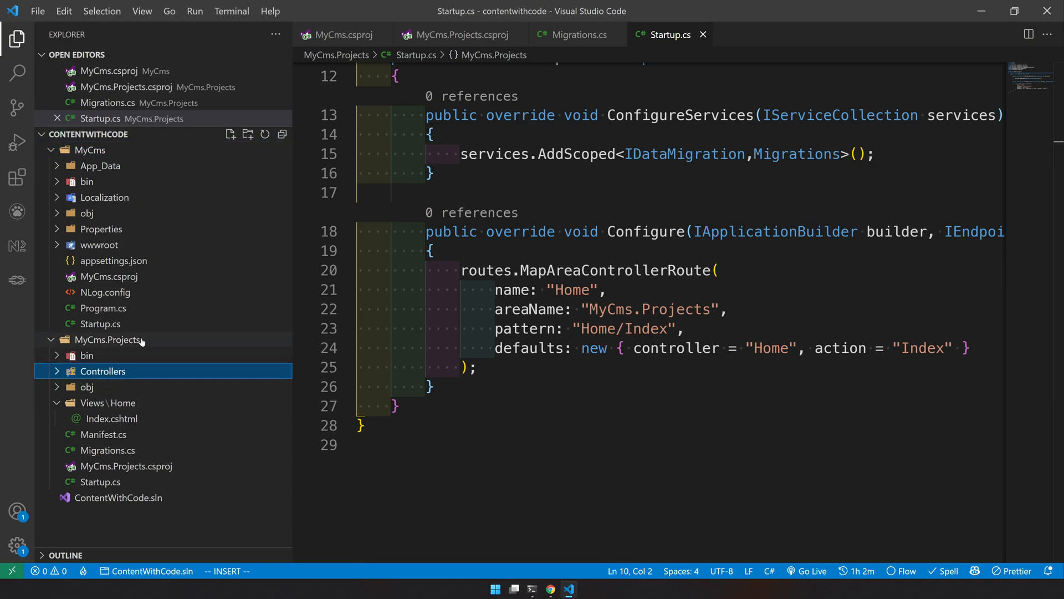
click(106, 340)
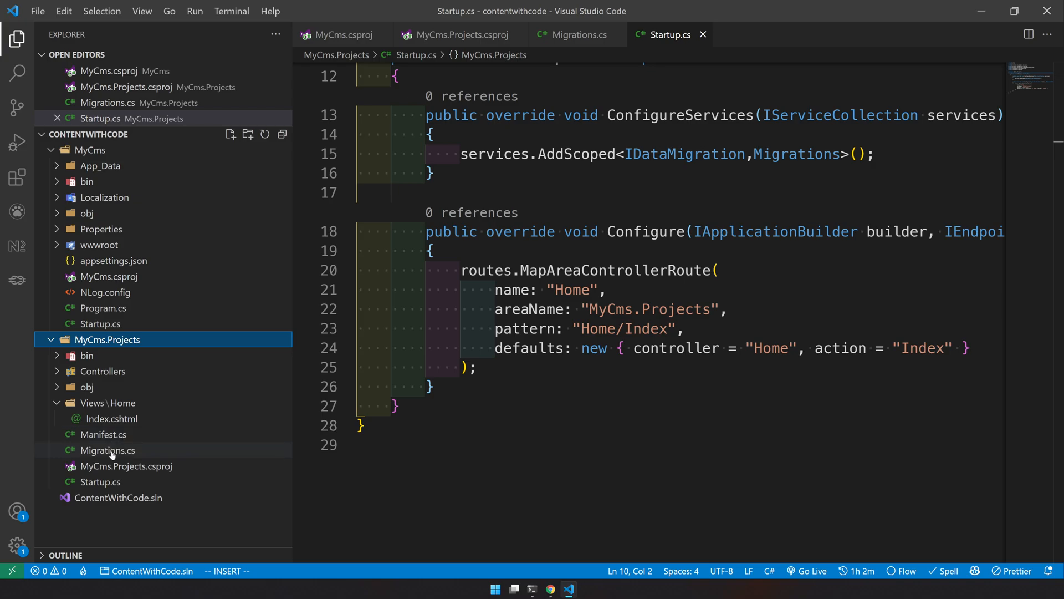
- Open Migrations.cs and examine the Project part name in the migration
click(107, 450)
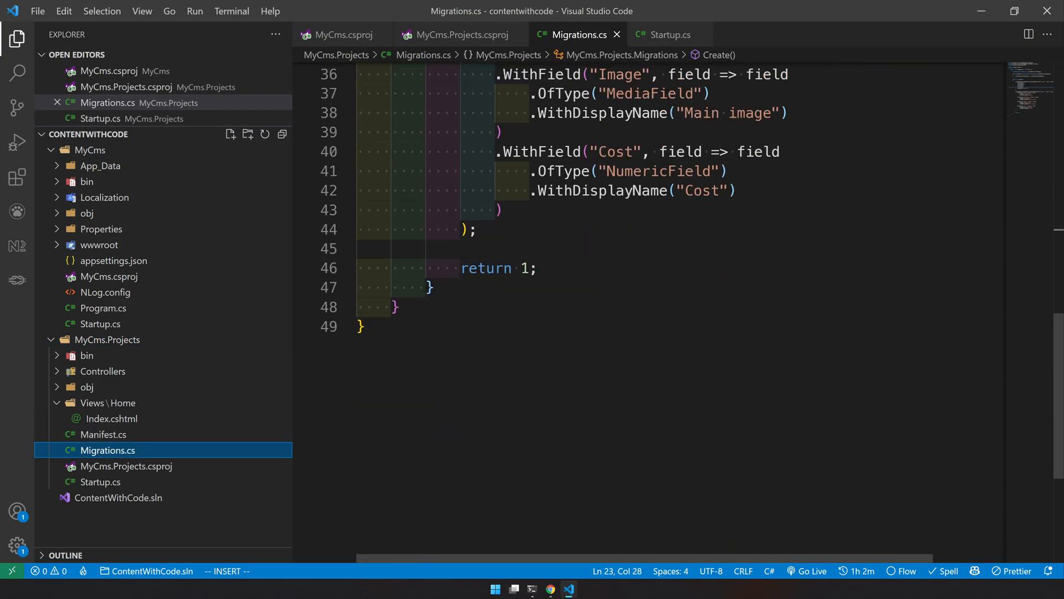
key(Enter)
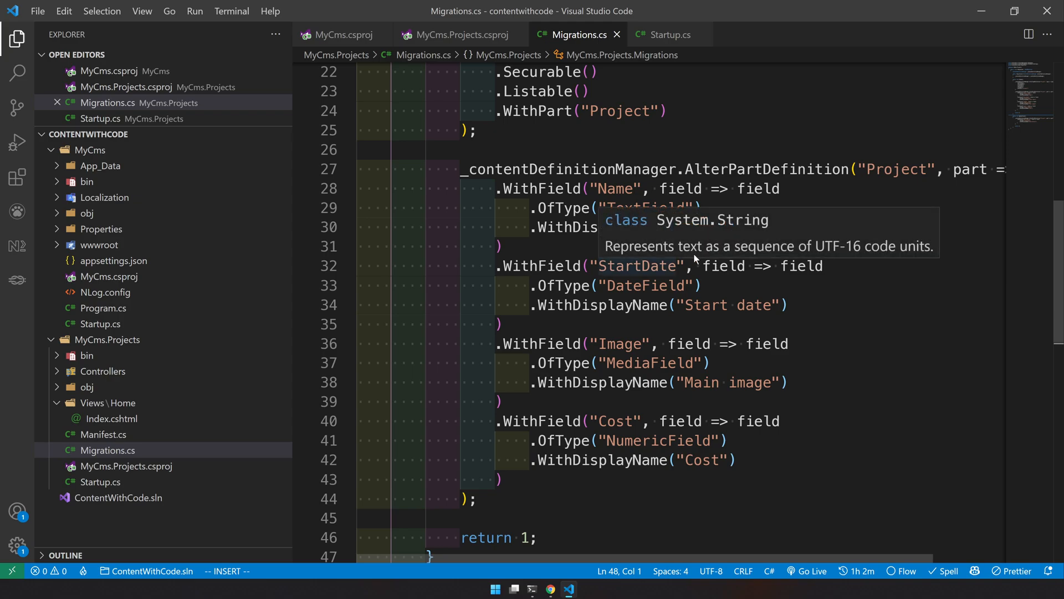
double_click(765, 169)
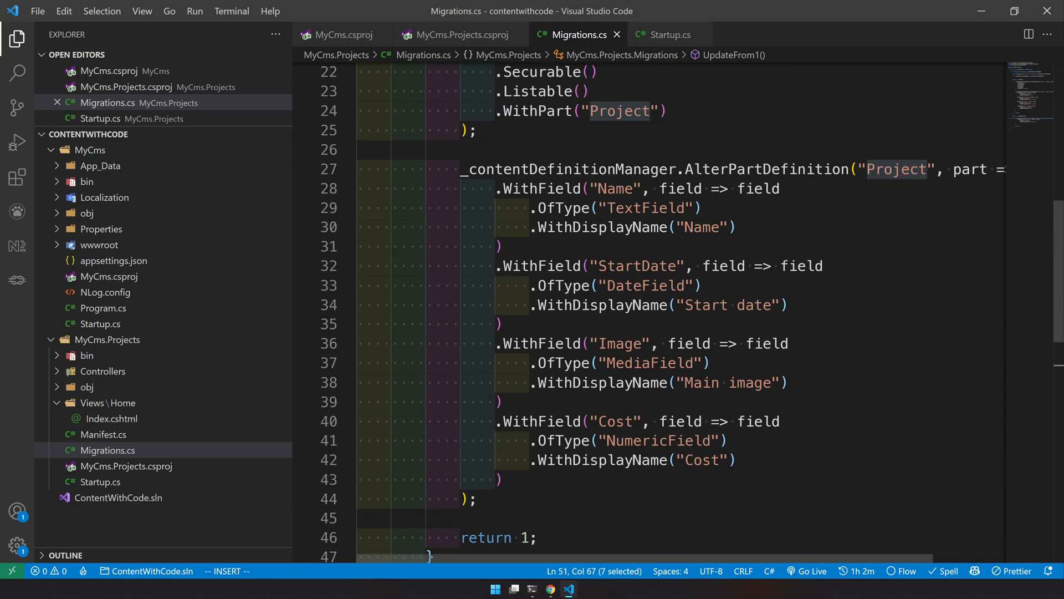
scroll(down, 3)
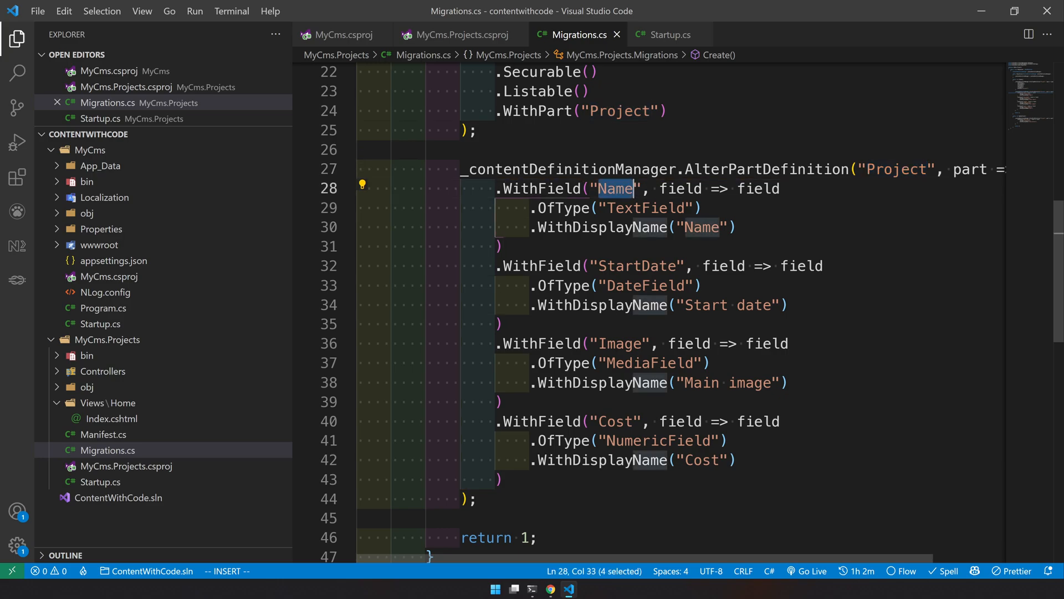
scroll(down, 3)
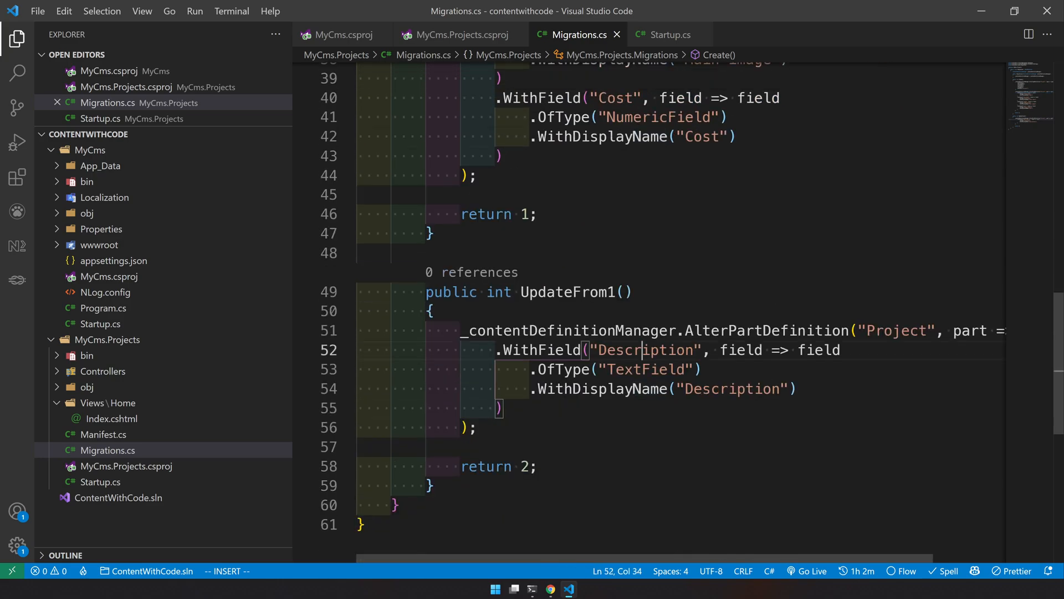
- Review the Description TextField in UpdateFrom1 and the Create migration method
double_click(645, 369)
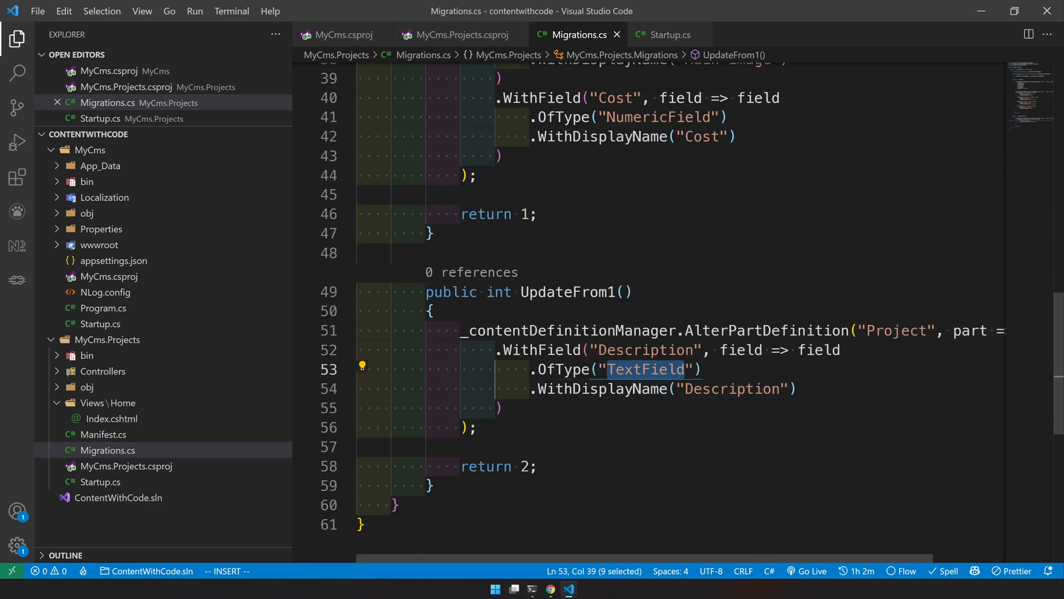
double_click(731, 388)
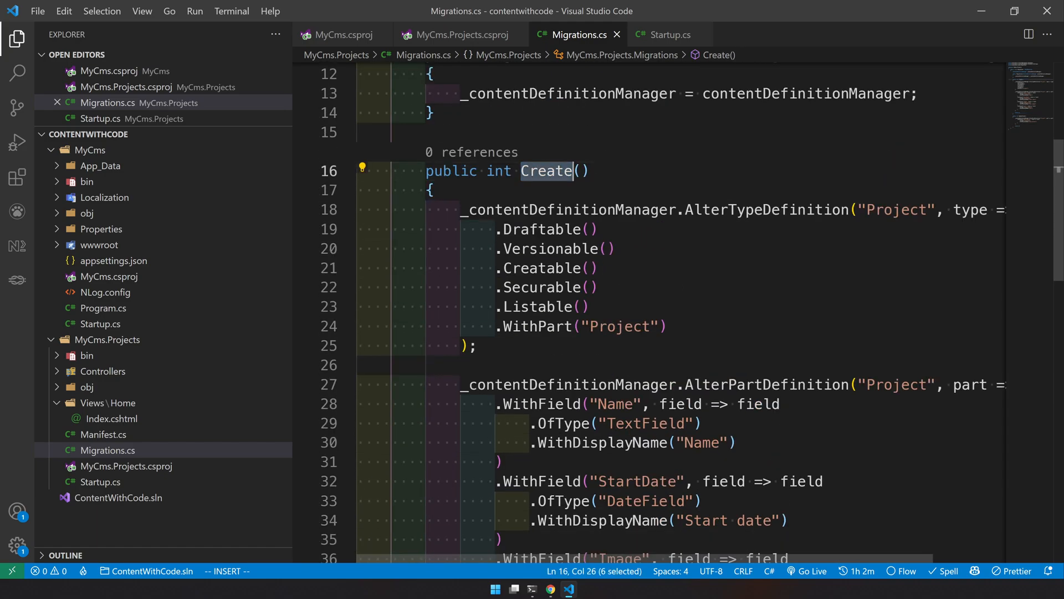
scroll(down, 3)
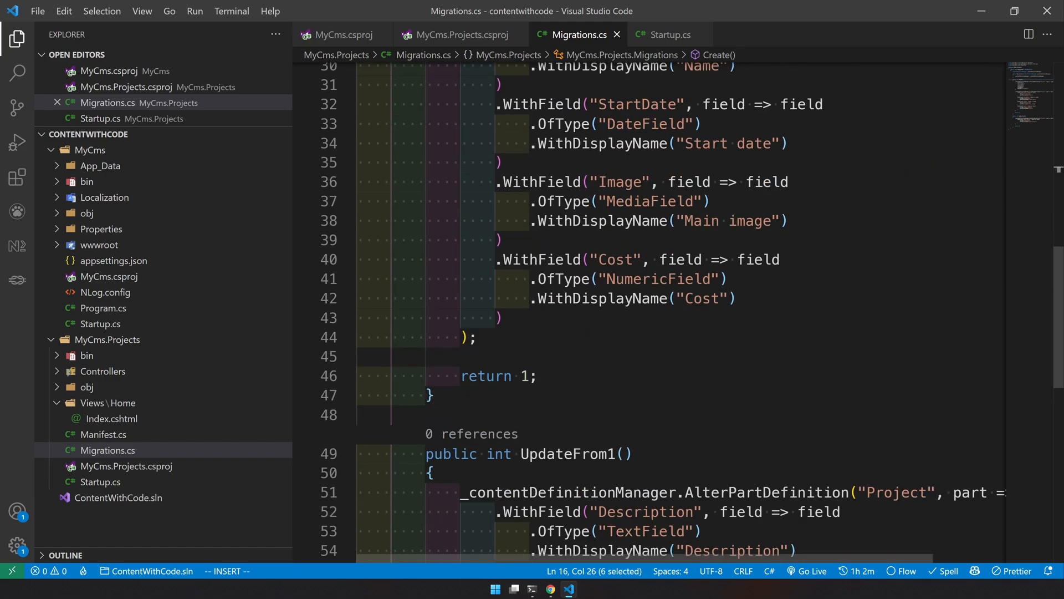
scroll(down, 3)
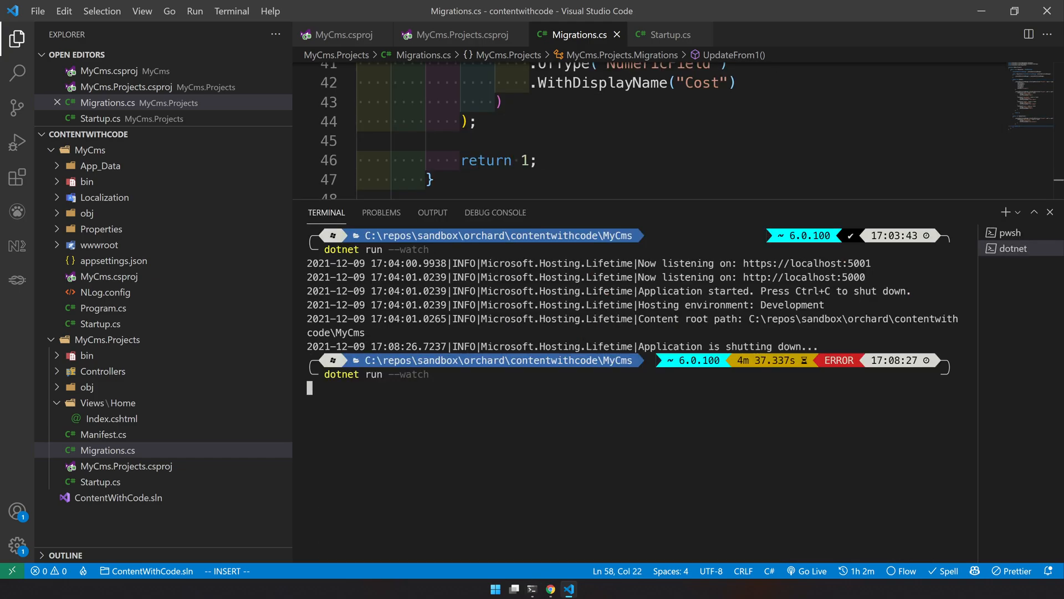
click(551, 588)
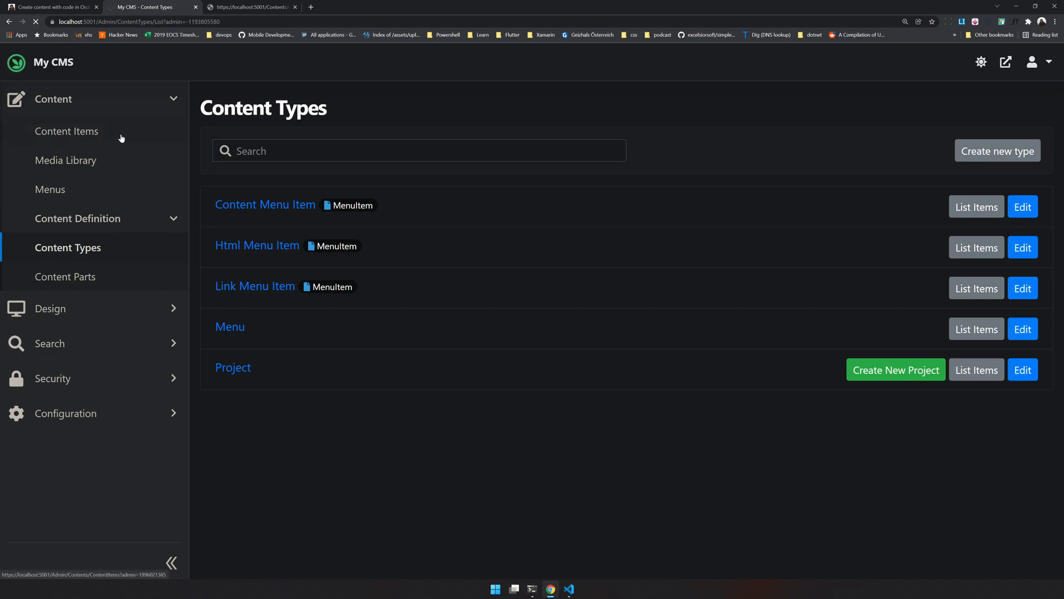
- Reload Content Types and open the Project type's settings
click(976, 369)
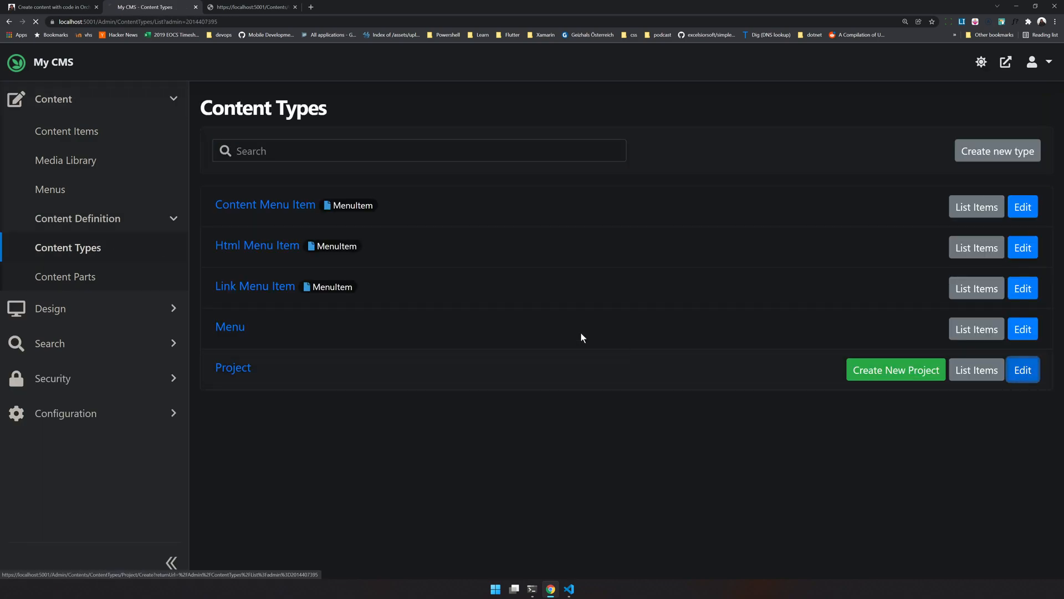
click(1022, 369)
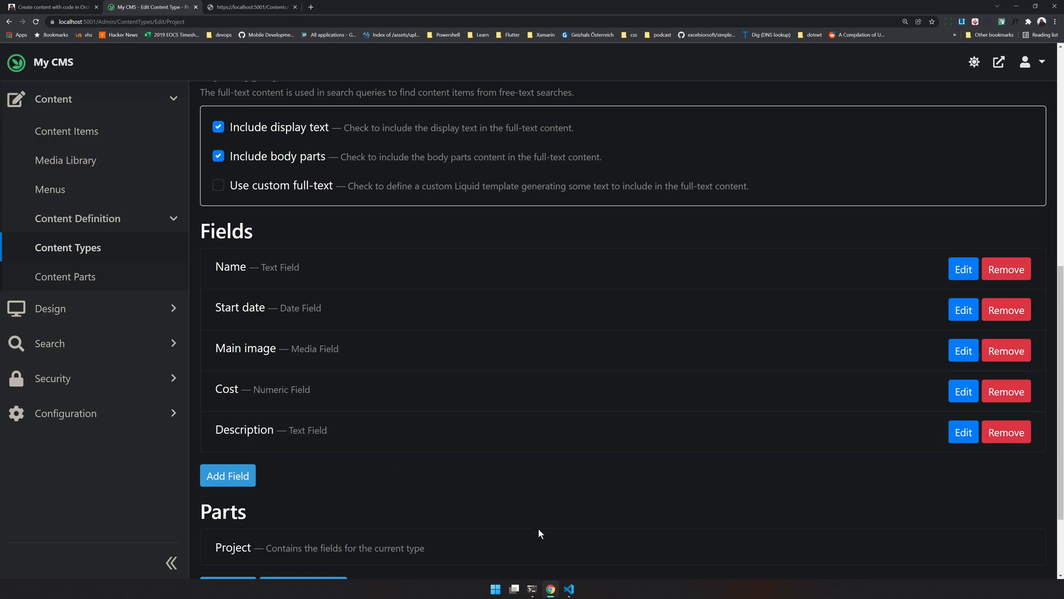
mouse_move(569, 589)
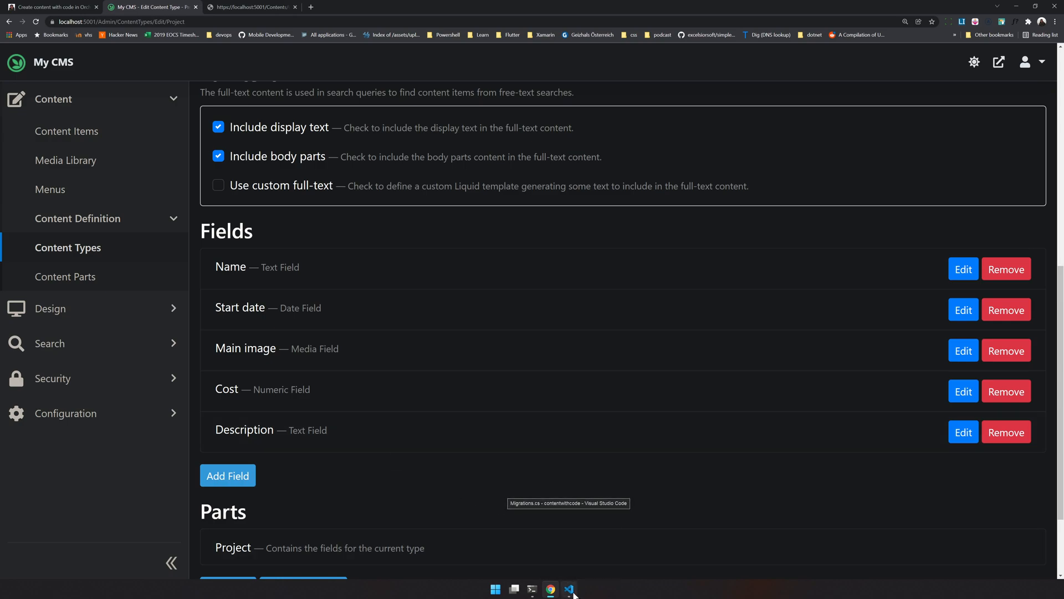
- Hide the terminal, return to Migrations.cs and highlight the UpdateFrom1 method
click(569, 588)
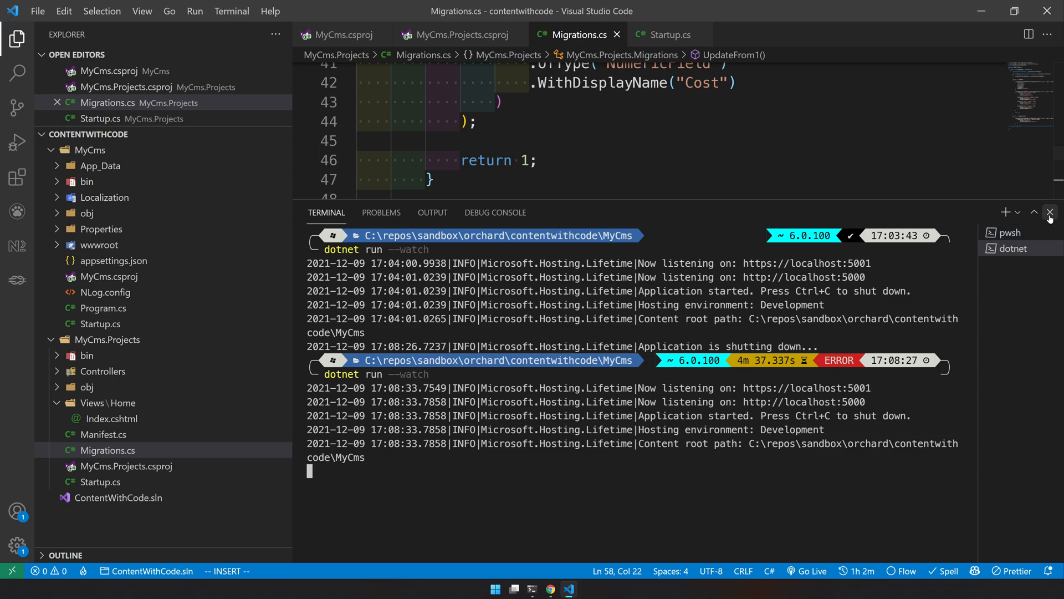
click(669, 34)
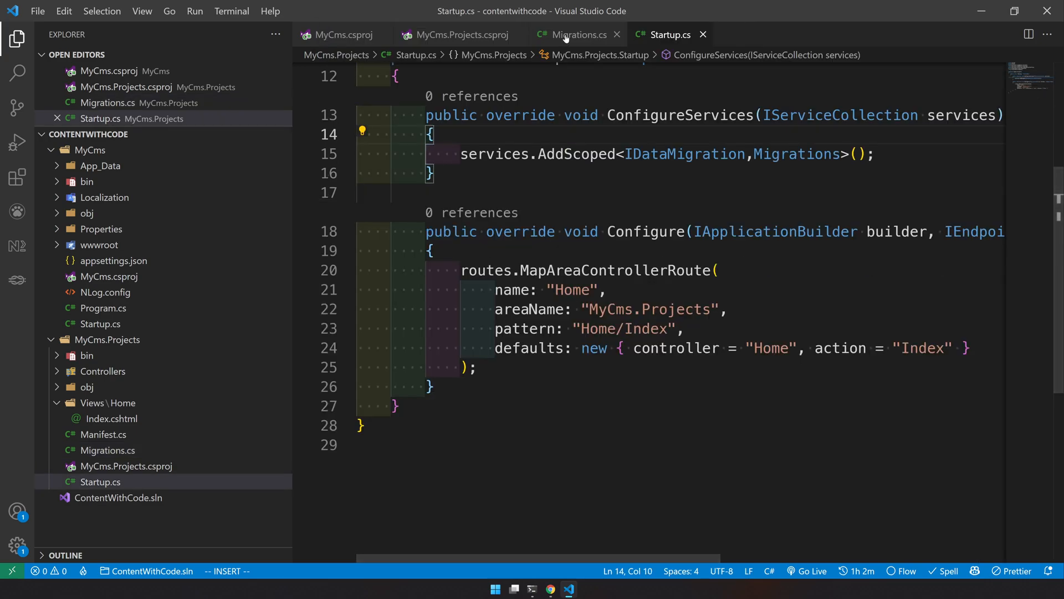
click(575, 35)
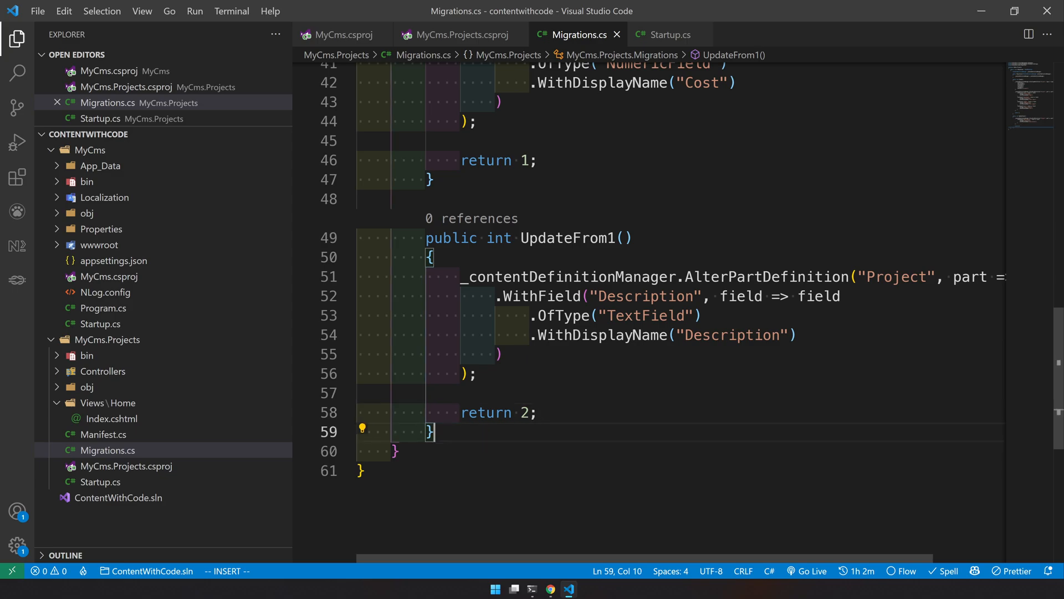
double_click(576, 238)
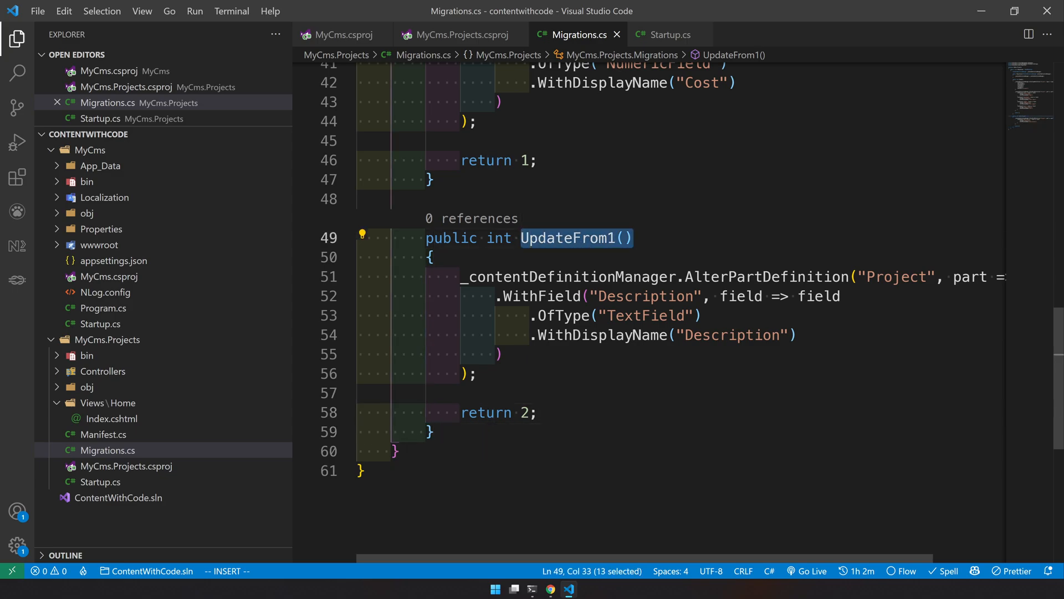
click(360, 393)
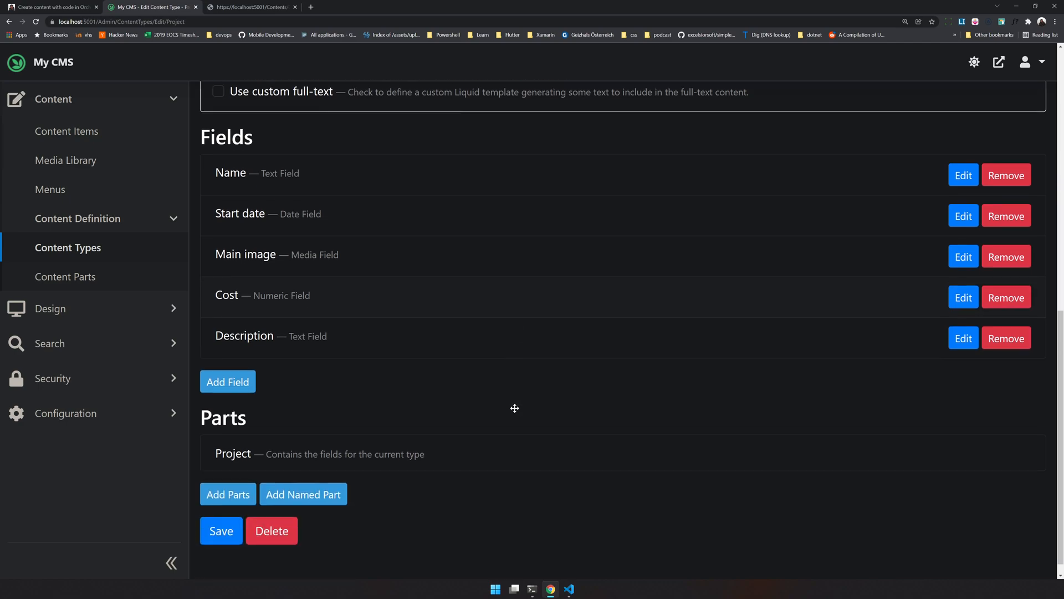
scroll(down, 3)
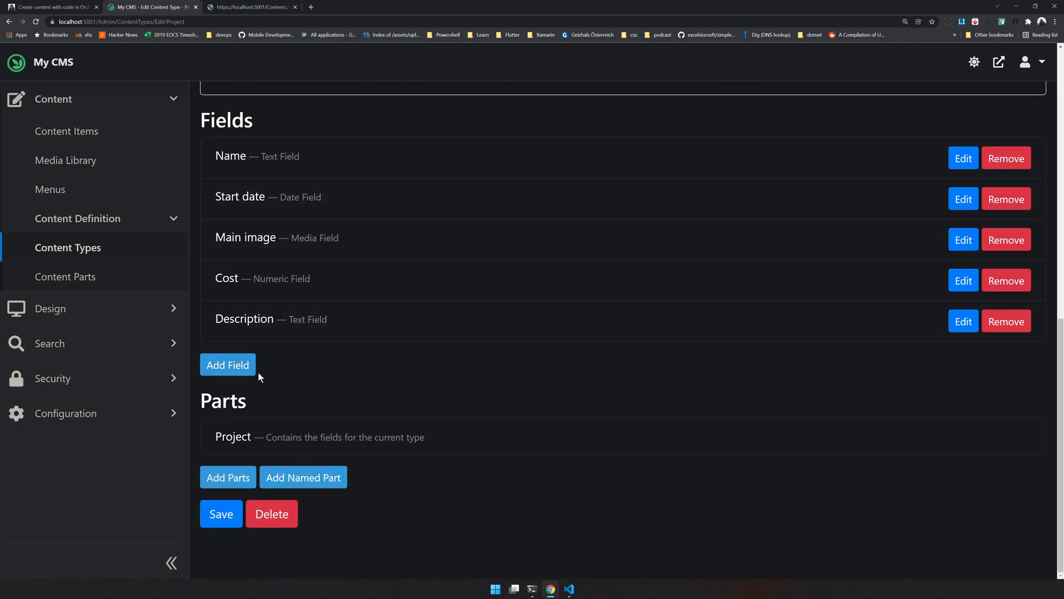
mouse_move(647, 339)
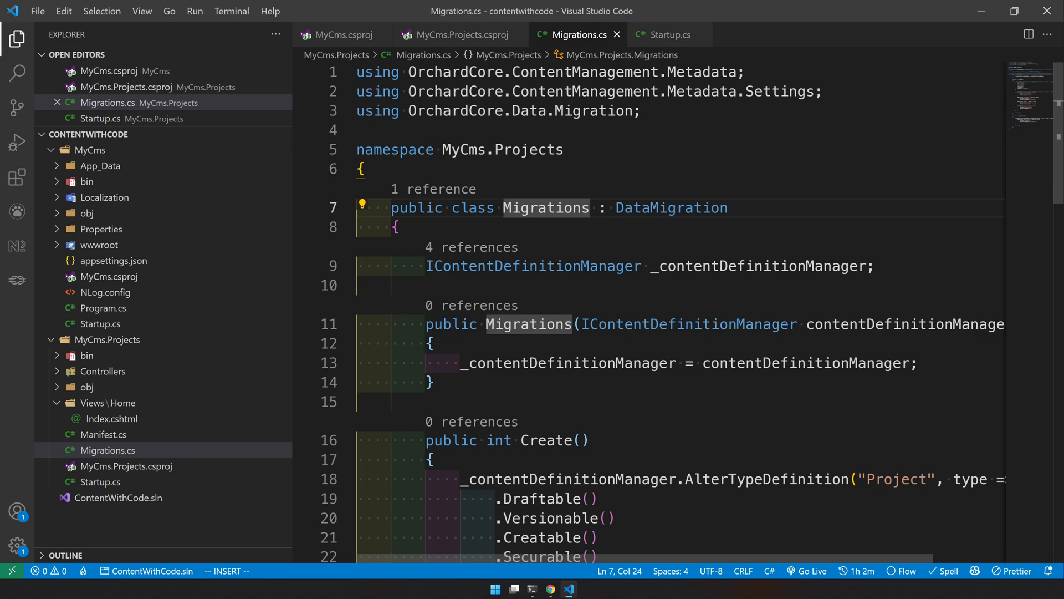
scroll(down, 3)
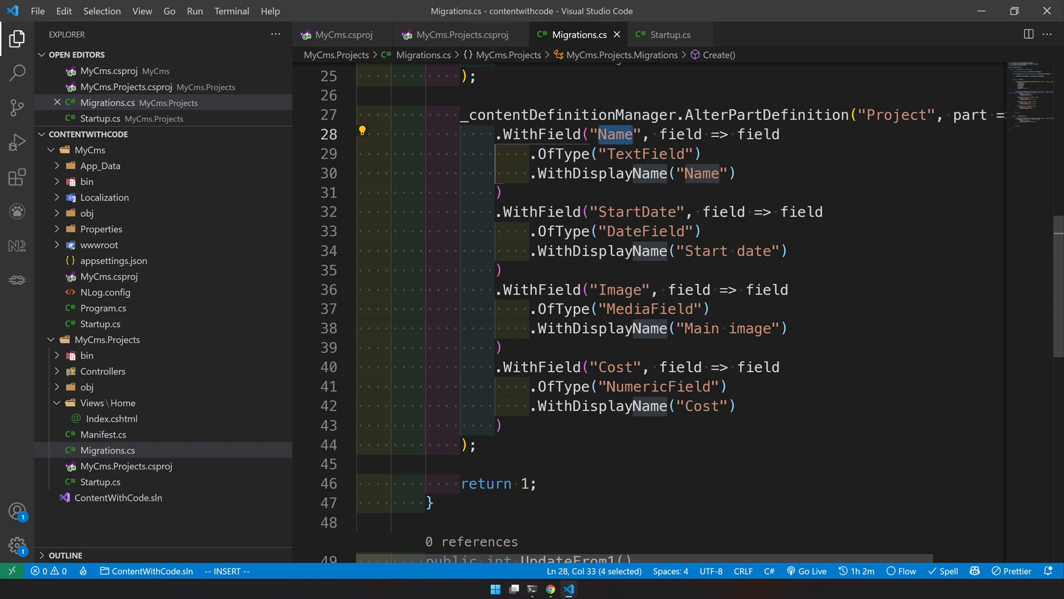
double_click(621, 290)
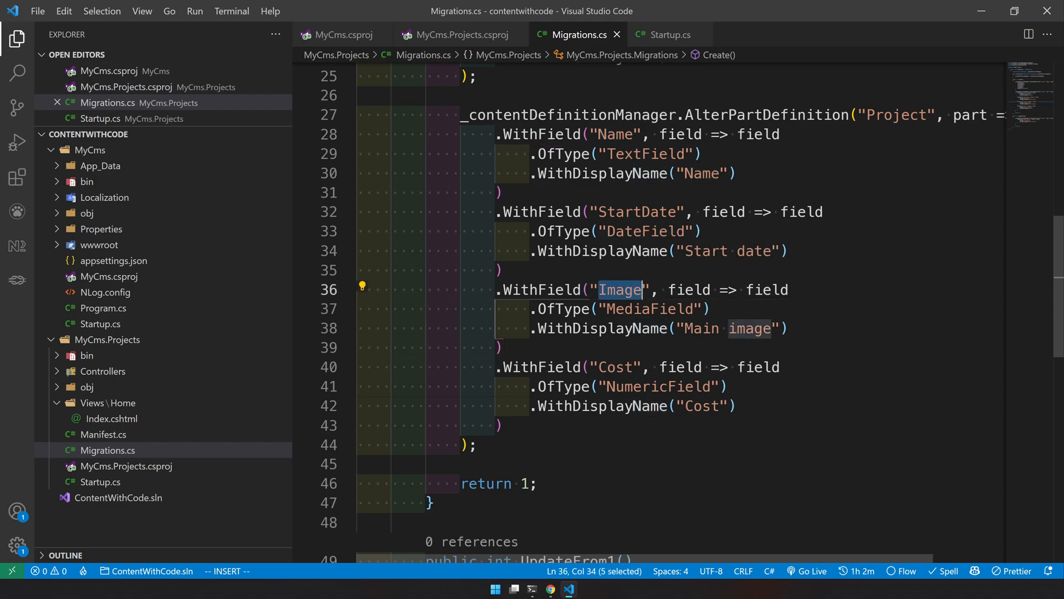